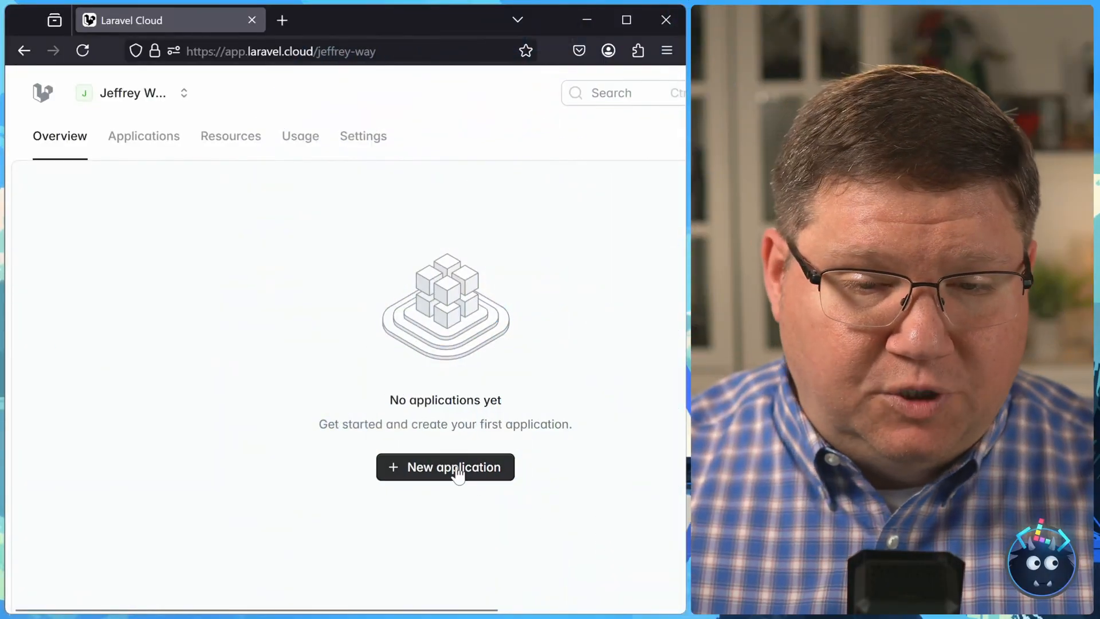
Start a new application and choose GitHub as the repository source
left_click(444, 466)
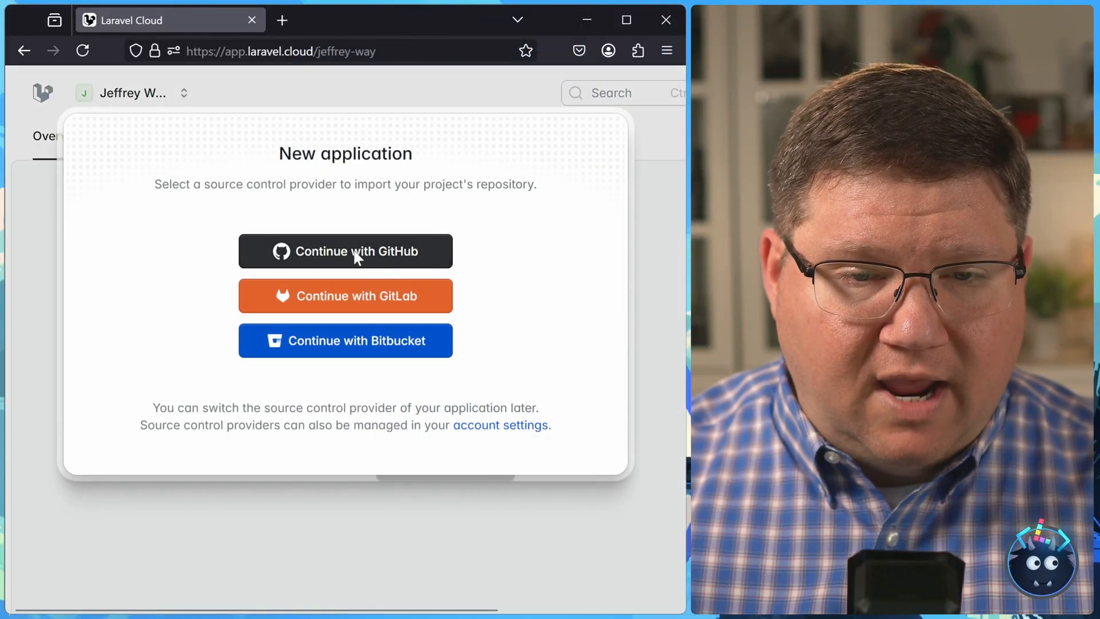
left_click(344, 251)
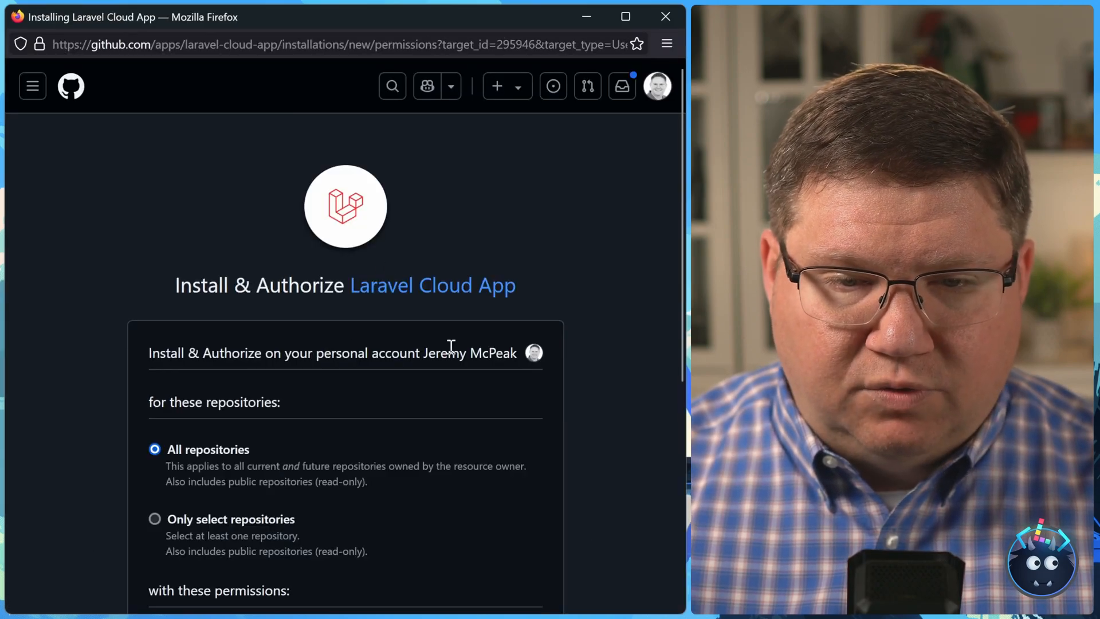
Grant Laravel Cloud access to only the laracasts-cloud-demo repository and install & authorize it
left_click(154, 518)
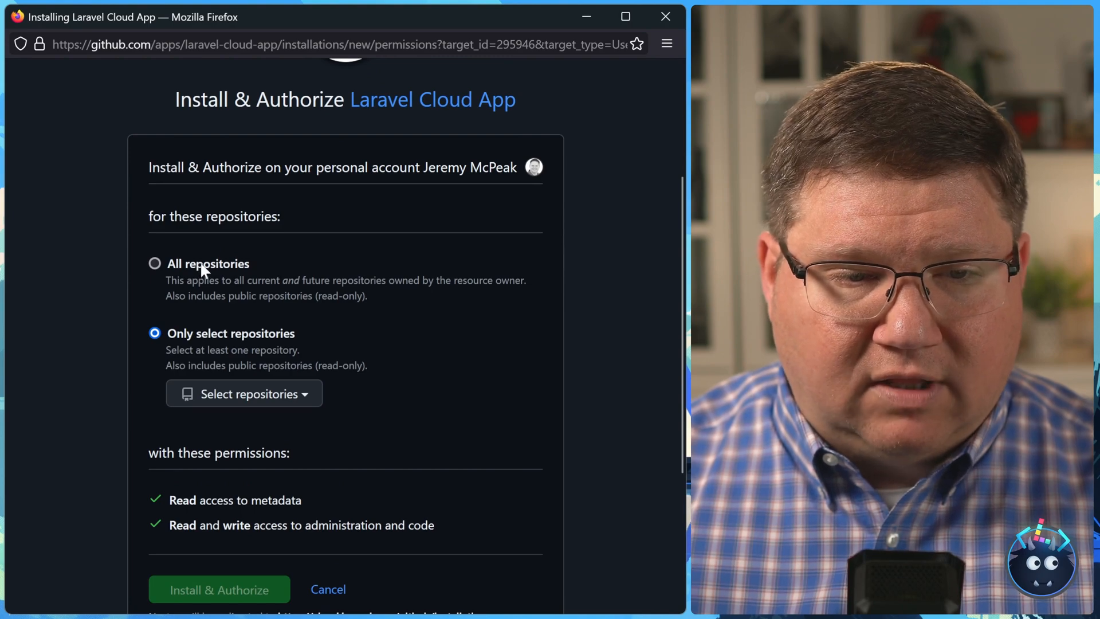
left_click(243, 393)
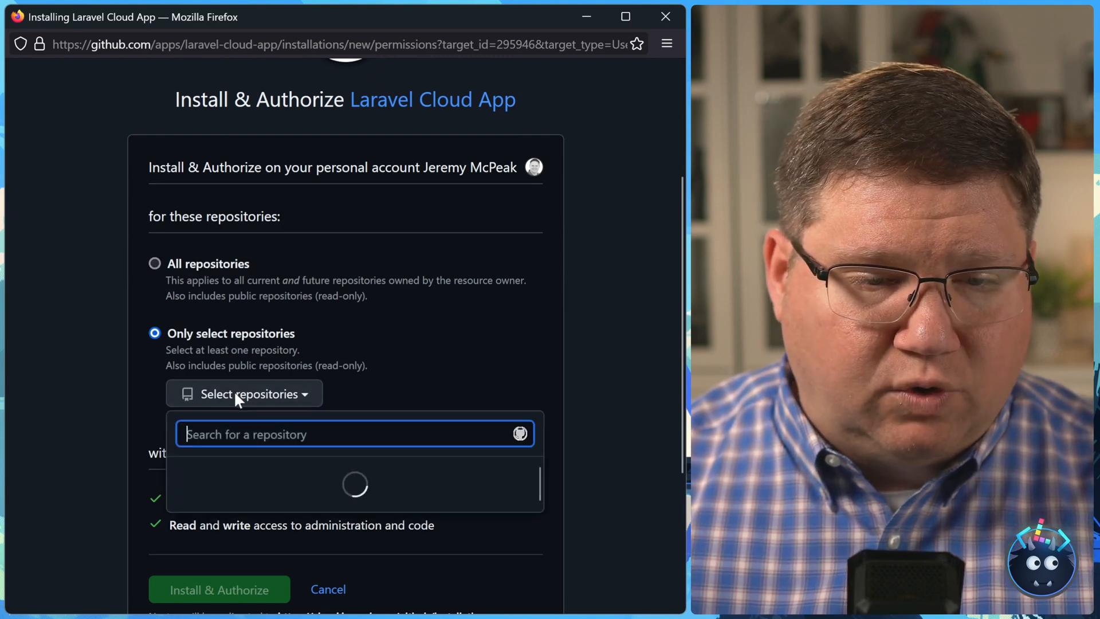
type("laracast")
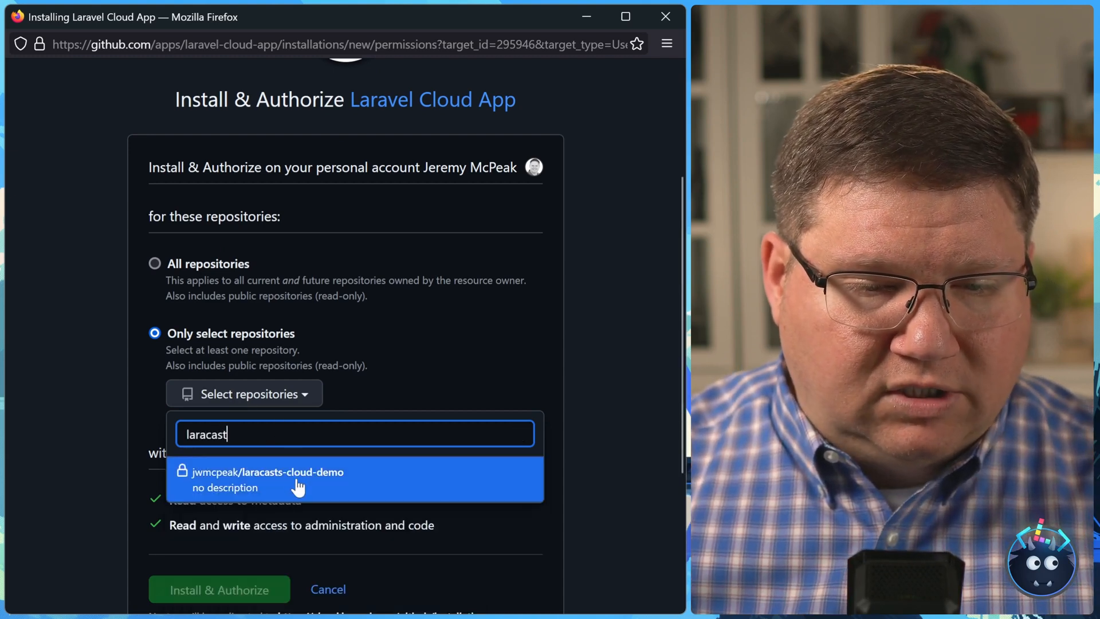
left_click(266, 479)
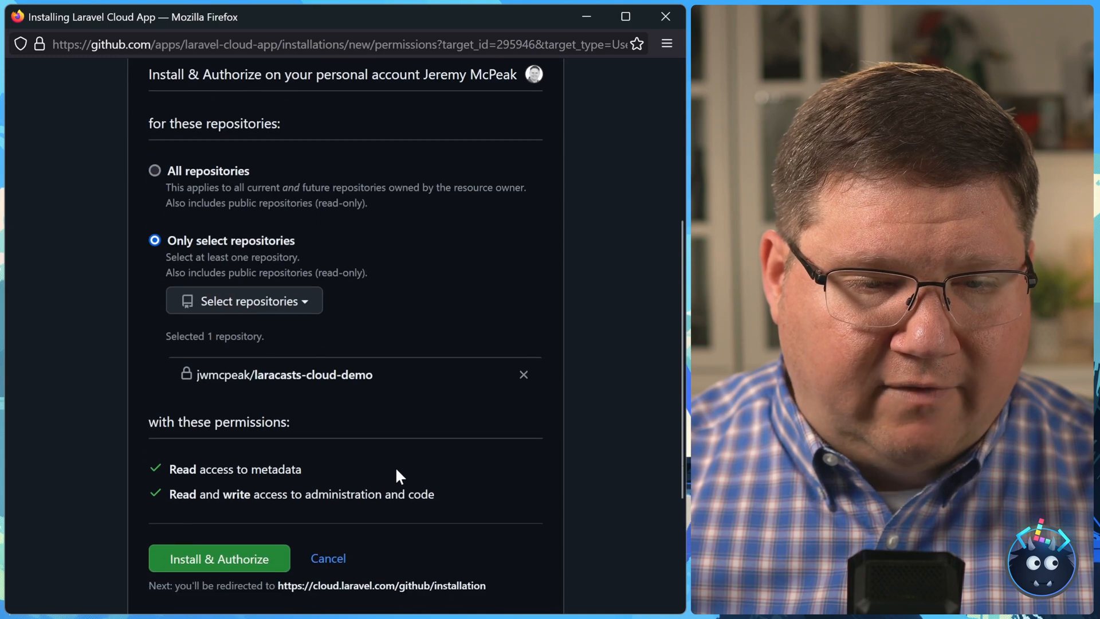
left_click(219, 557)
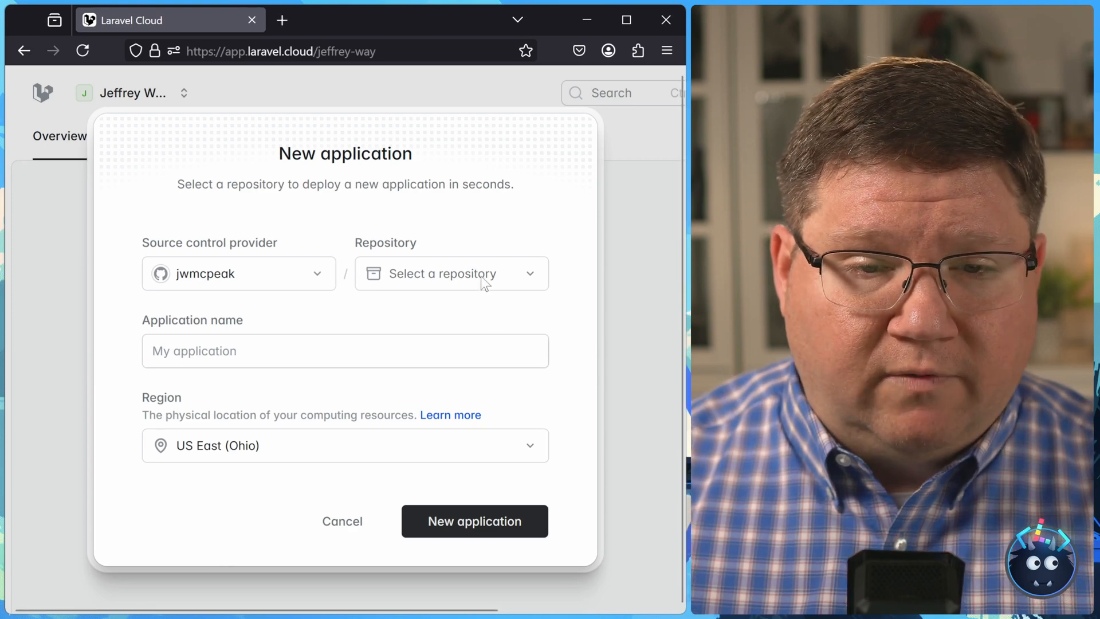
Create the laracasts-cloud-demo application from its repository in region US East (Ohio)
left_click(451, 273)
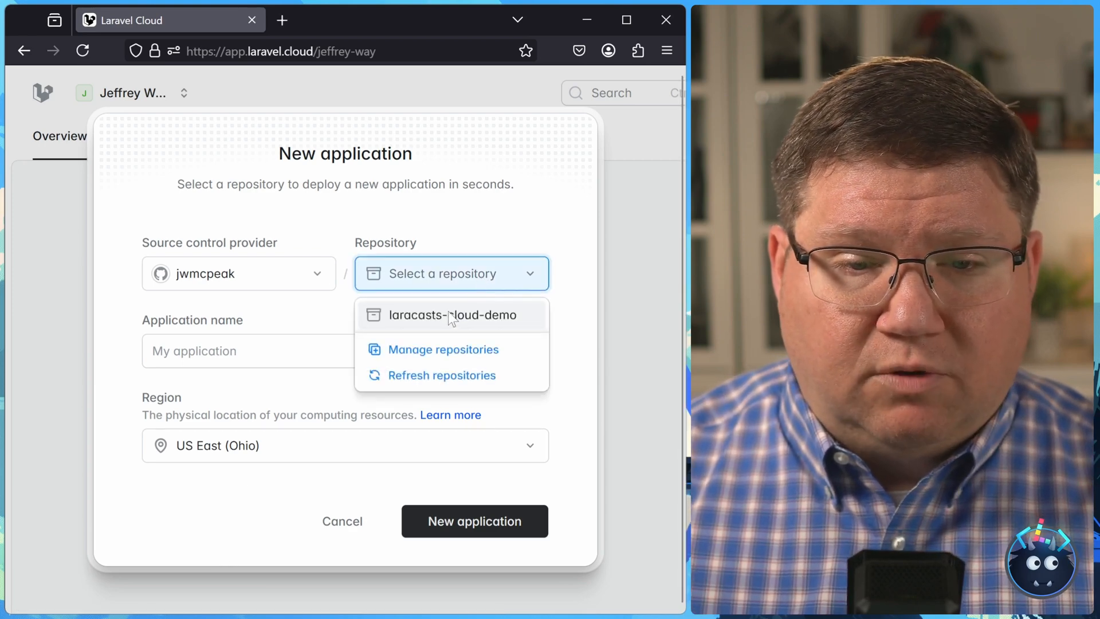
left_click(451, 314)
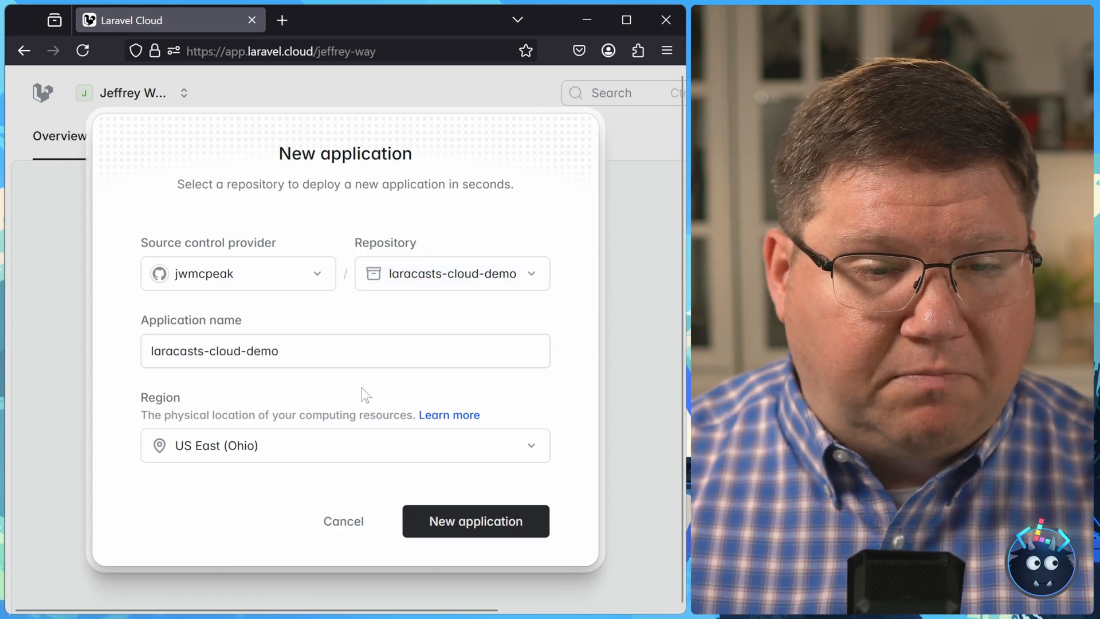
left_click(344, 444)
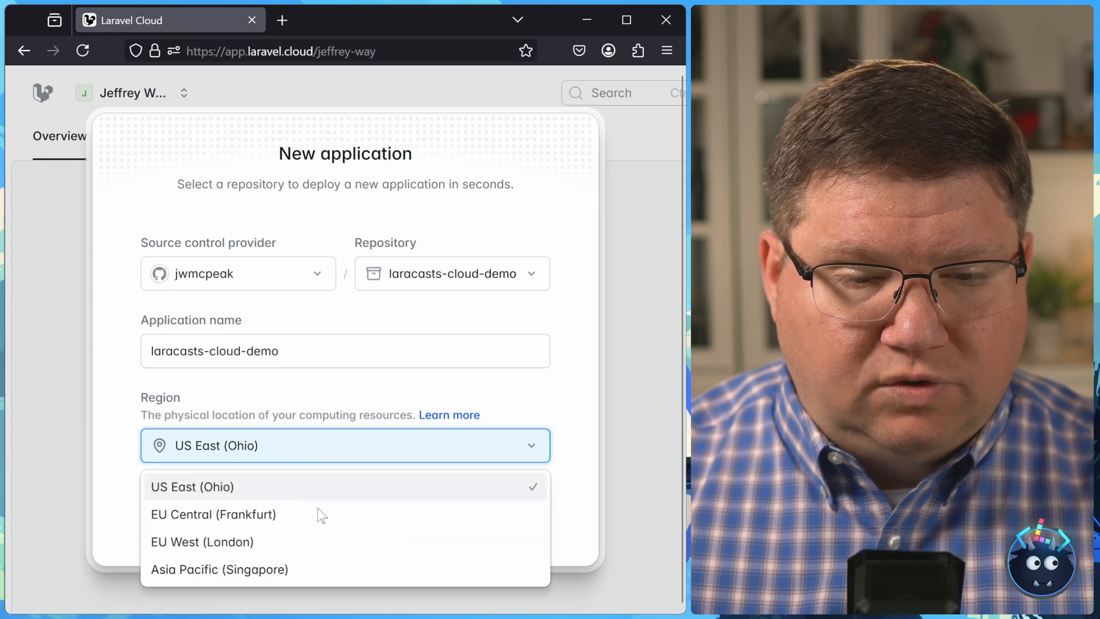
mouse_move(606, 426)
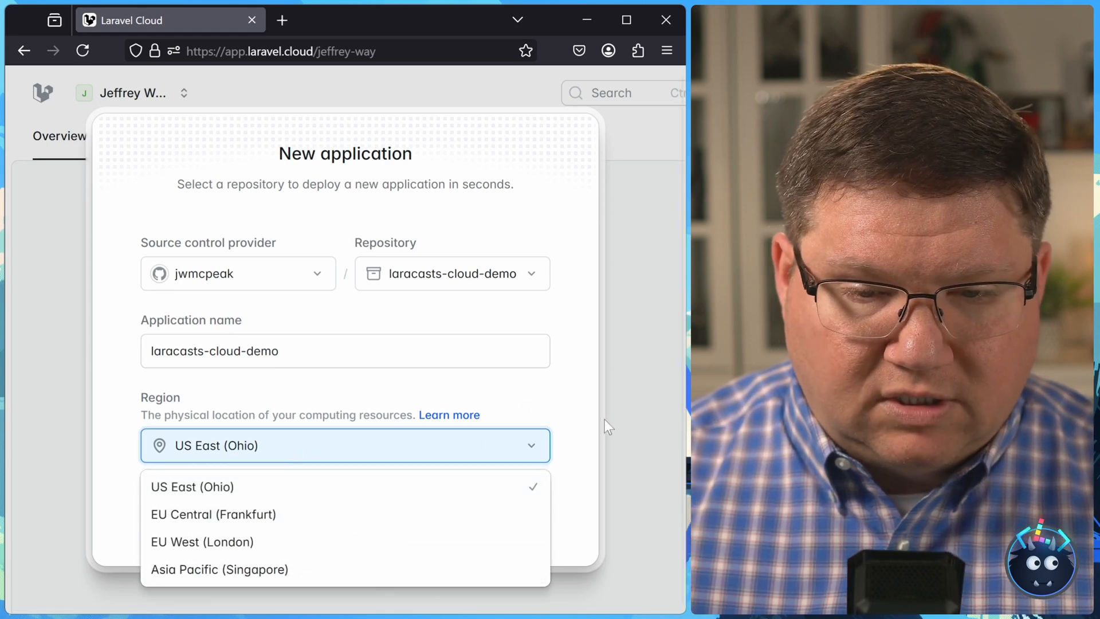
left_click(193, 486)
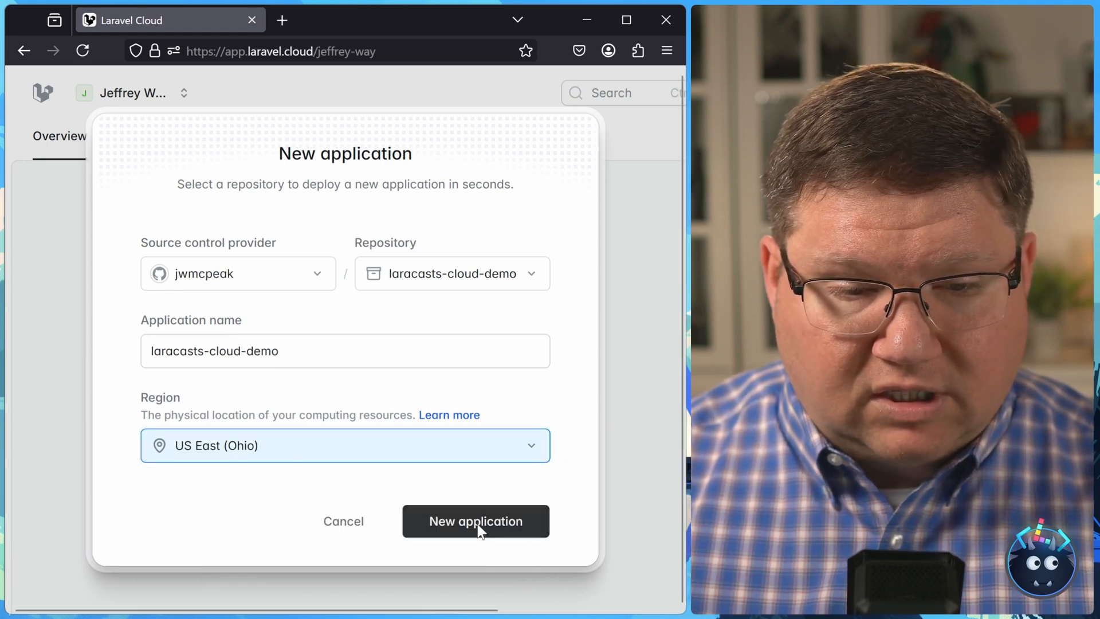
left_click(475, 521)
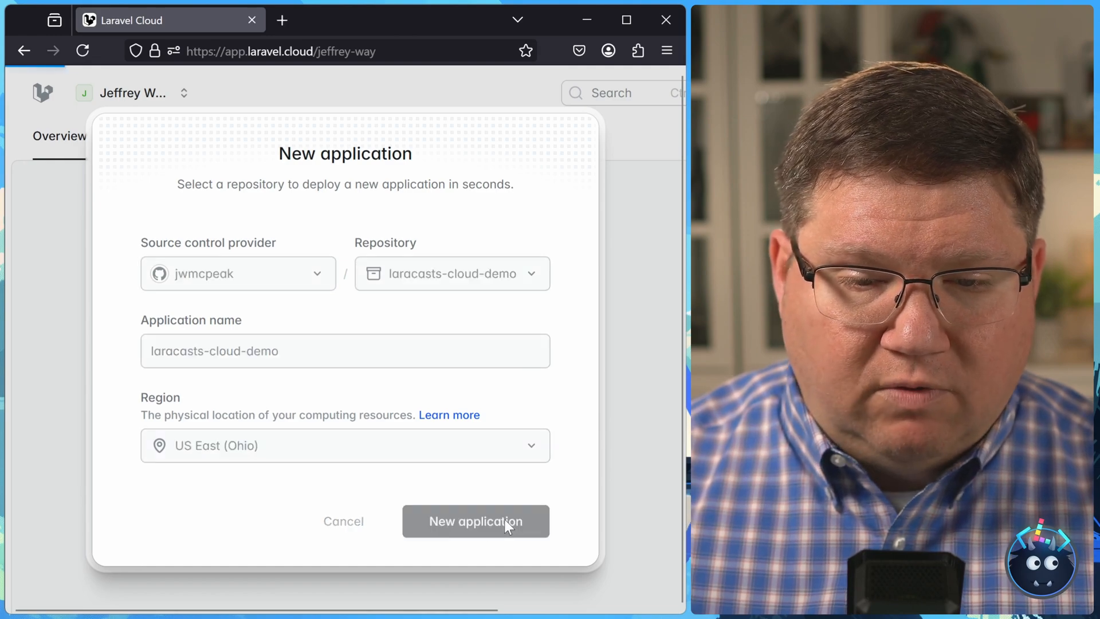
left_click(475, 521)
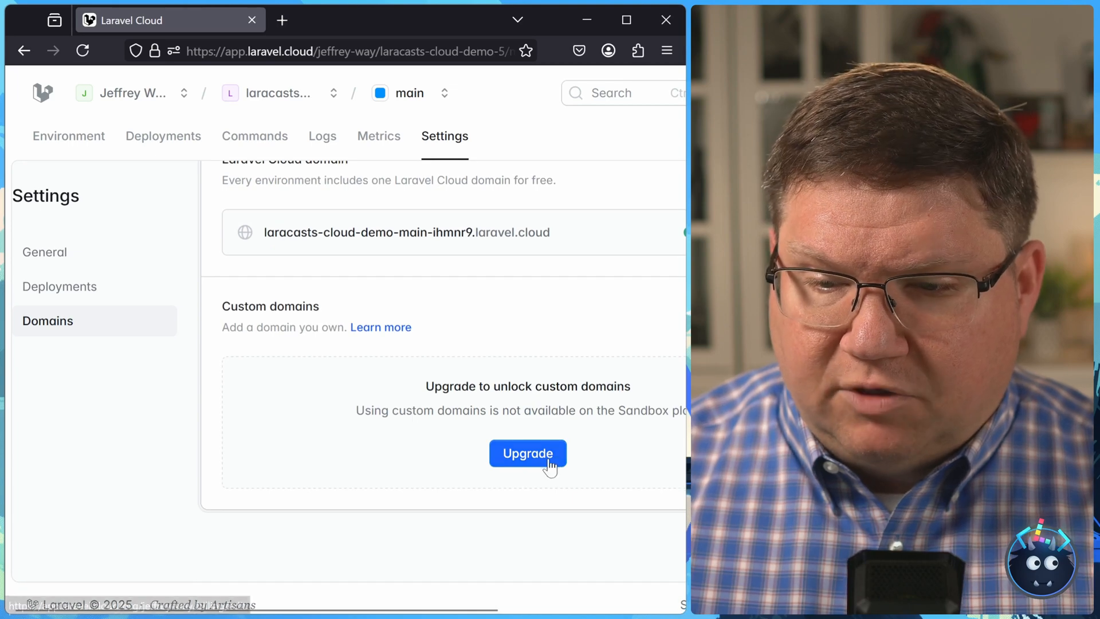
mouse_move(162, 403)
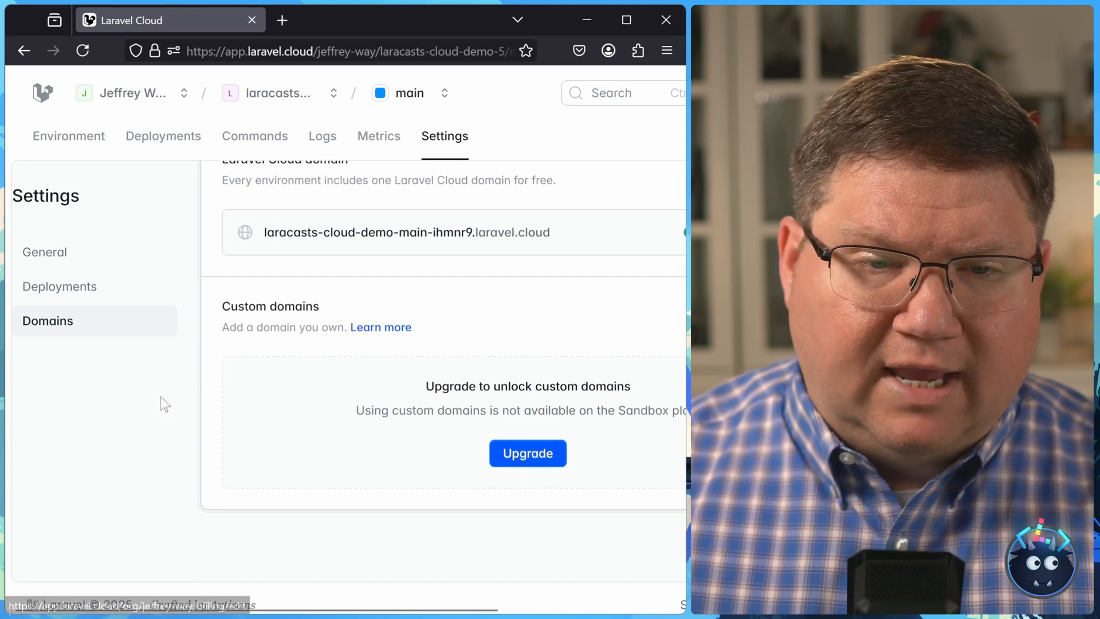
Return from General settings to the main environment overview and show the environment list
left_click(44, 252)
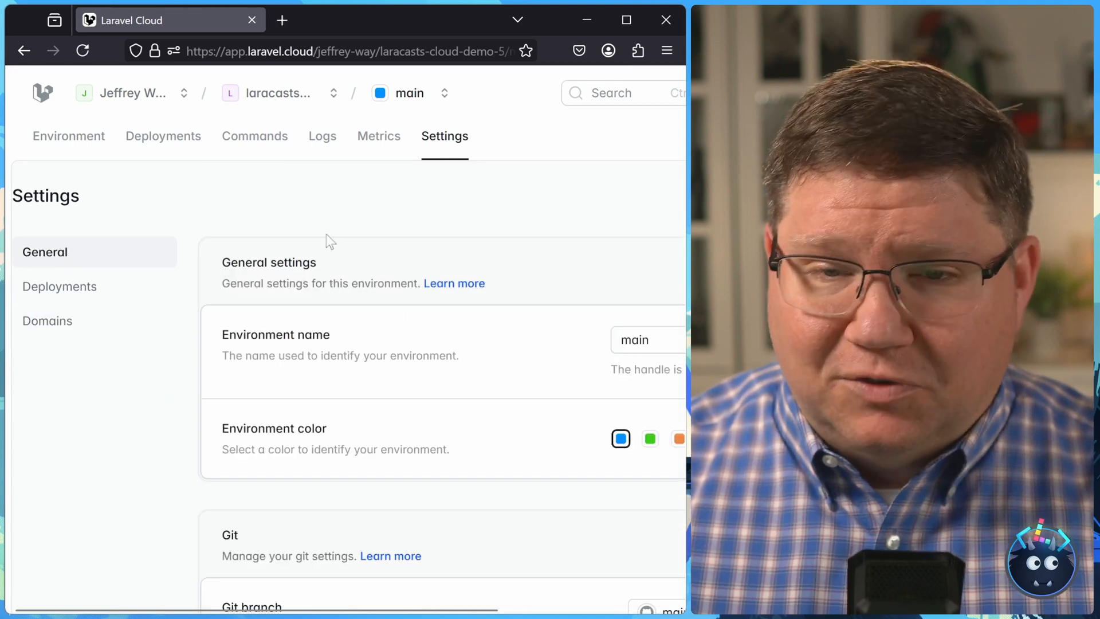
left_click(69, 136)
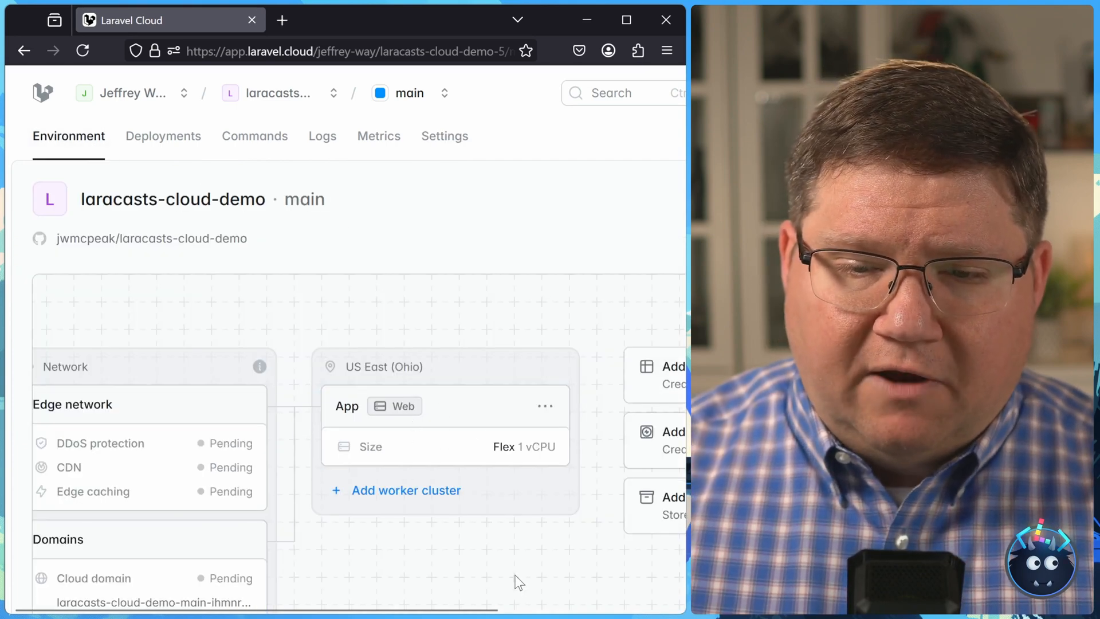
left_click(444, 93)
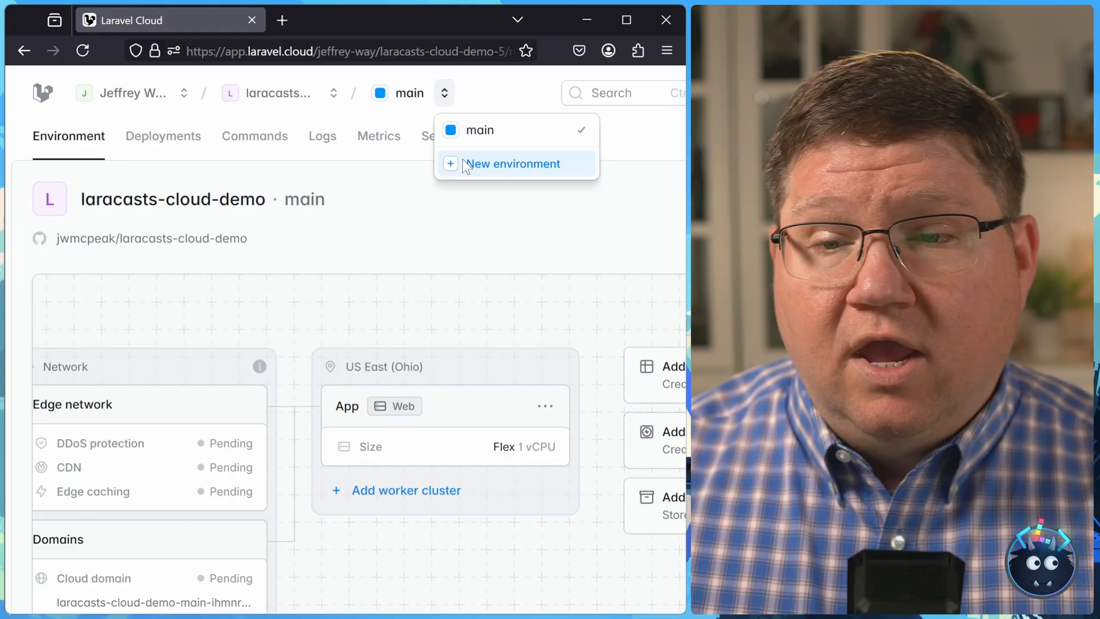
Bring up the New environment form from the environment switcher
left_click(512, 163)
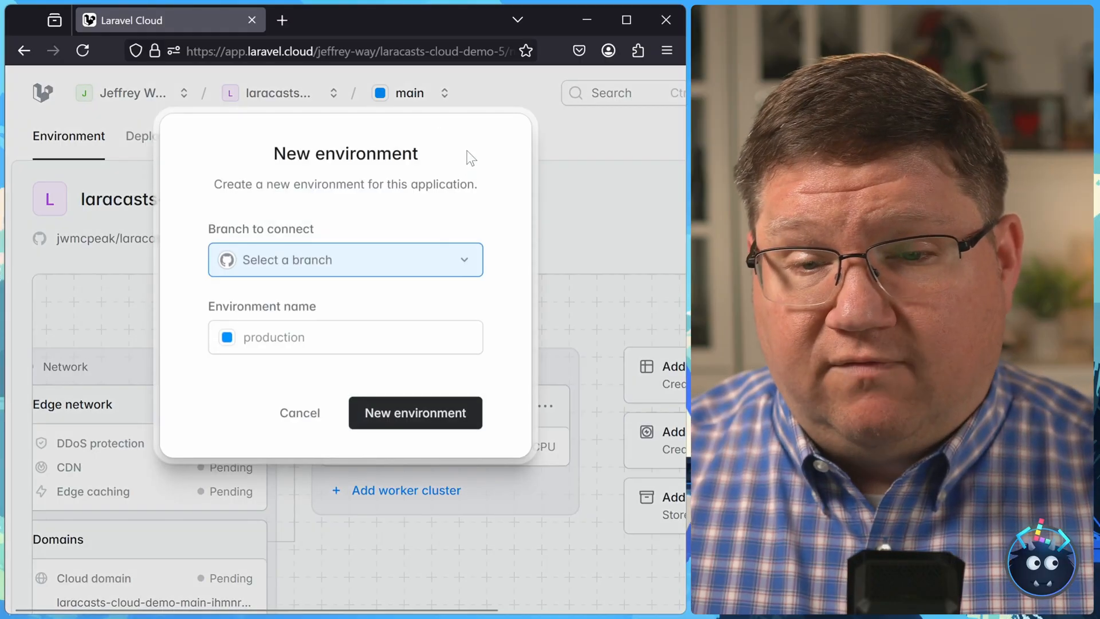
left_click(344, 260)
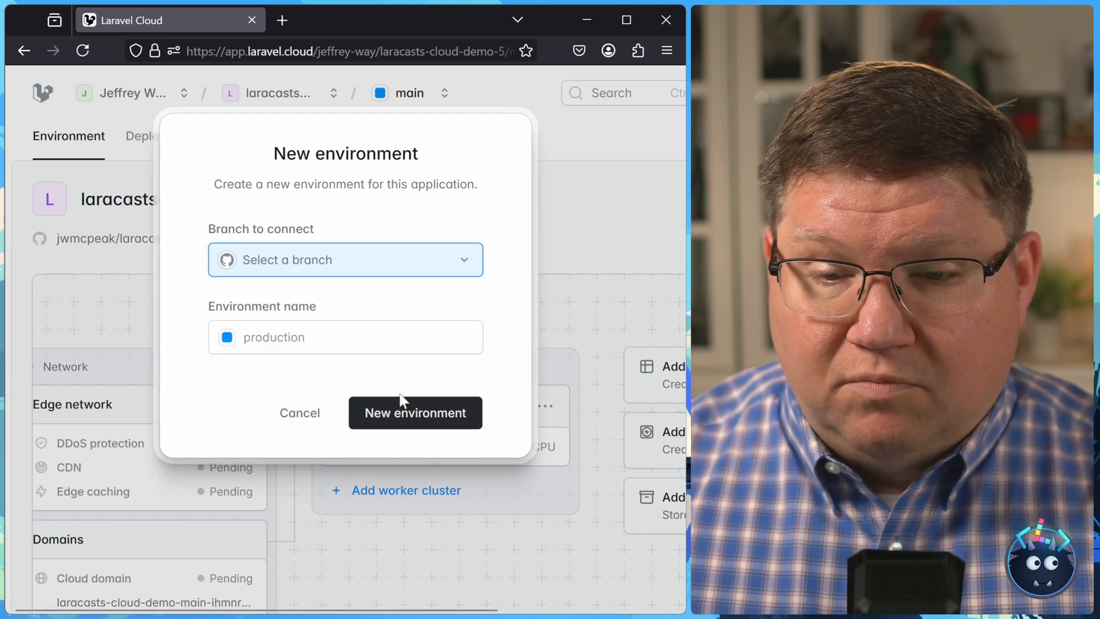
Dismiss the environment form, run the first deployment and follow its build logs to completion
left_click(298, 413)
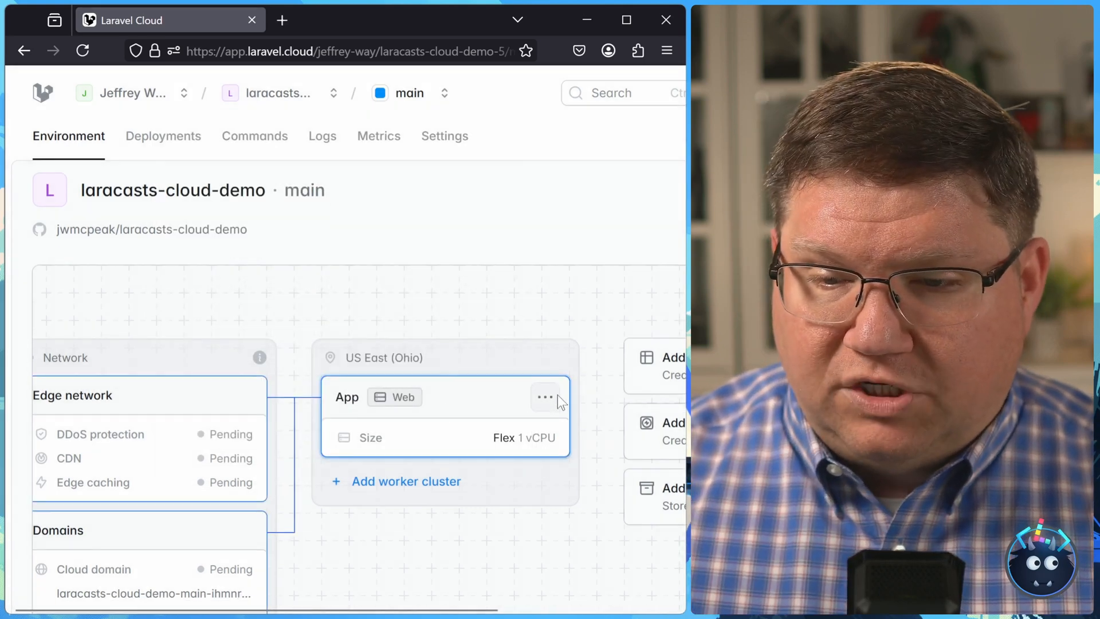
scroll("down", 3)
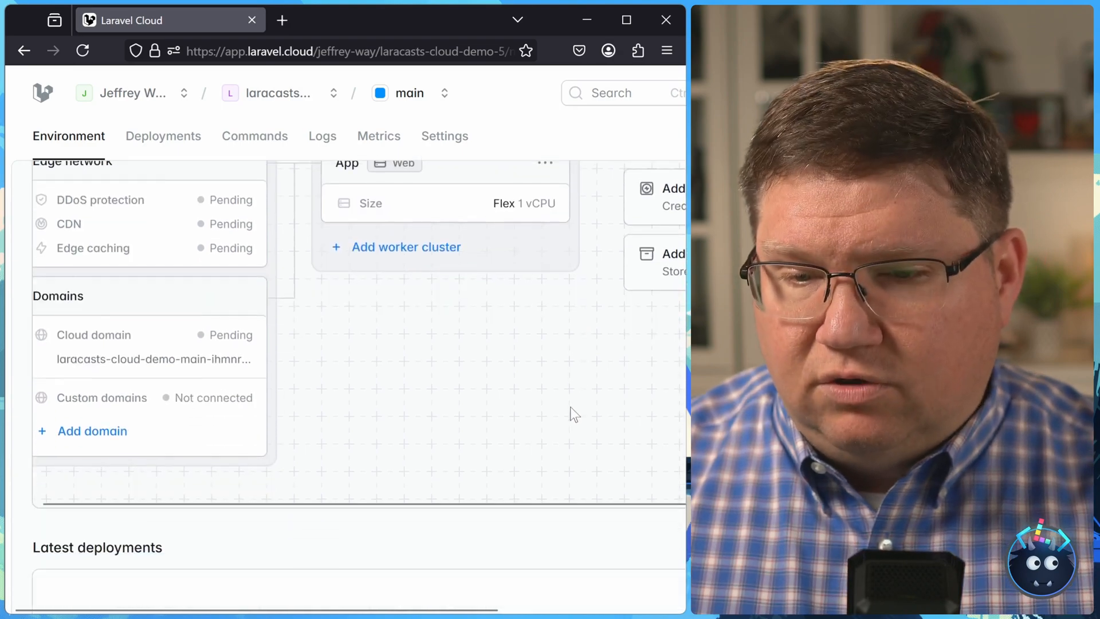
scroll("down", 3)
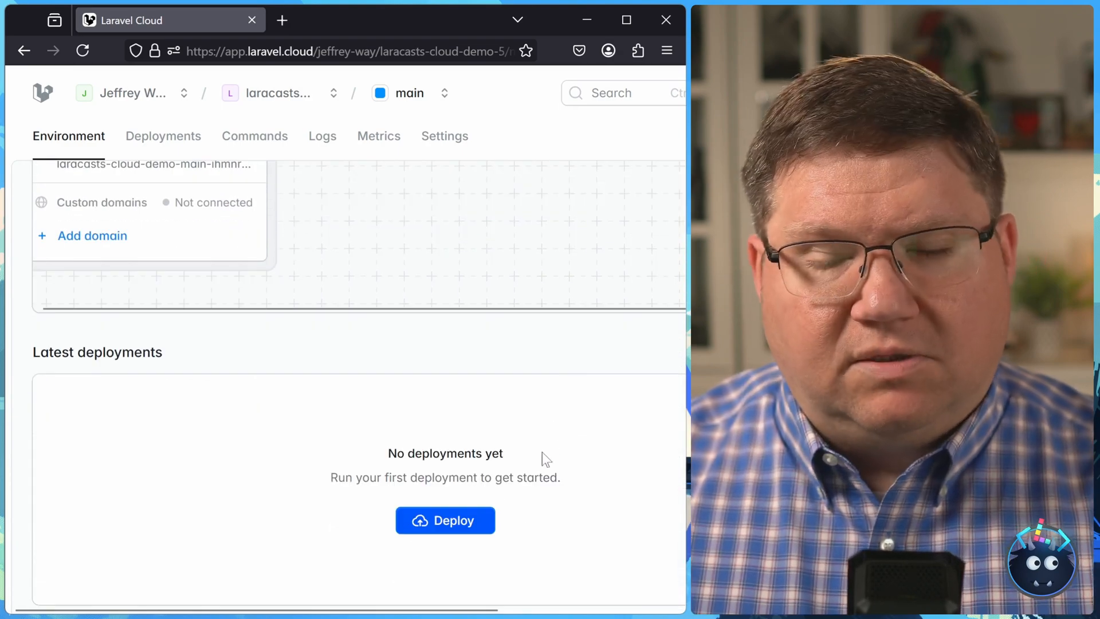
mouse_move(445, 520)
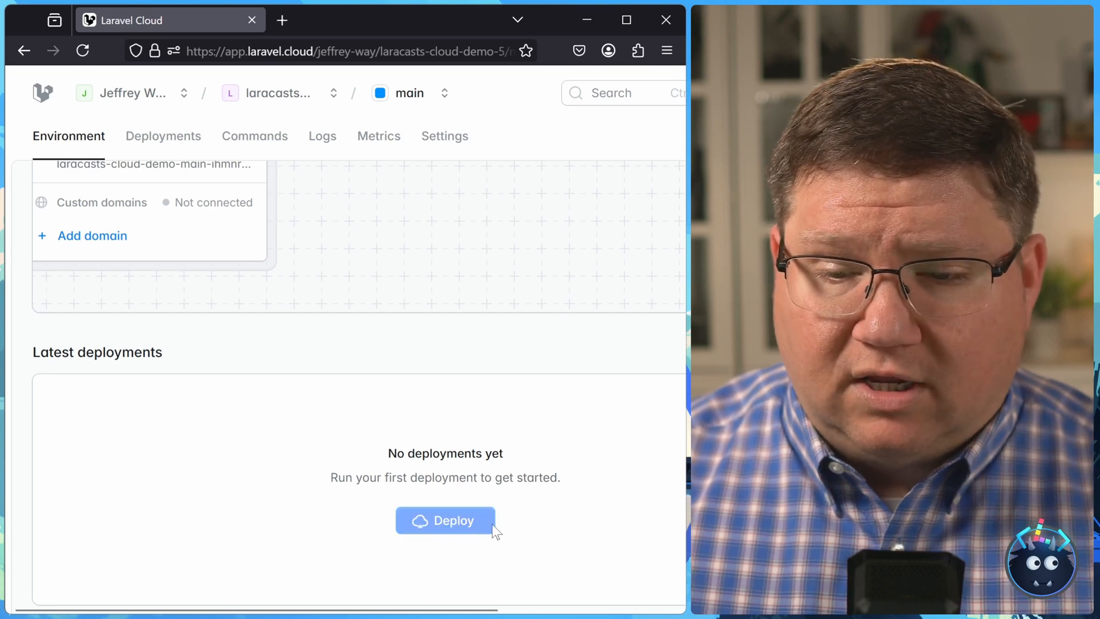
left_click(445, 520)
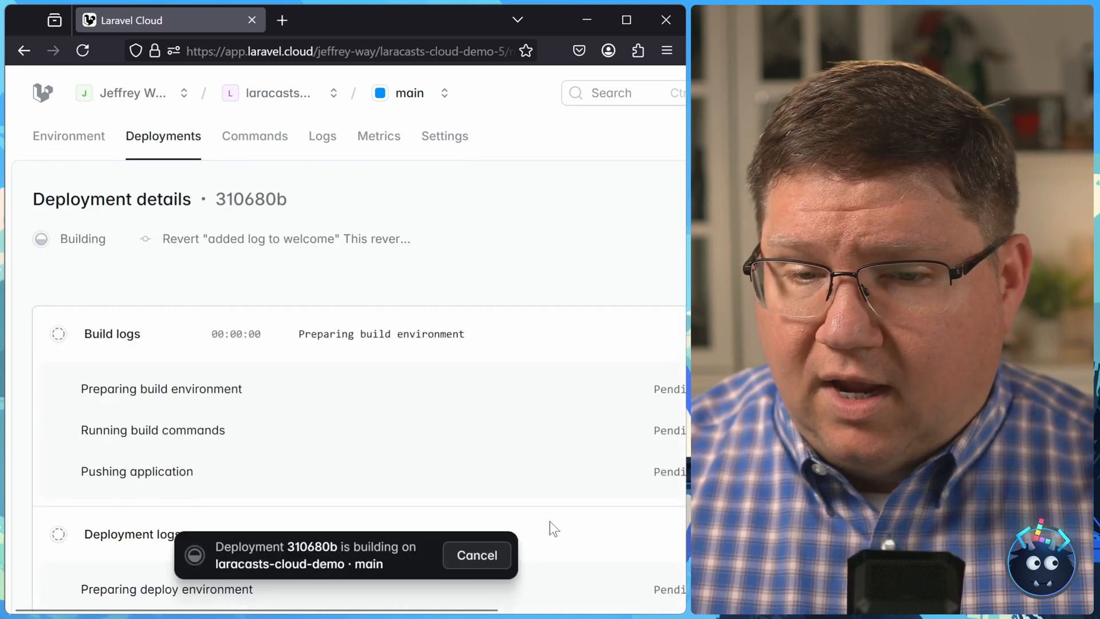
scroll("down", 3)
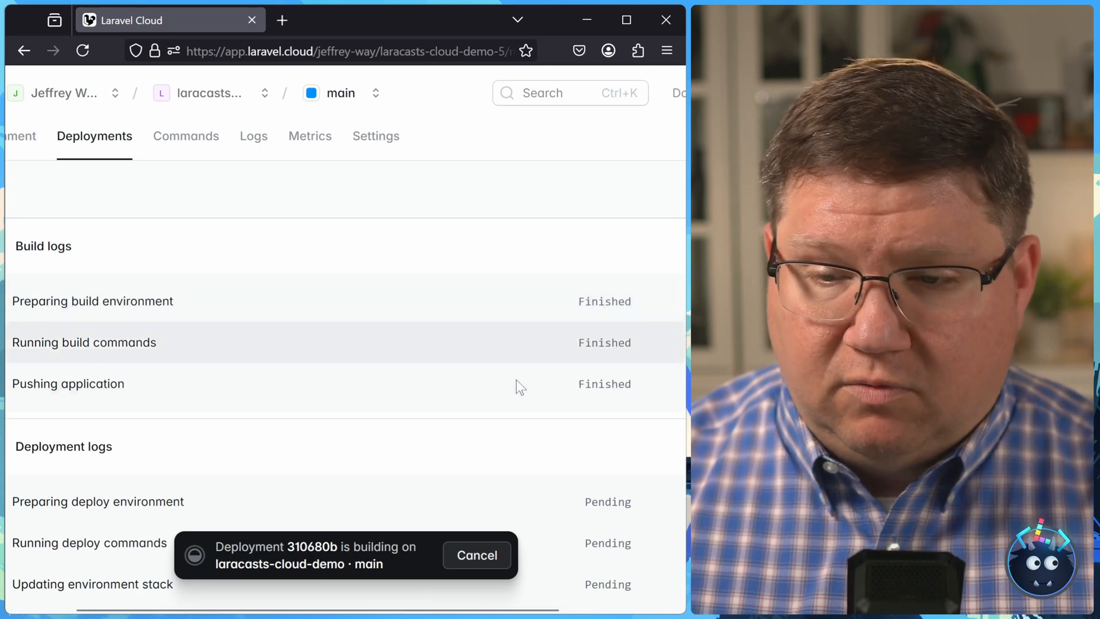
scroll("down", 3)
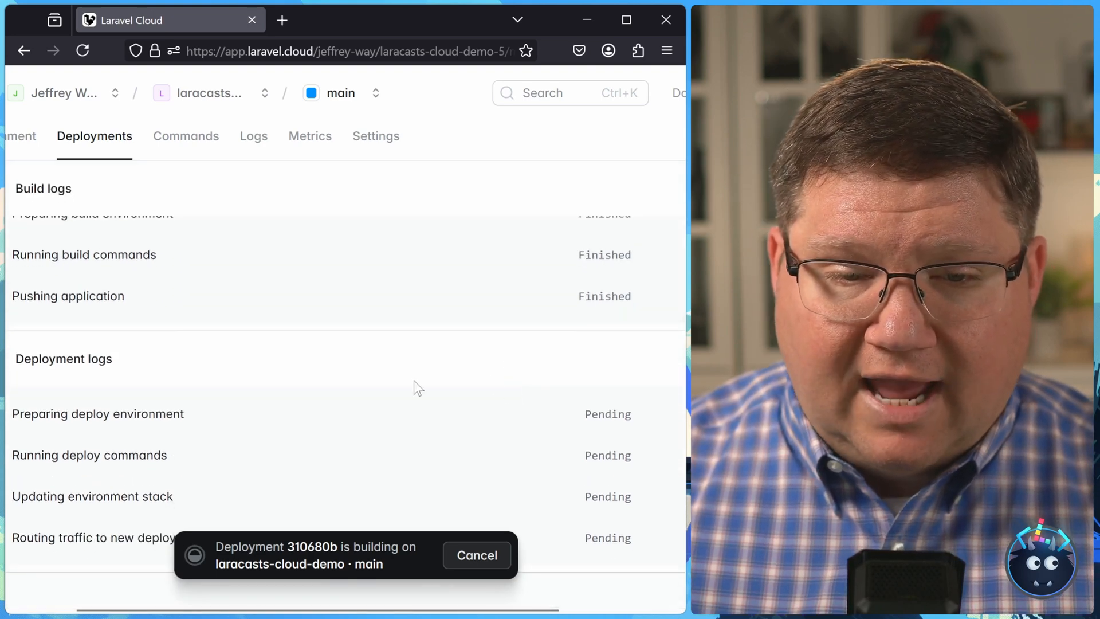
mouse_move(273, 413)
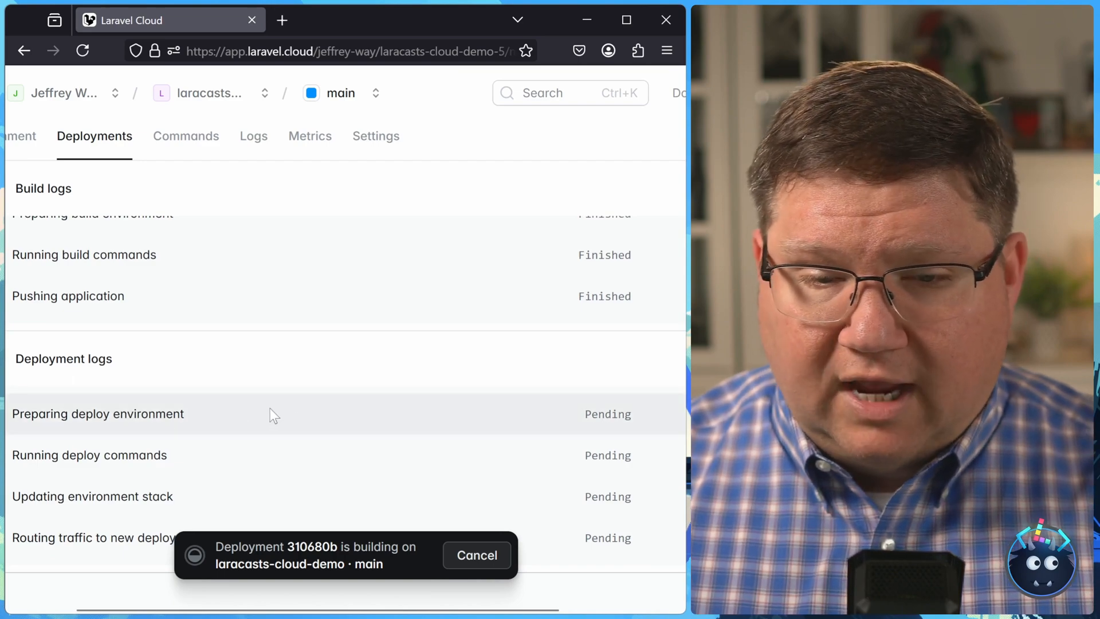
mouse_move(141, 426)
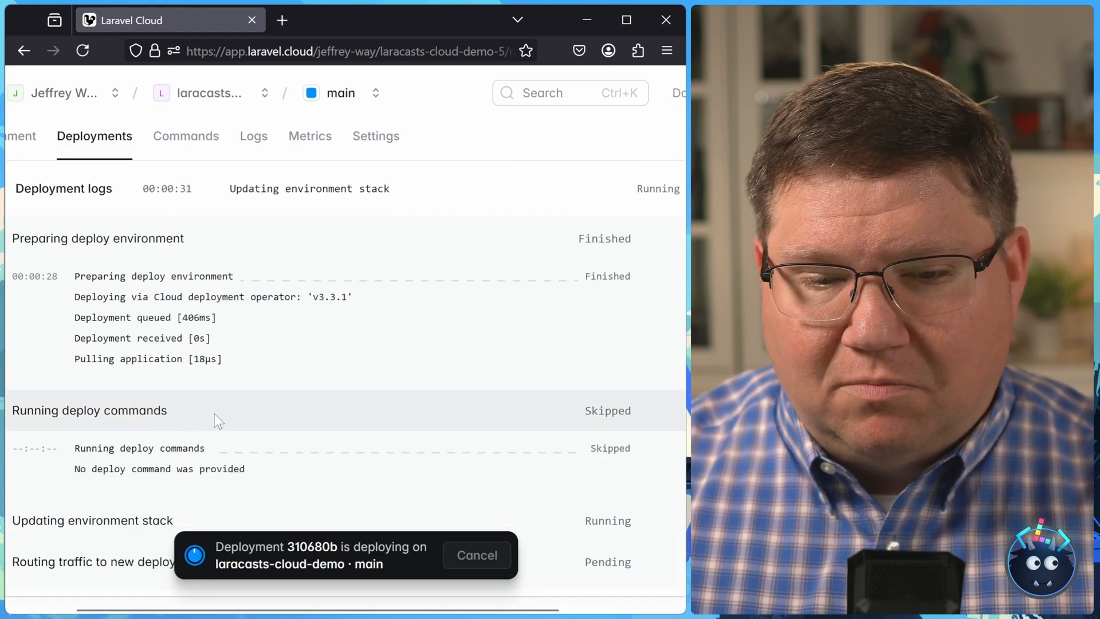
scroll("down", 3)
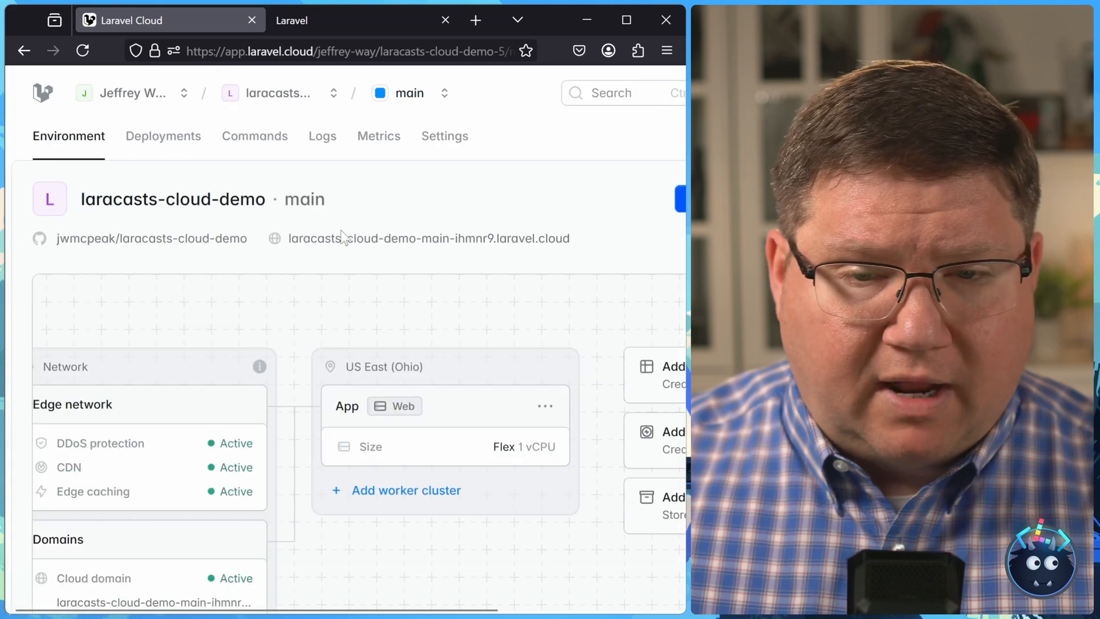
Add a database and start a new cluster: Serverless Postgres 17, laracasts_cloud_demo, database main
scroll("right", 3)
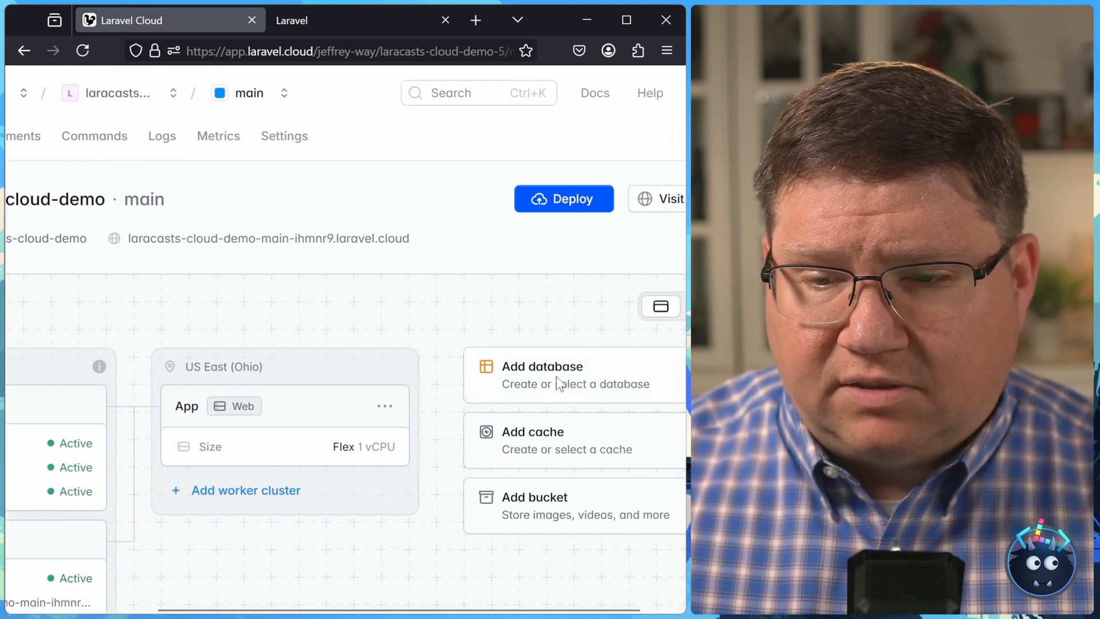
left_click(541, 366)
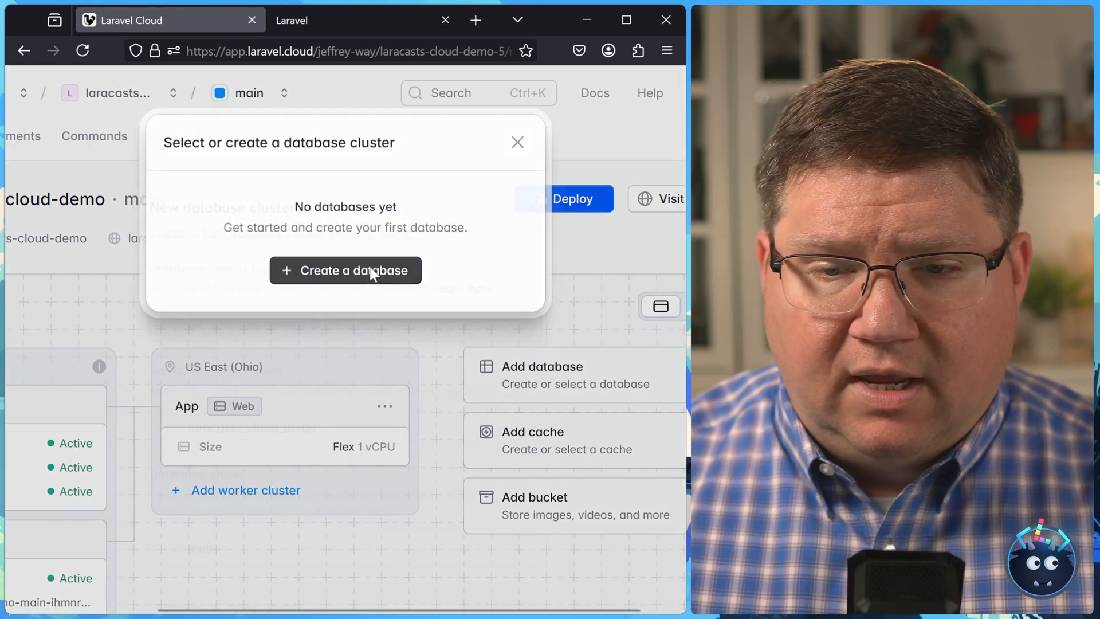
left_click(345, 269)
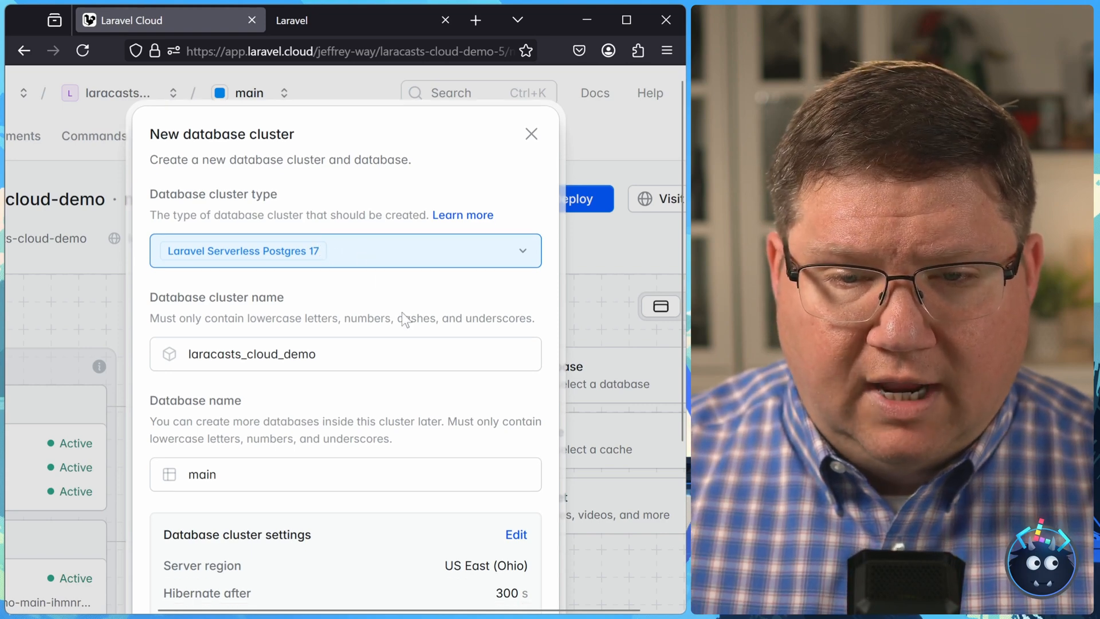
scroll("down", 3)
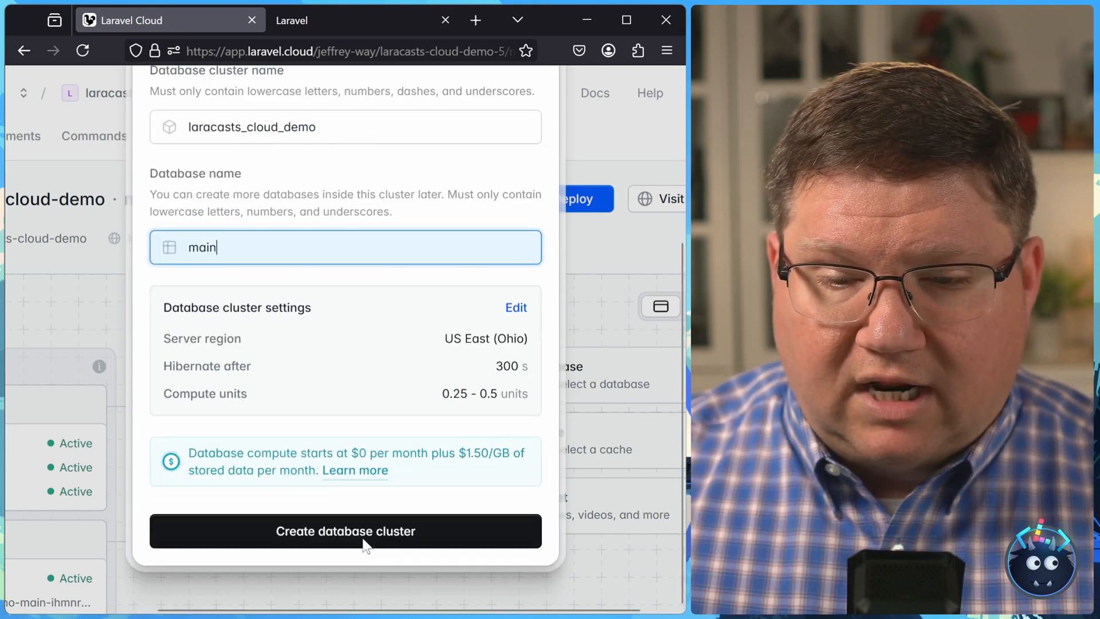
Create the laracasts_cloud_demo cluster and save the environment changes, triggering deployment 310680b
left_click(345, 531)
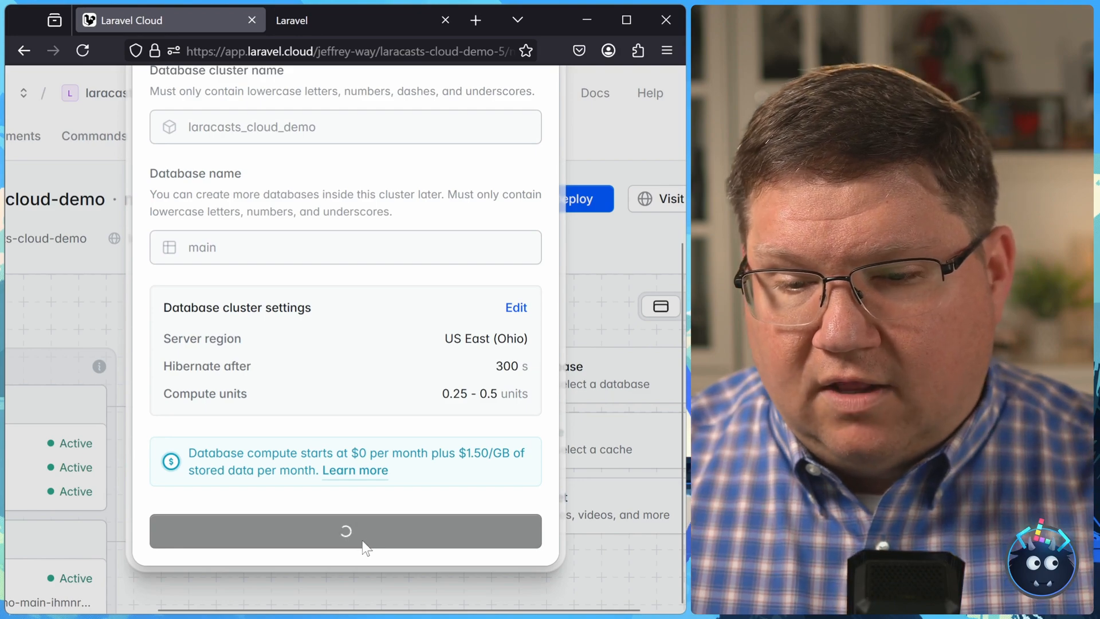
left_click(344, 530)
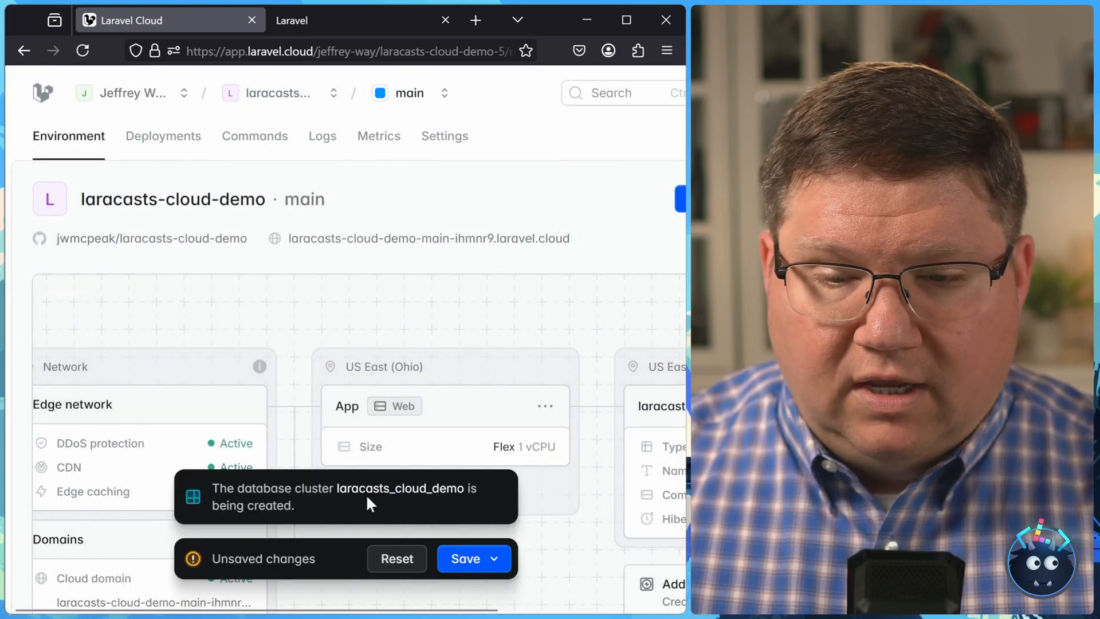
left_click(494, 558)
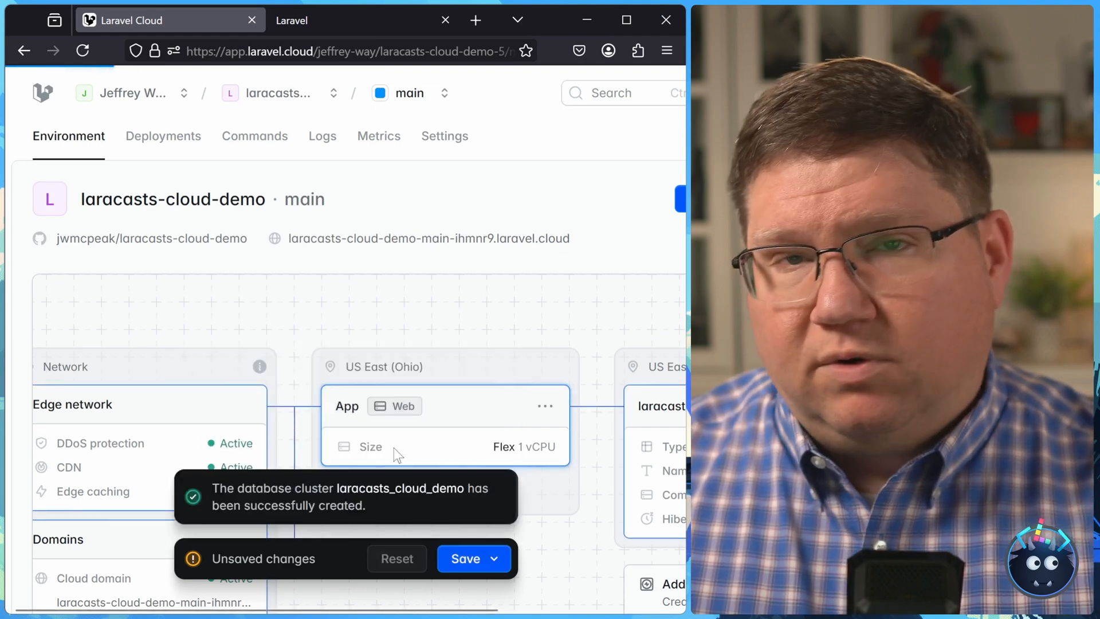
left_click(465, 558)
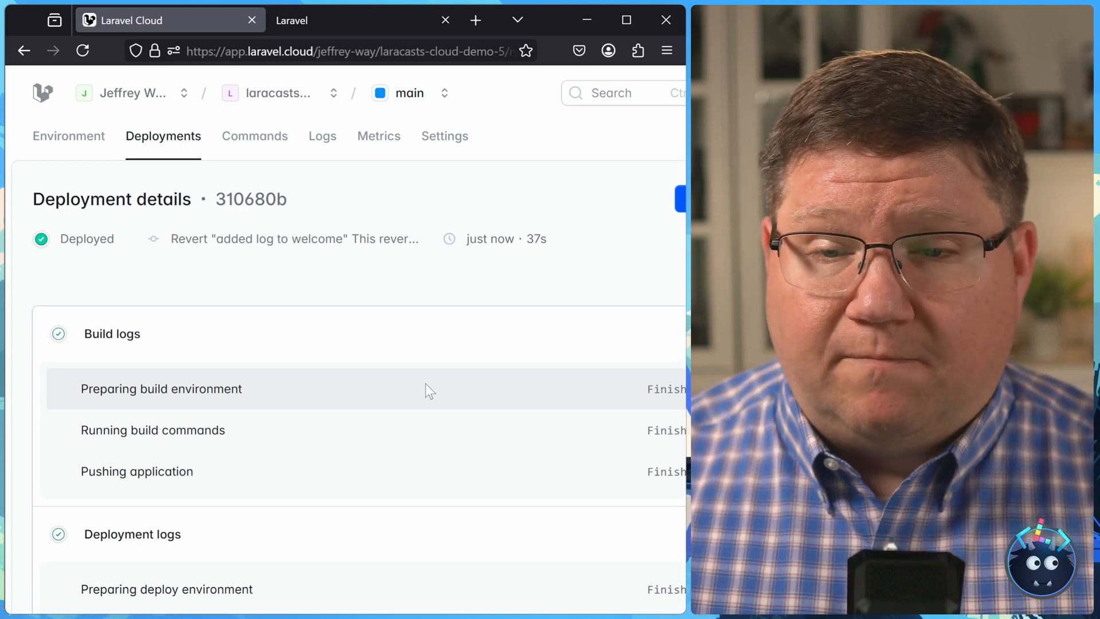
Review the Deployments settings' build and deploy commands, including the forced artisan migrate
left_click(443, 135)
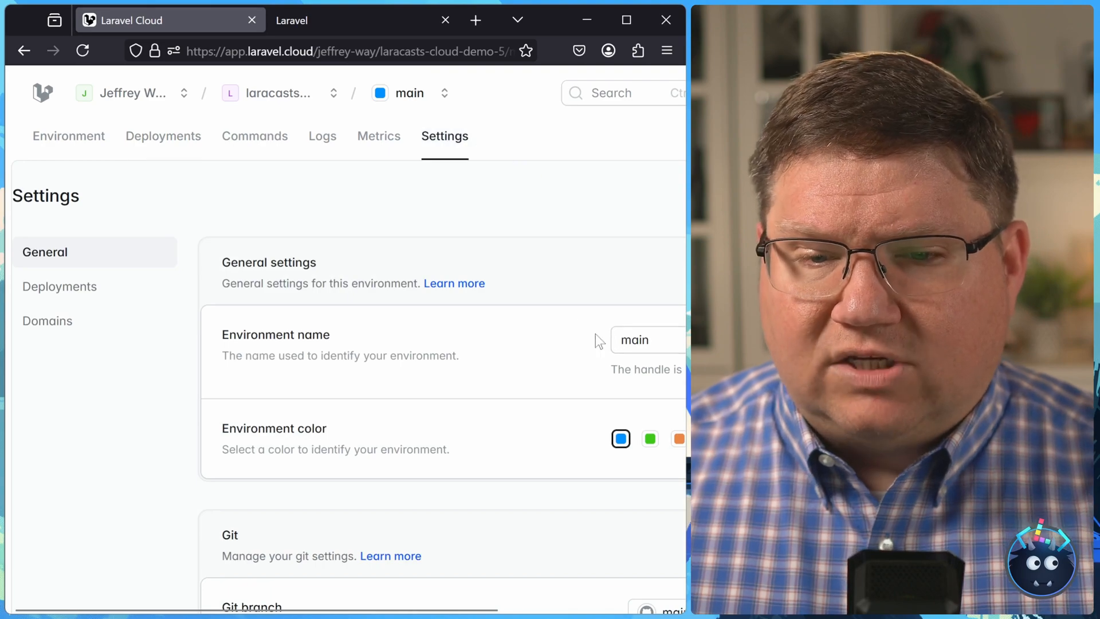
mouse_move(244, 288)
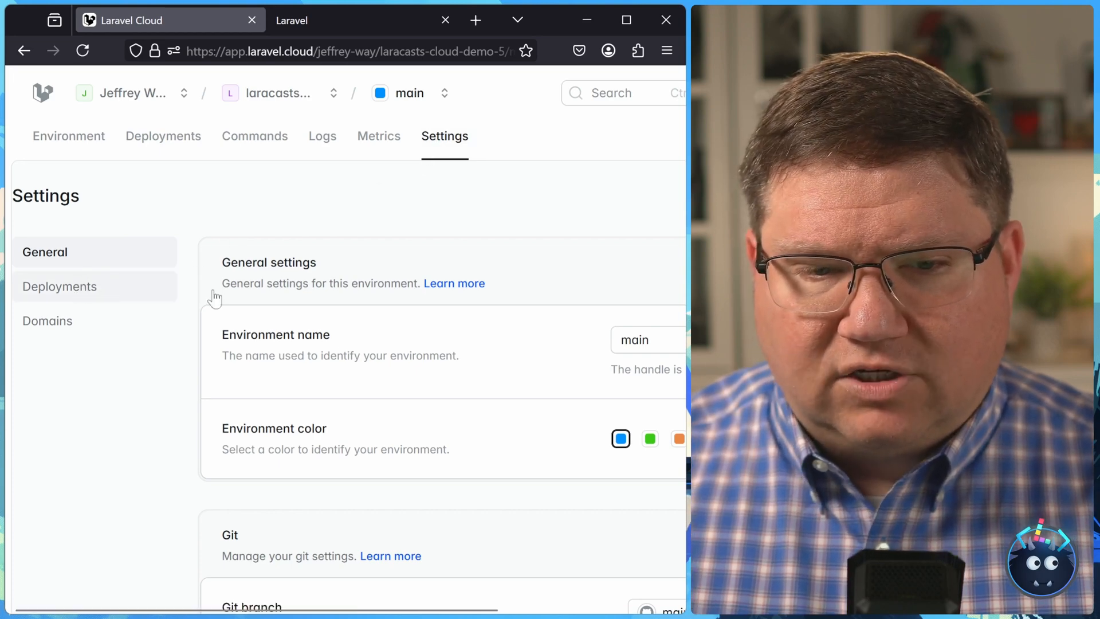
left_click(60, 287)
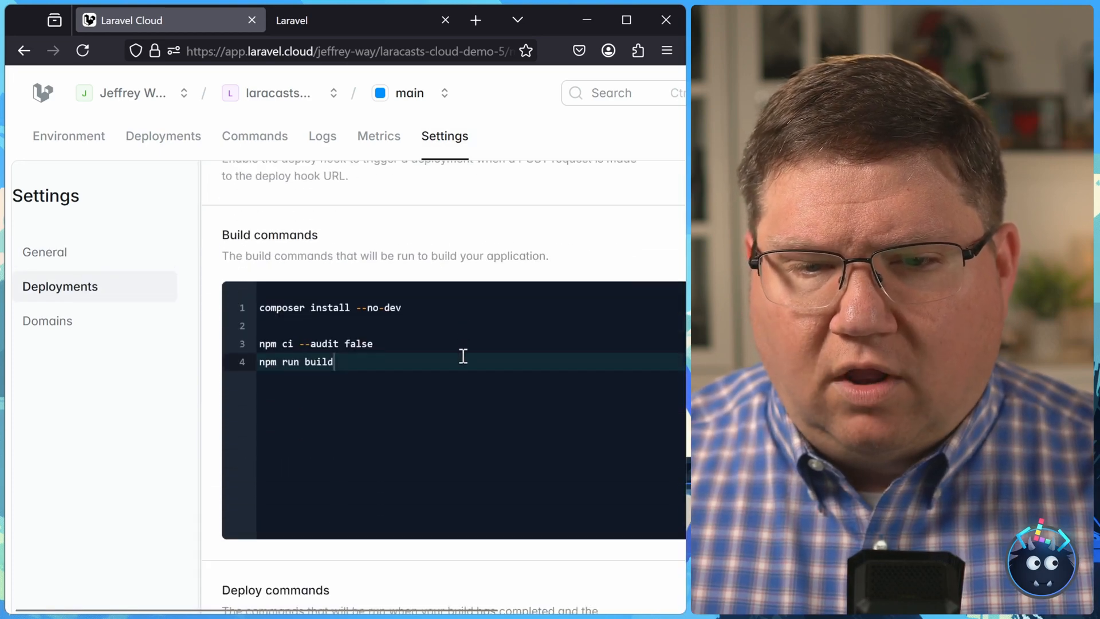
scroll("down", 3)
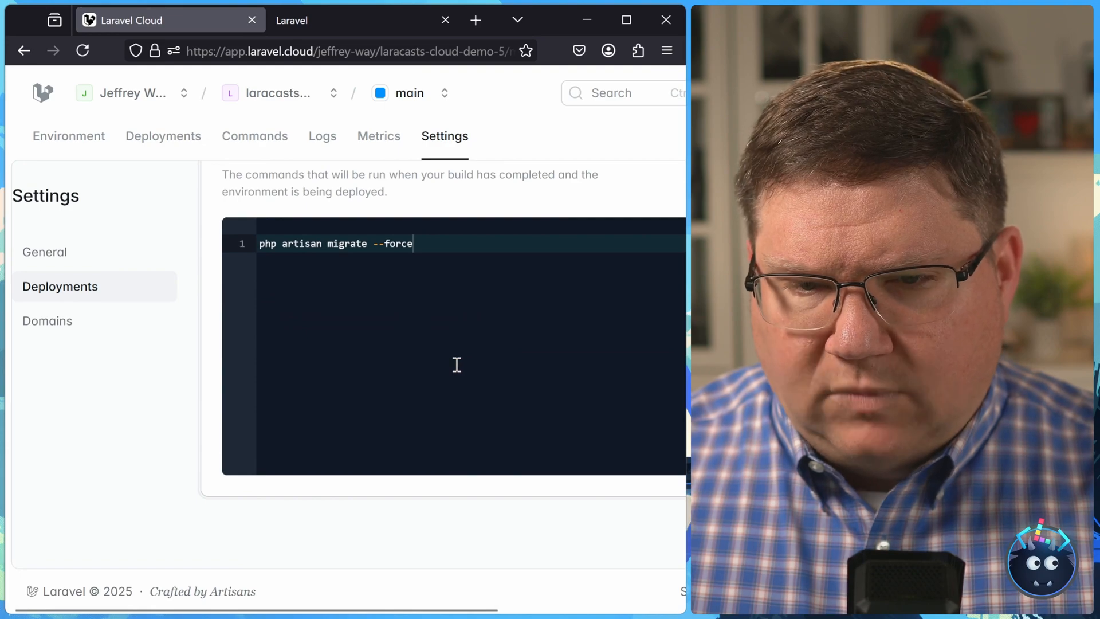
scroll("down", 3)
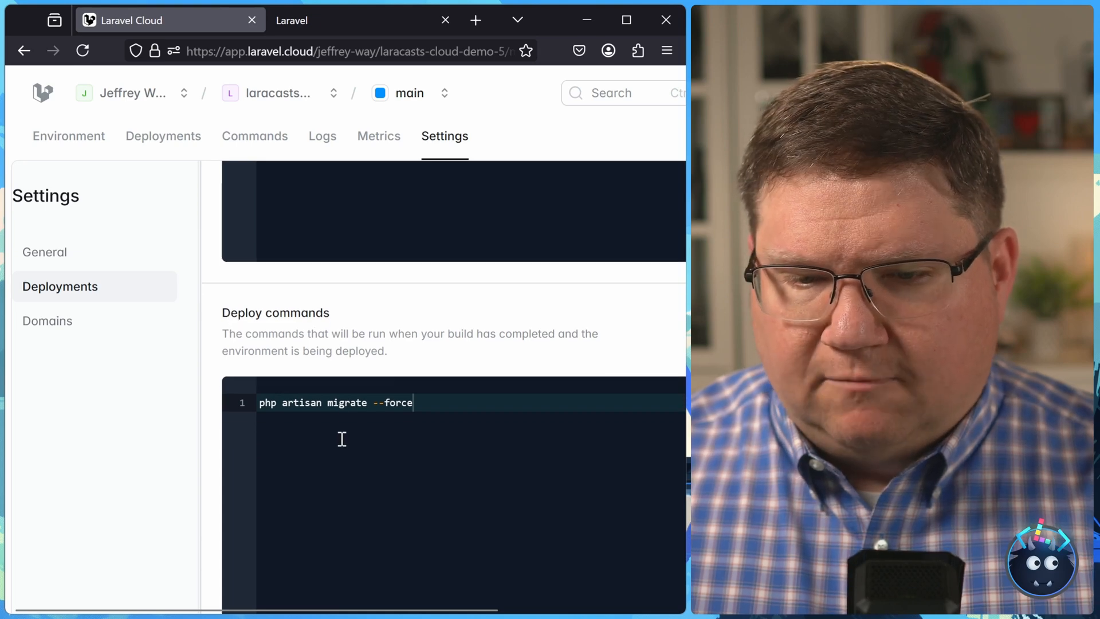
scroll("down", 3)
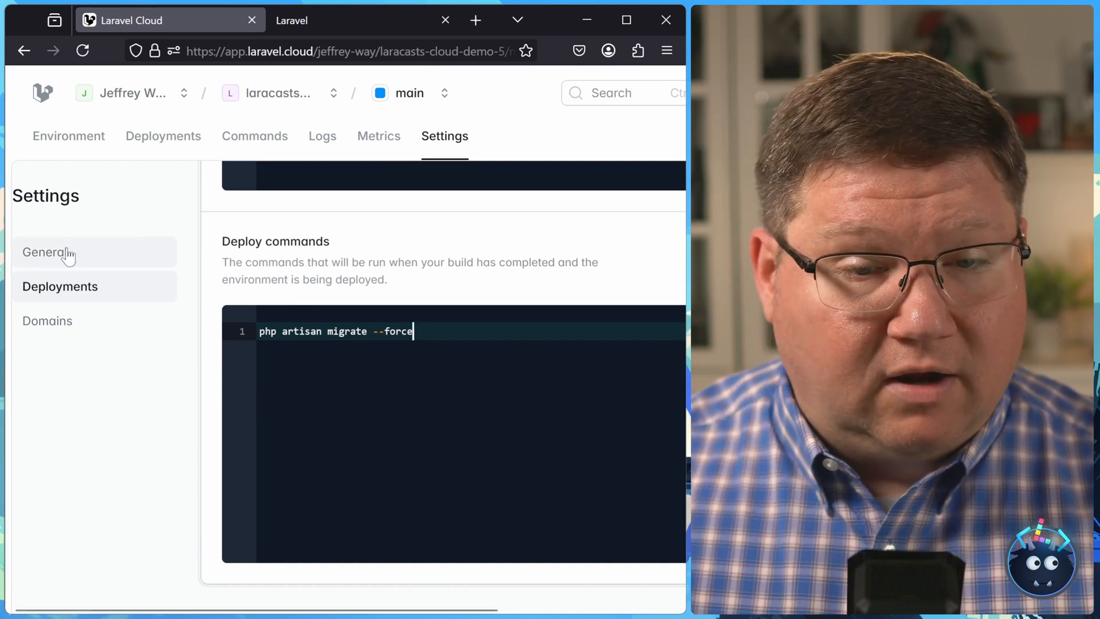
mouse_move(46, 253)
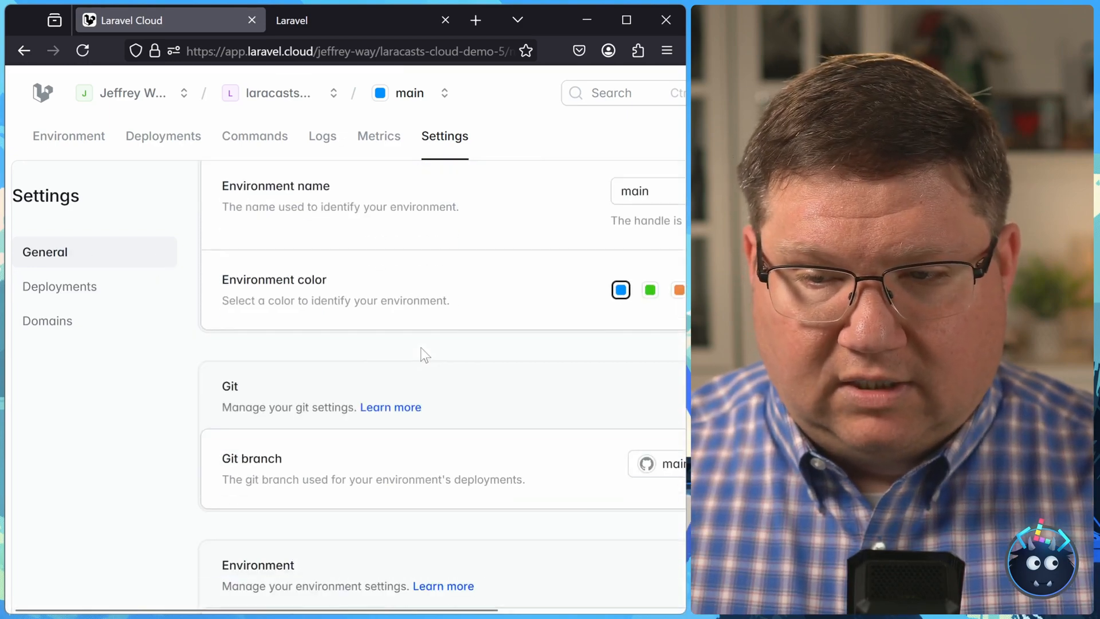
scroll("down", 3)
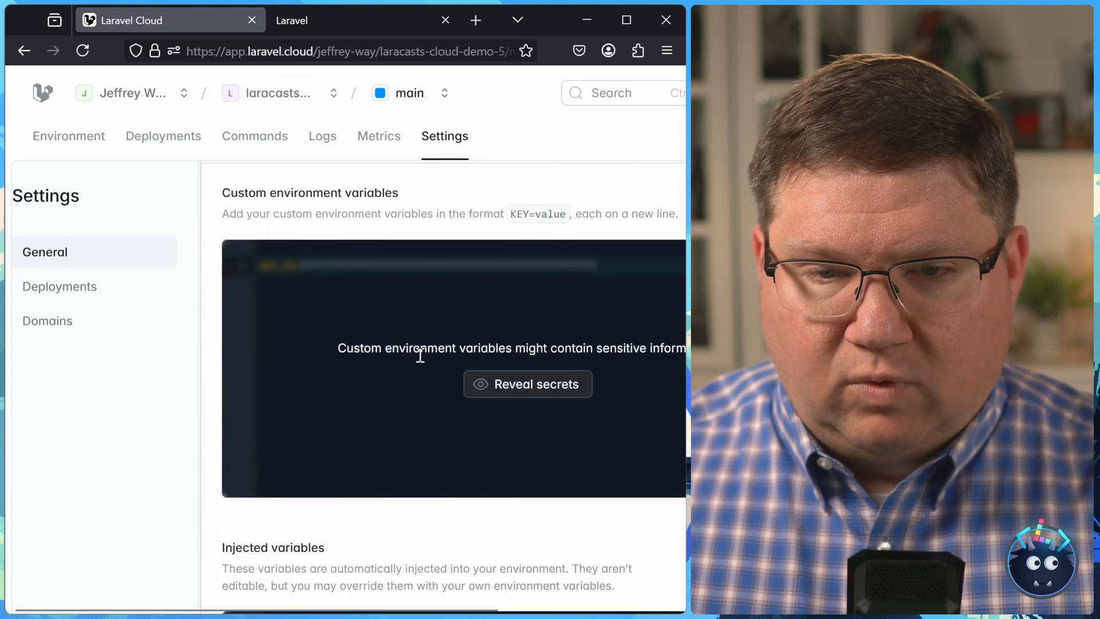
Reveal the custom APP_KEY variable and the injected Postgres environment variables
left_click(527, 384)
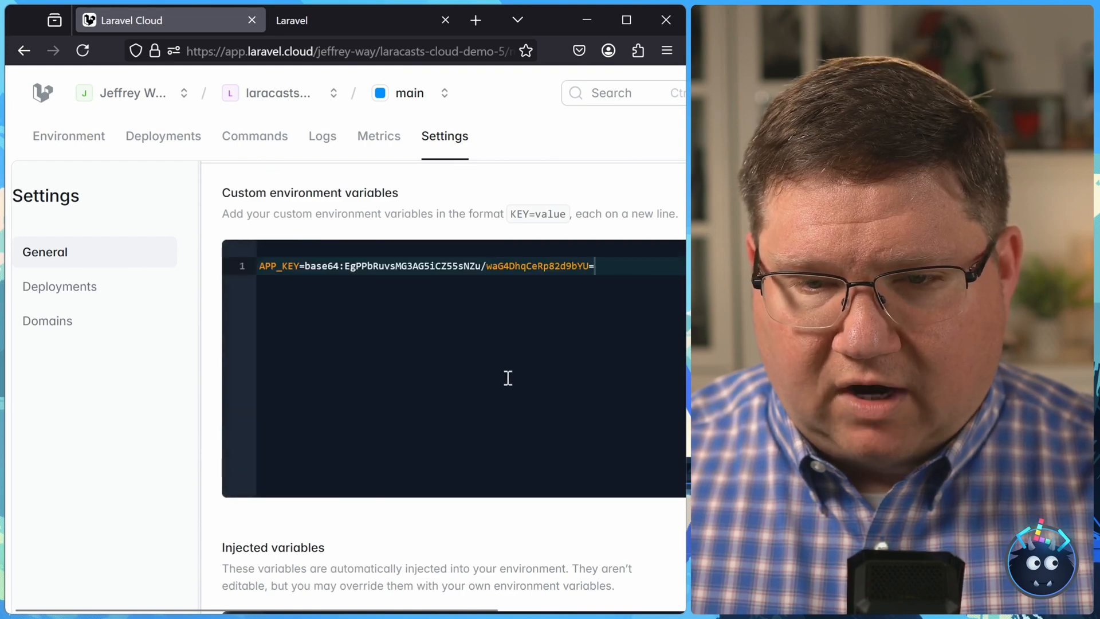
triple_click(421, 265)
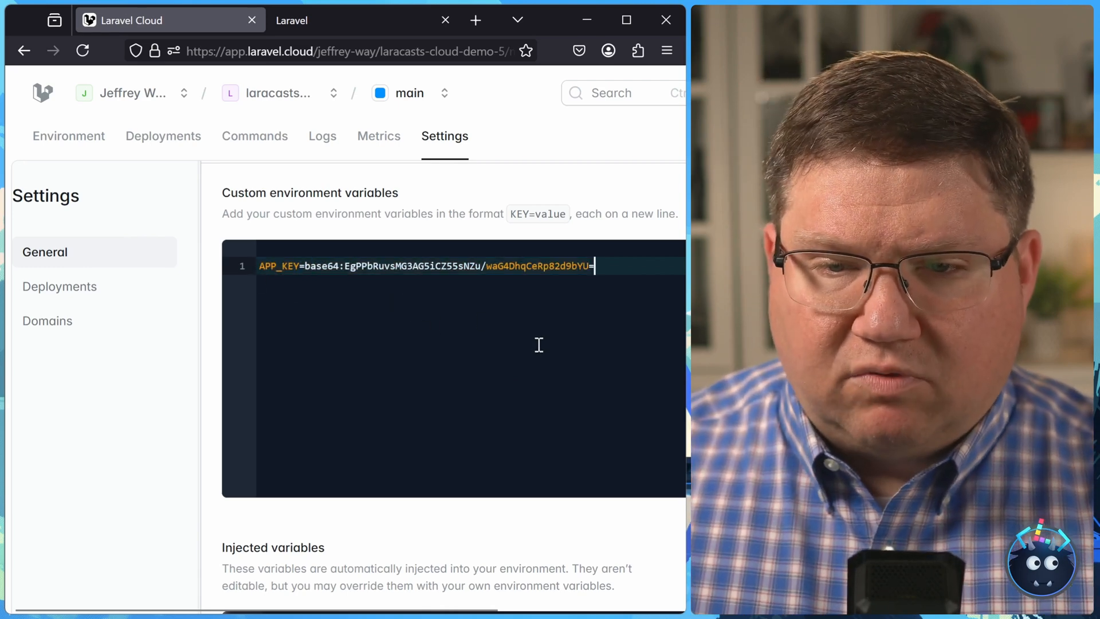
scroll("down", 3)
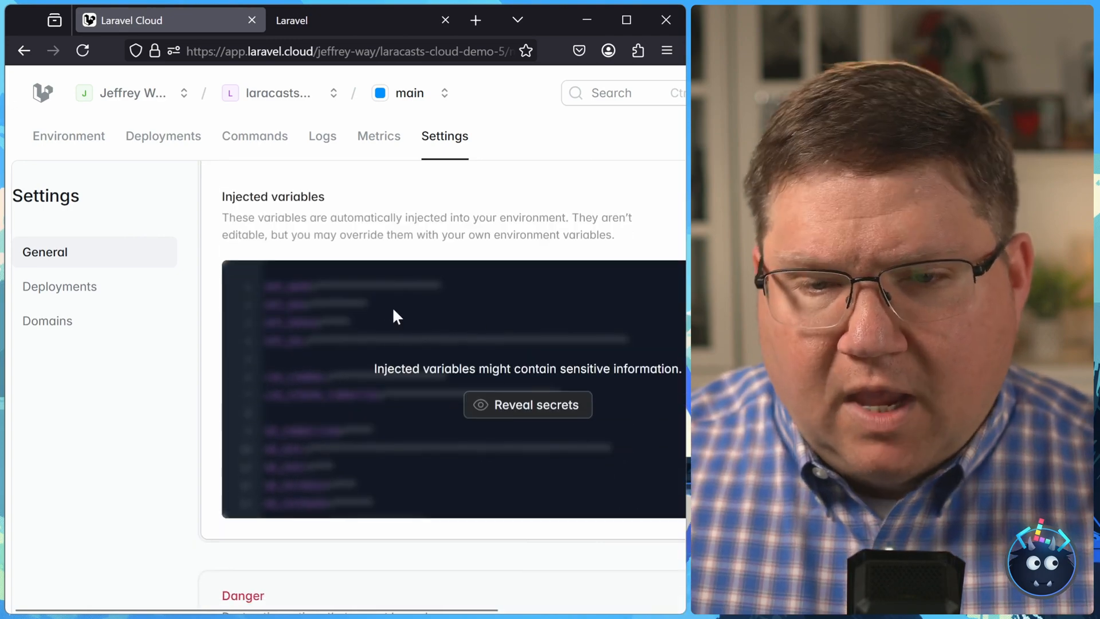
left_click(527, 405)
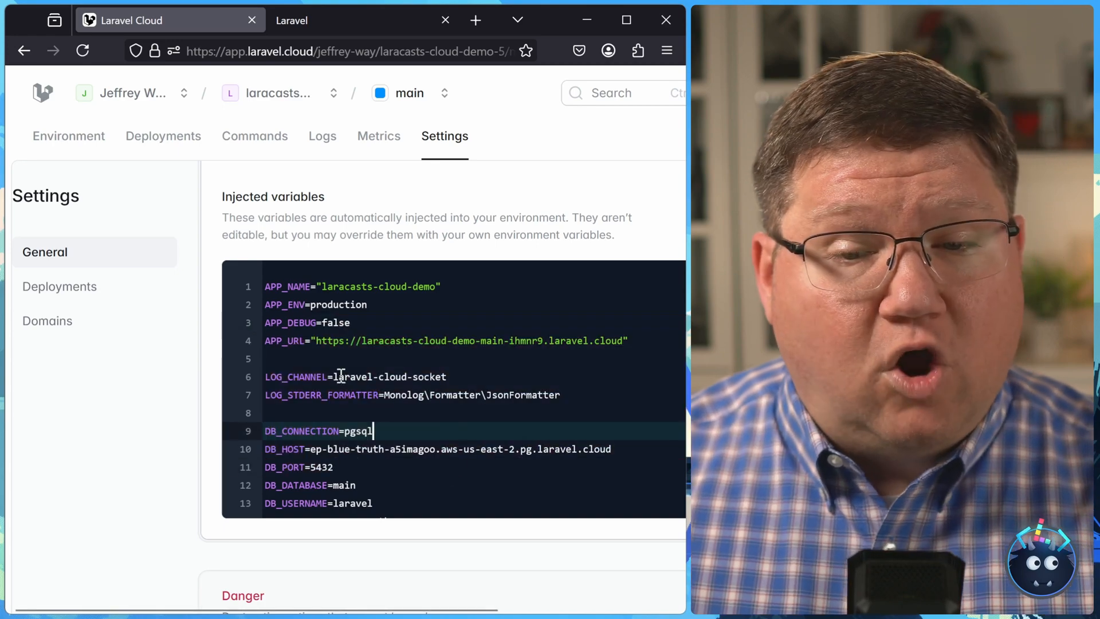
scroll("down", 3)
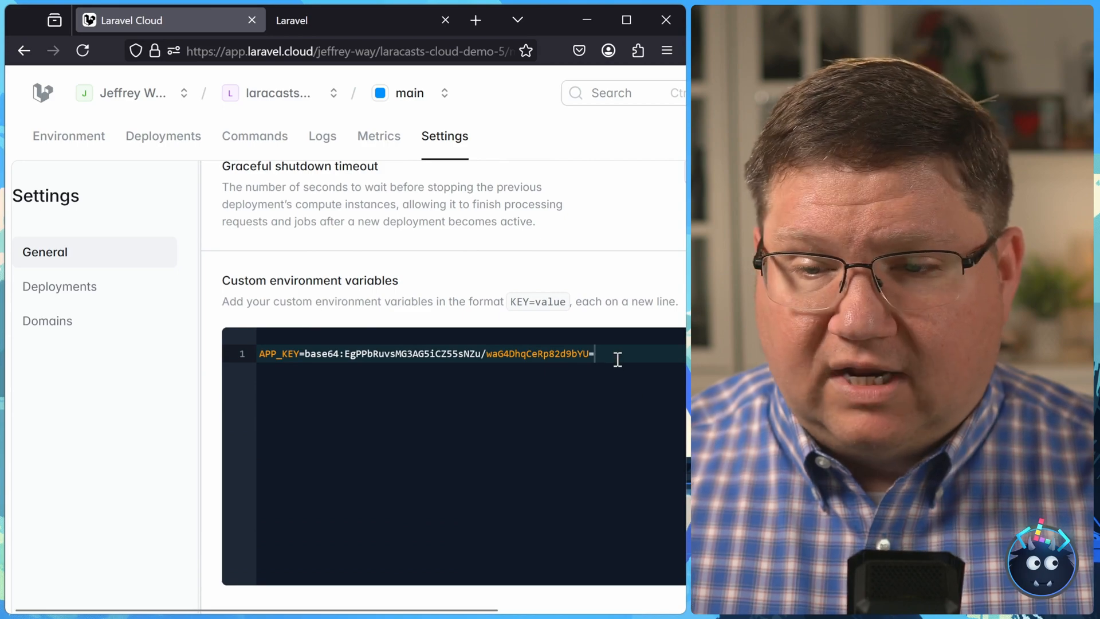
Try an APP_DEBUG=true custom variable, then review the injected variables showing debug off
type("A")
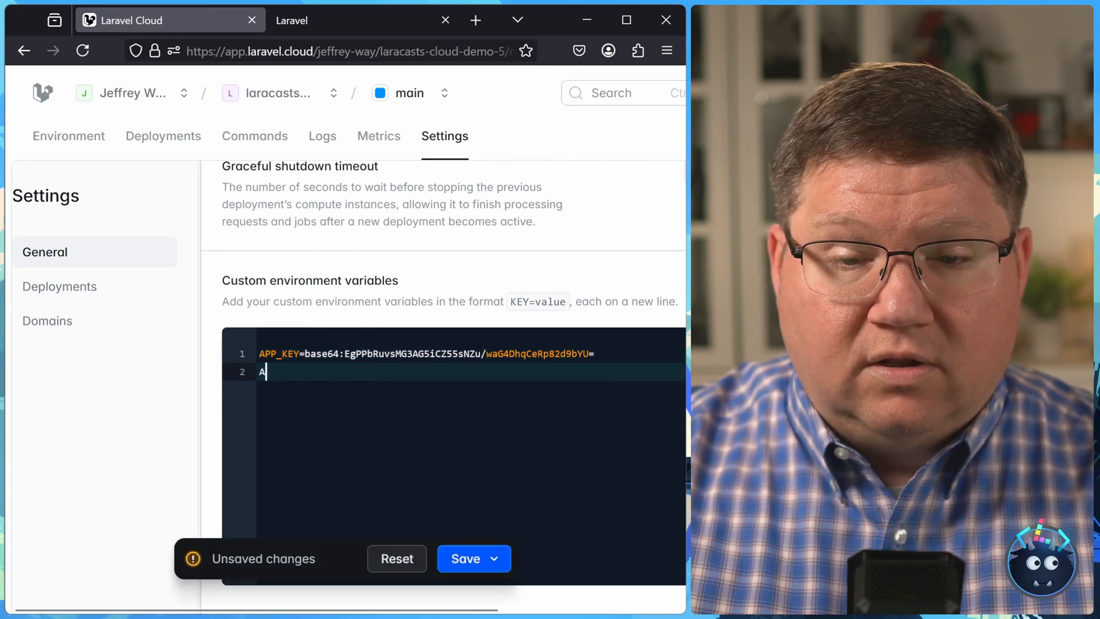
type("PP_D")
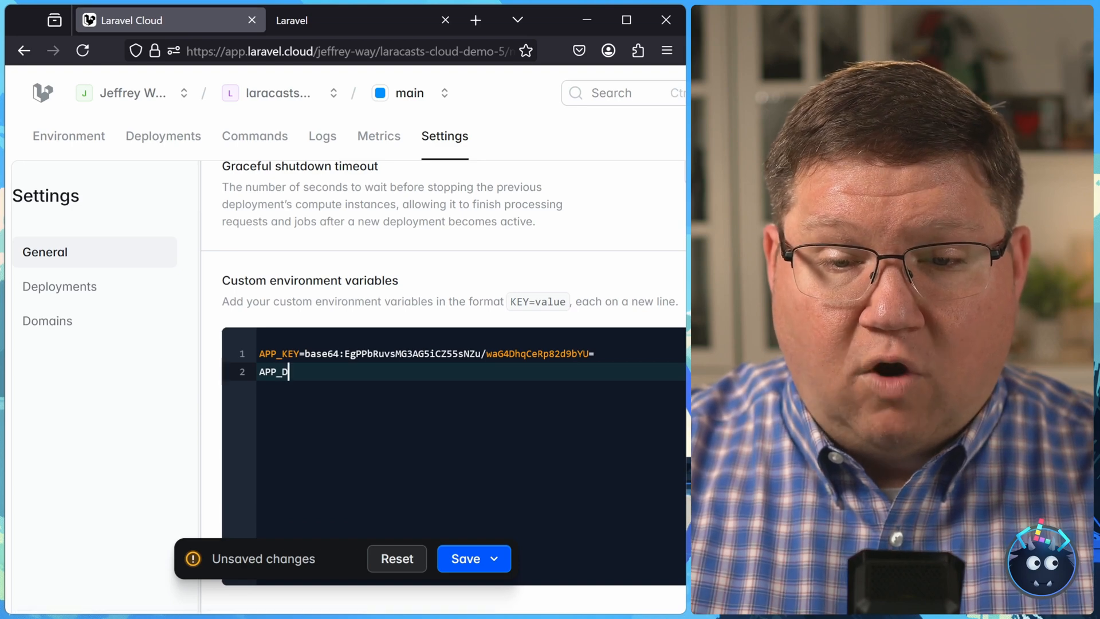
type("EBUG=")
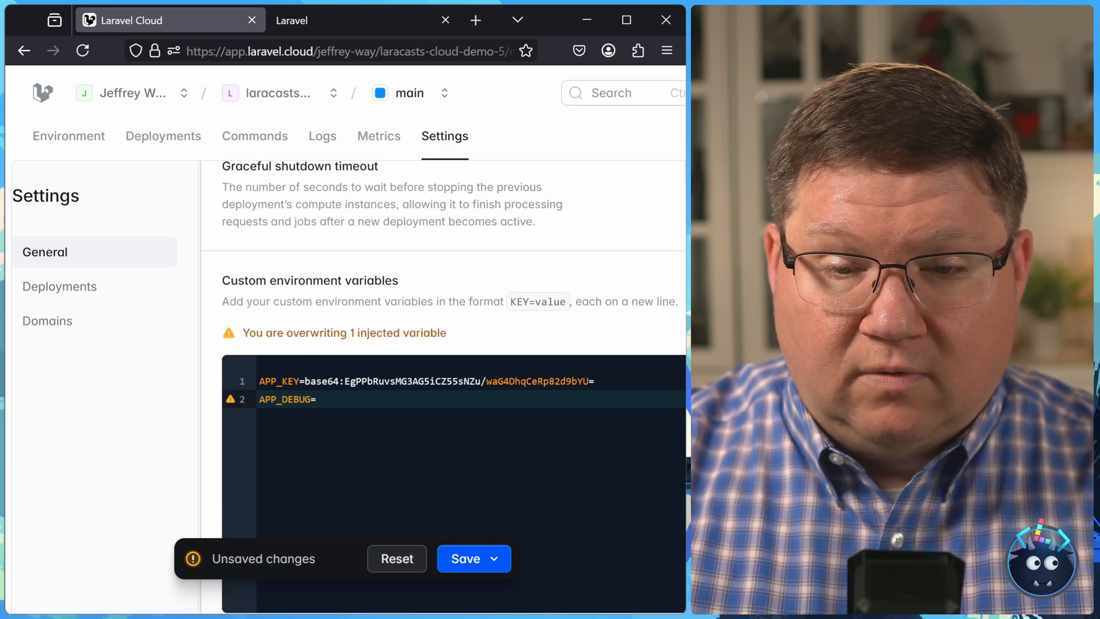
type("true")
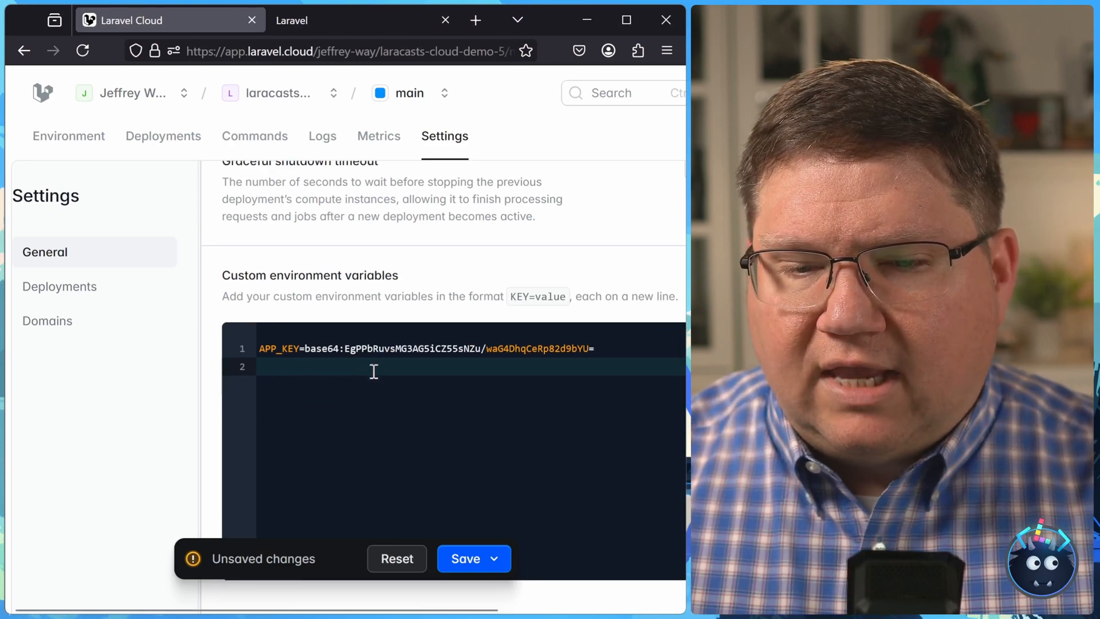
scroll("down", 3)
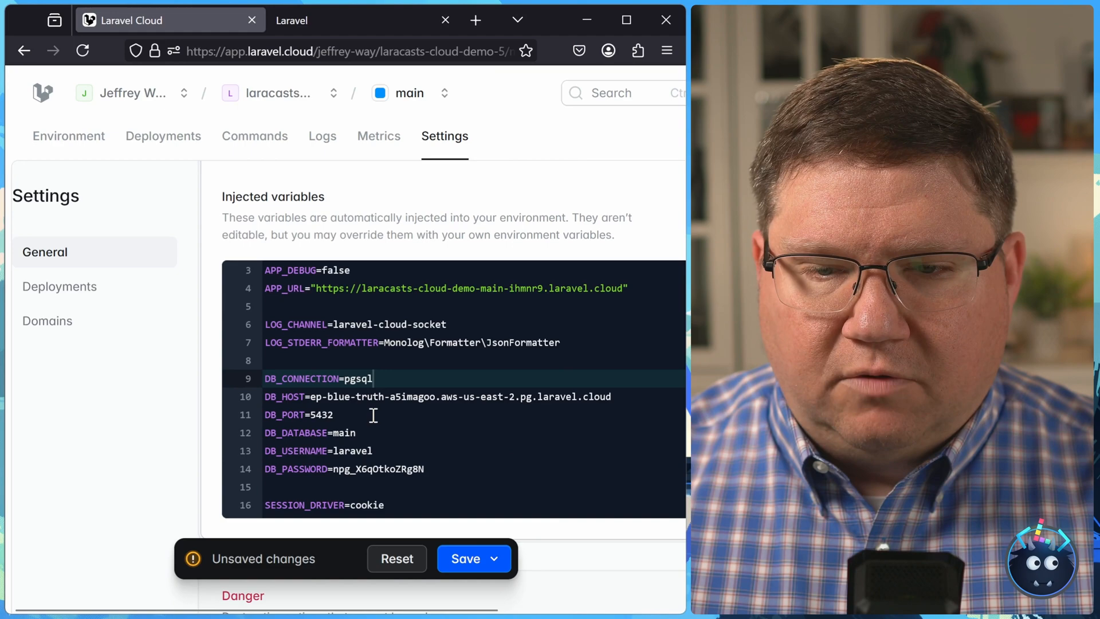
scroll("down", 3)
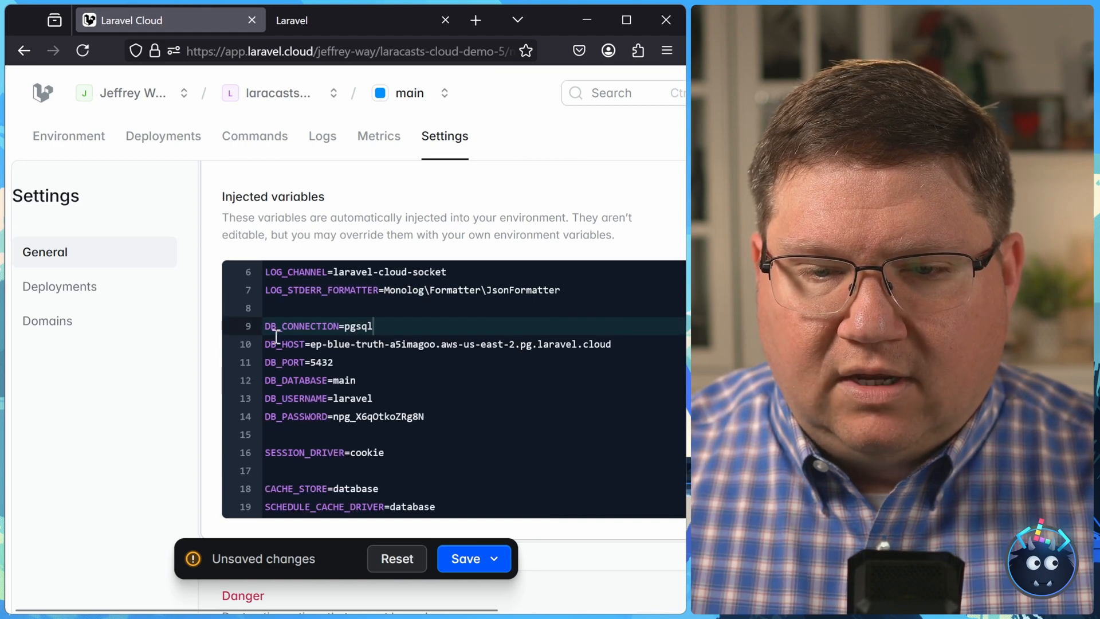
left_click_drag(265, 326, 425, 416)
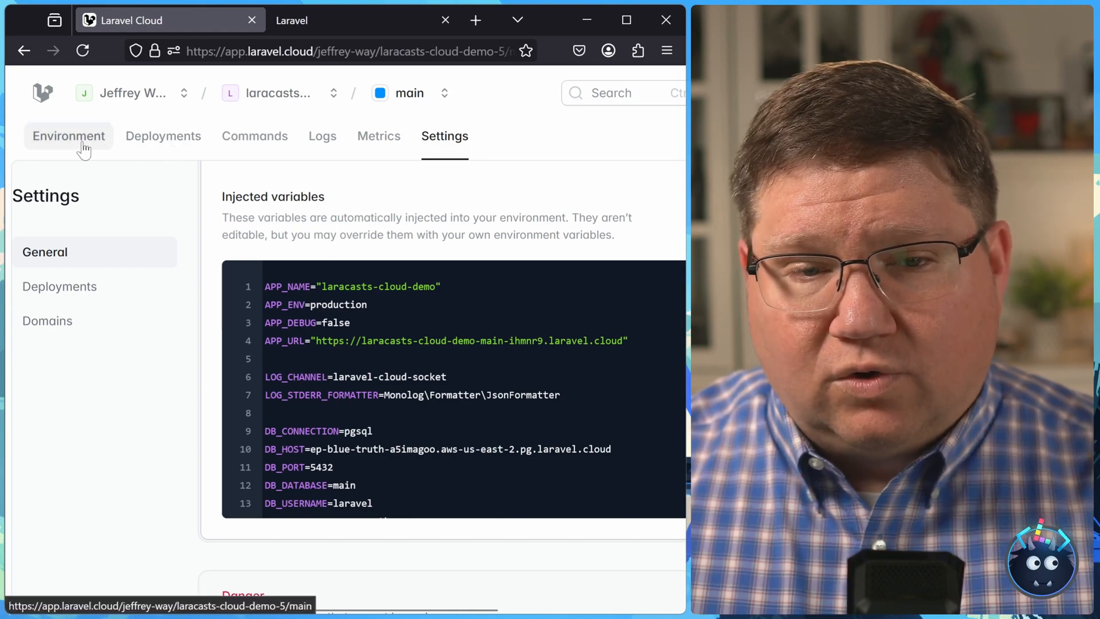
Create a new KV Store cache named main (250 MB, US East Ohio) with default settings
left_click(69, 135)
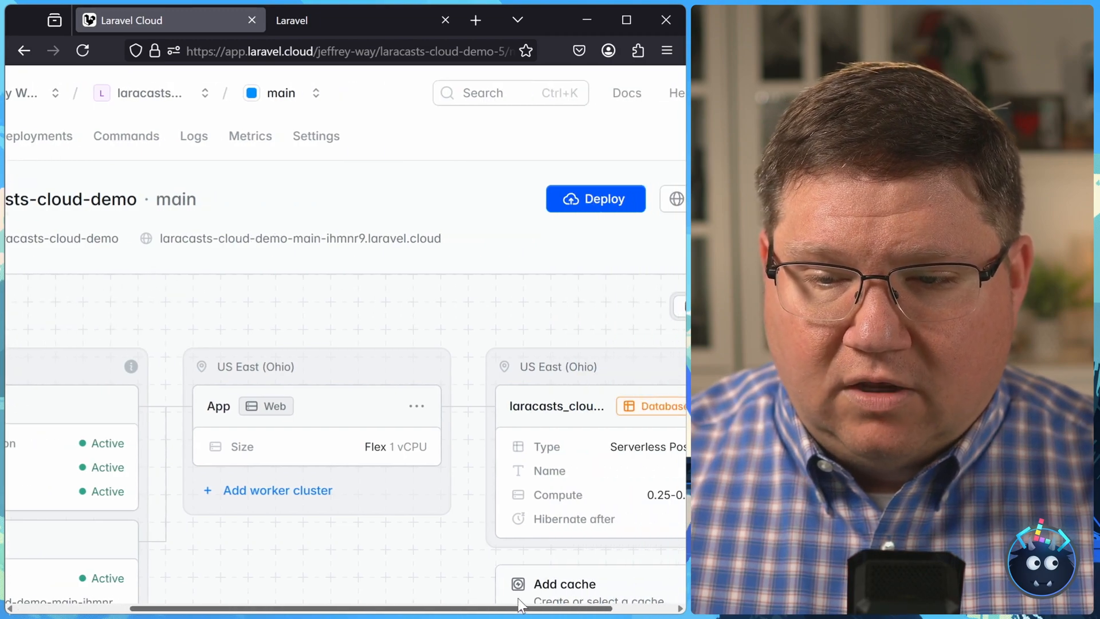
scroll("down", 3)
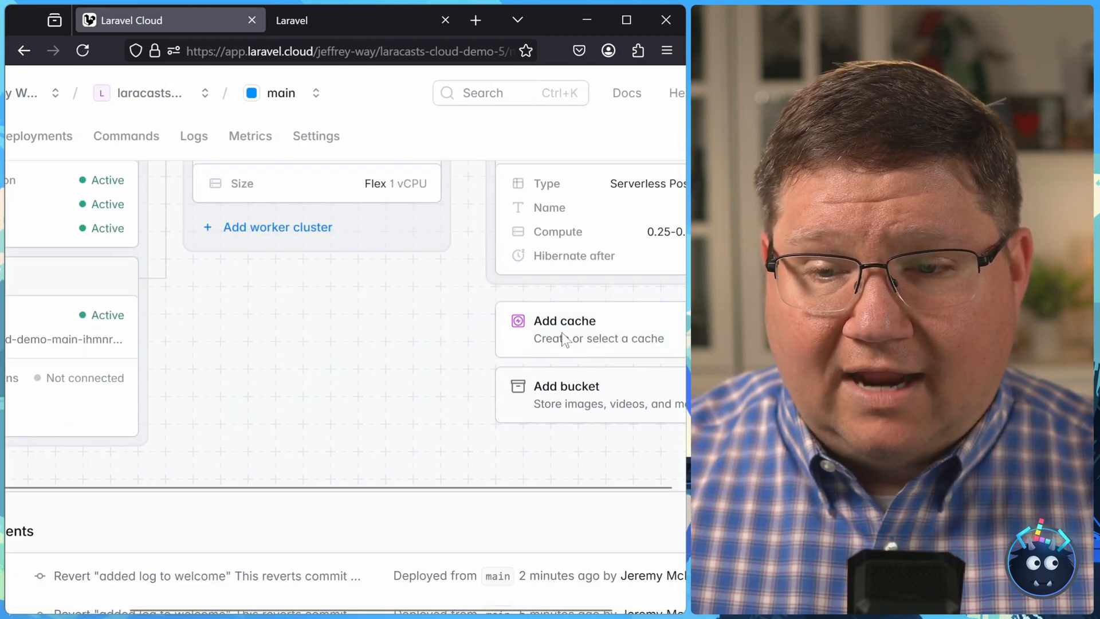
left_click(563, 321)
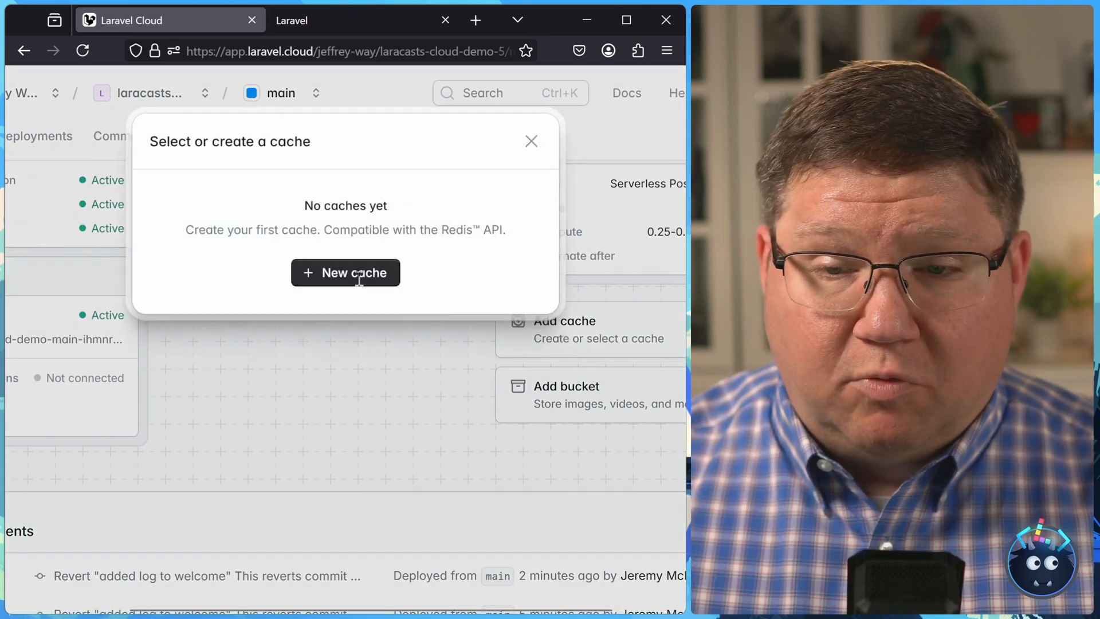
left_click(345, 272)
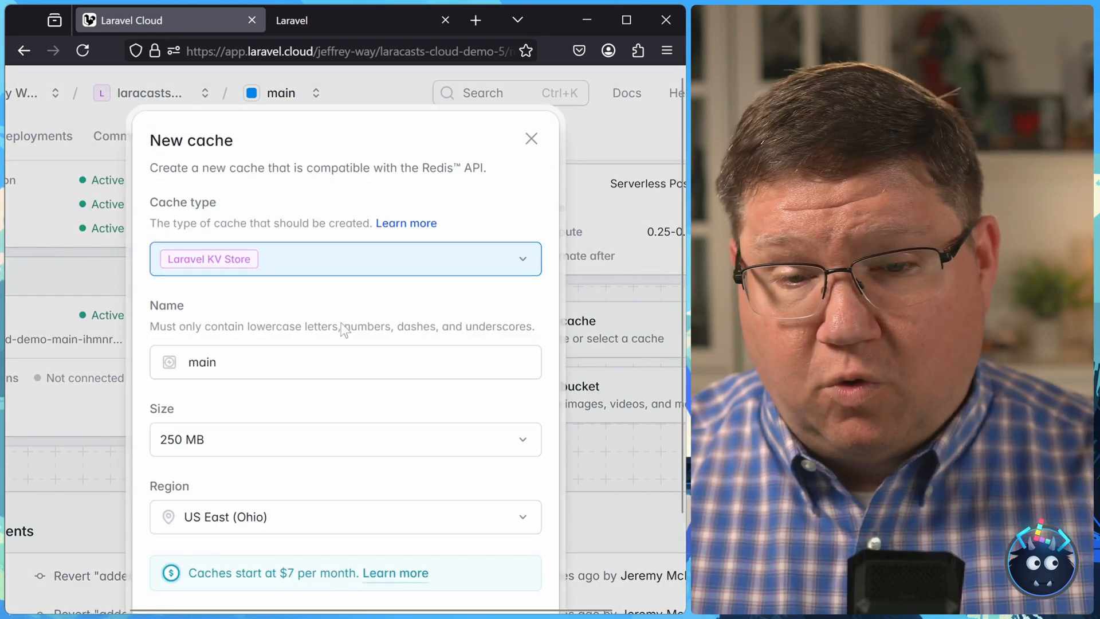
scroll("down", 3)
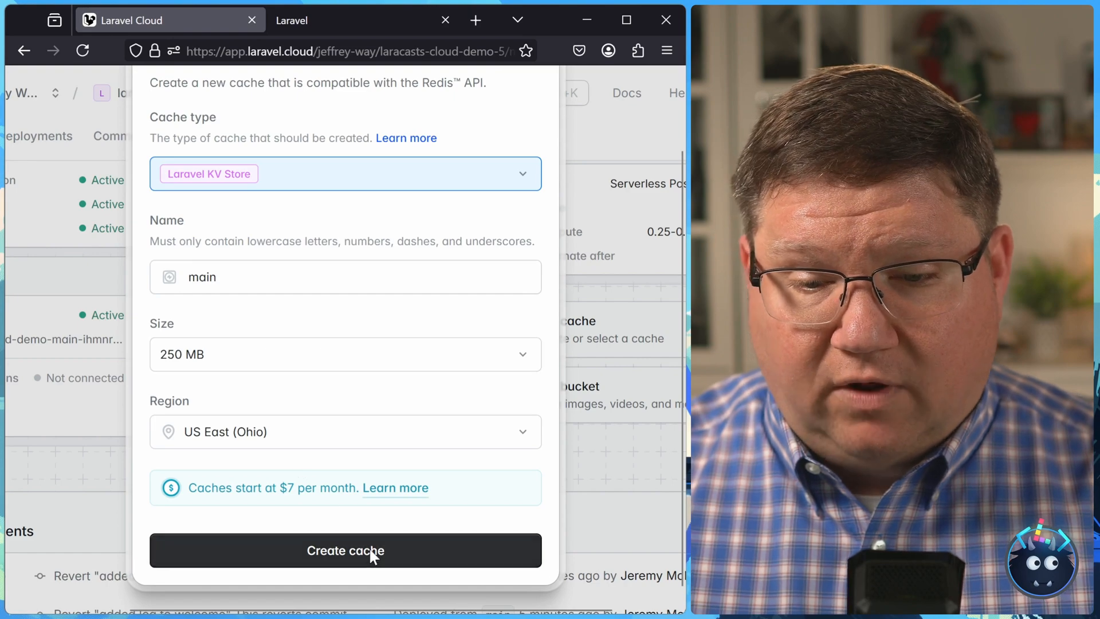
left_click(344, 550)
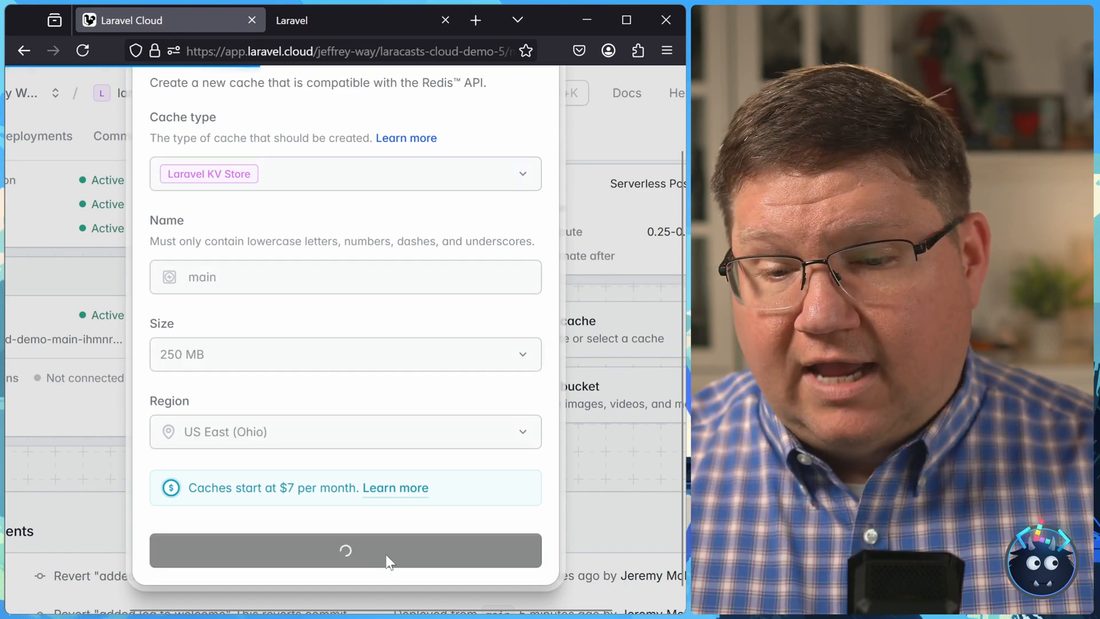
left_click(344, 550)
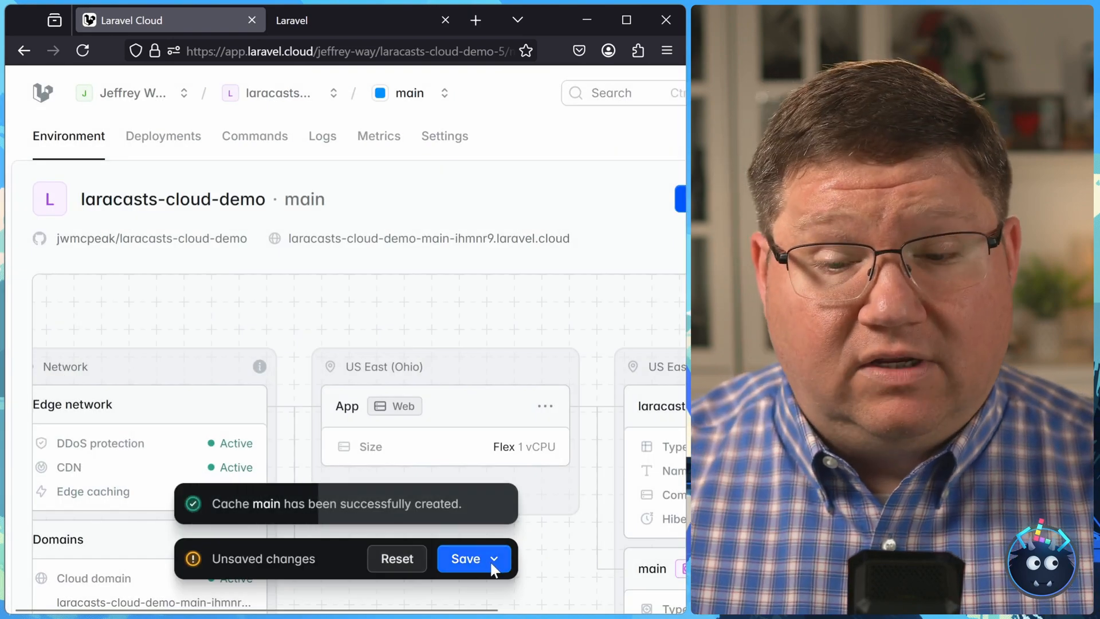
Save the environment changes so a new deployment starts building
left_click(463, 558)
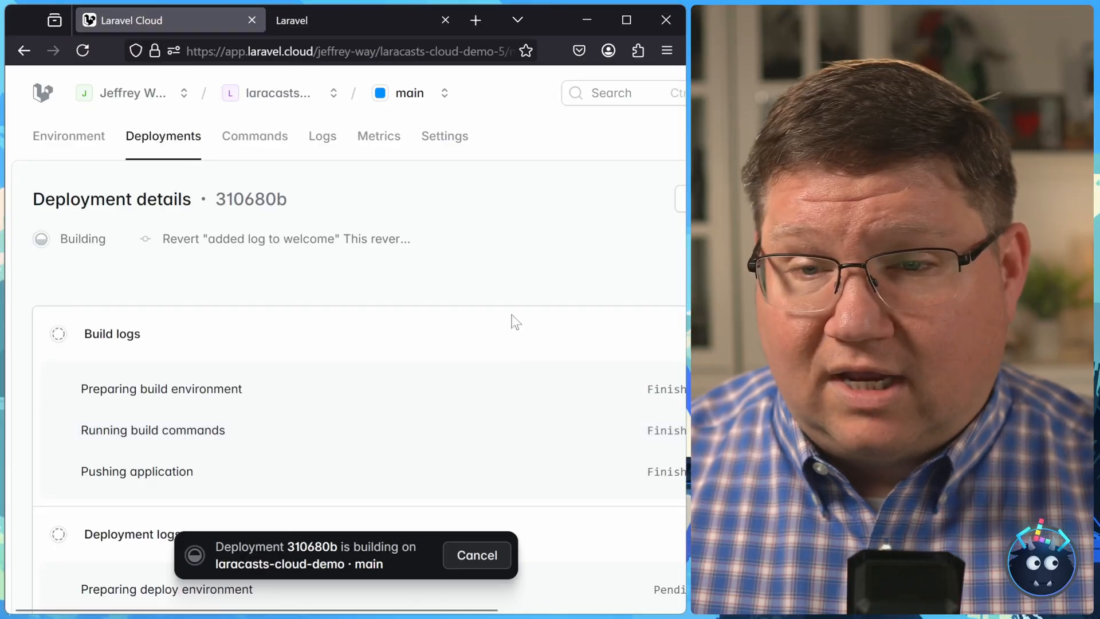
Inspect the injected variables in Settings, confirming CACHE_STORE is redis with REDIS entries for the KV Store
left_click(443, 137)
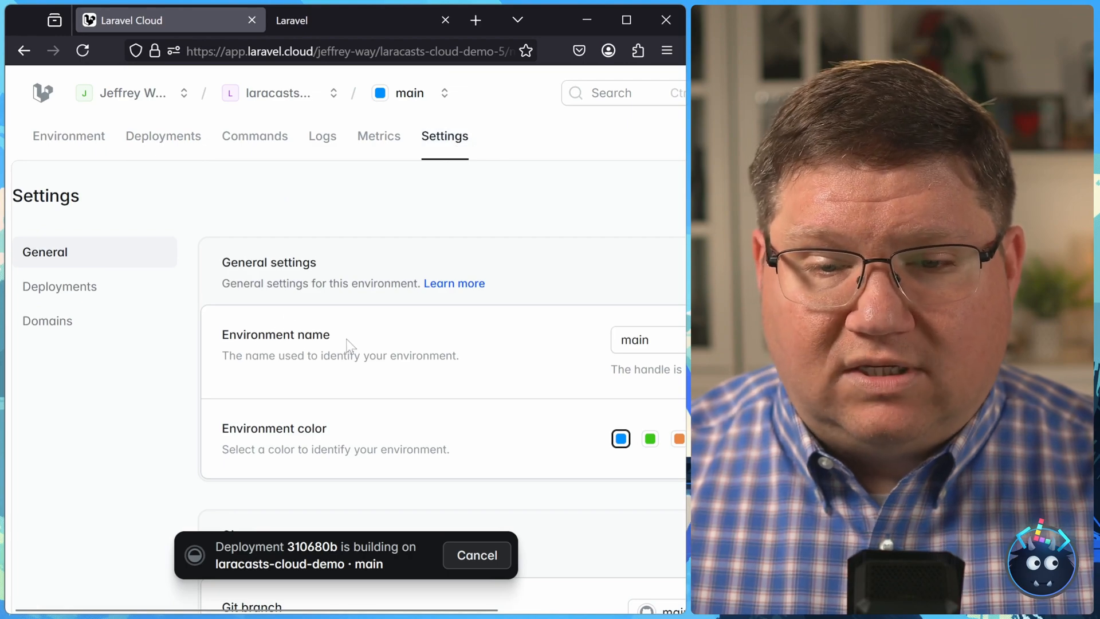
scroll("down", 3)
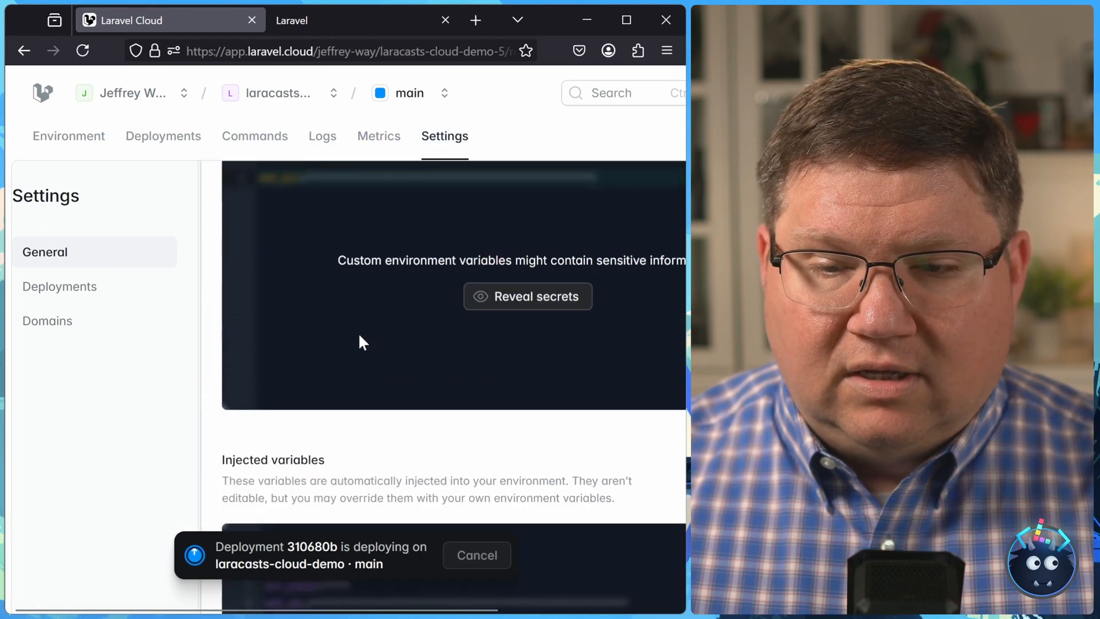
left_click(527, 296)
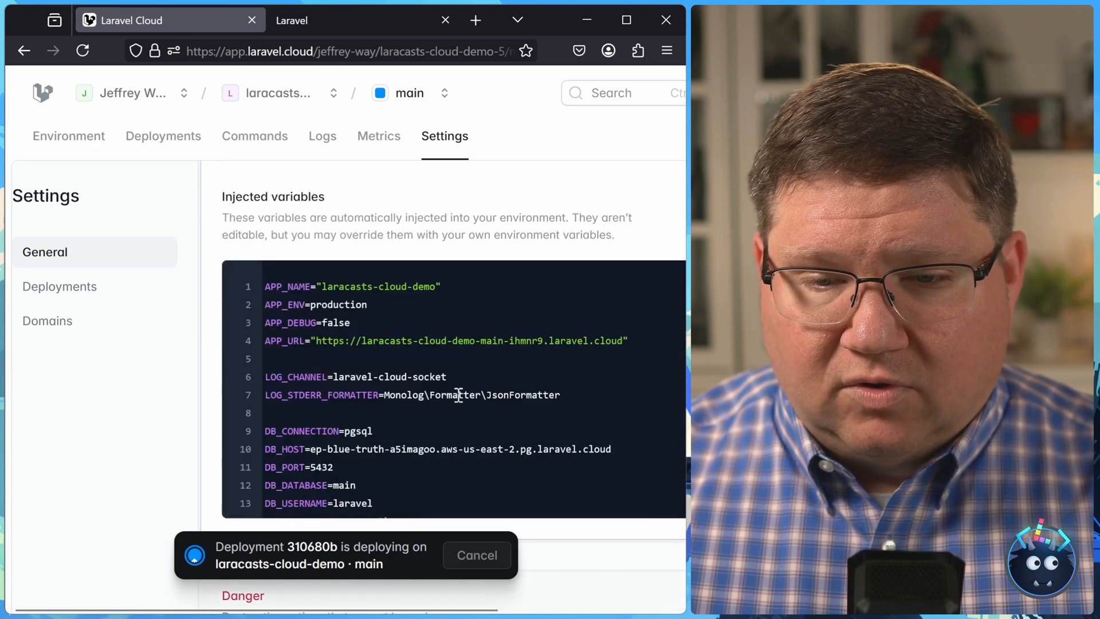
scroll("down", 3)
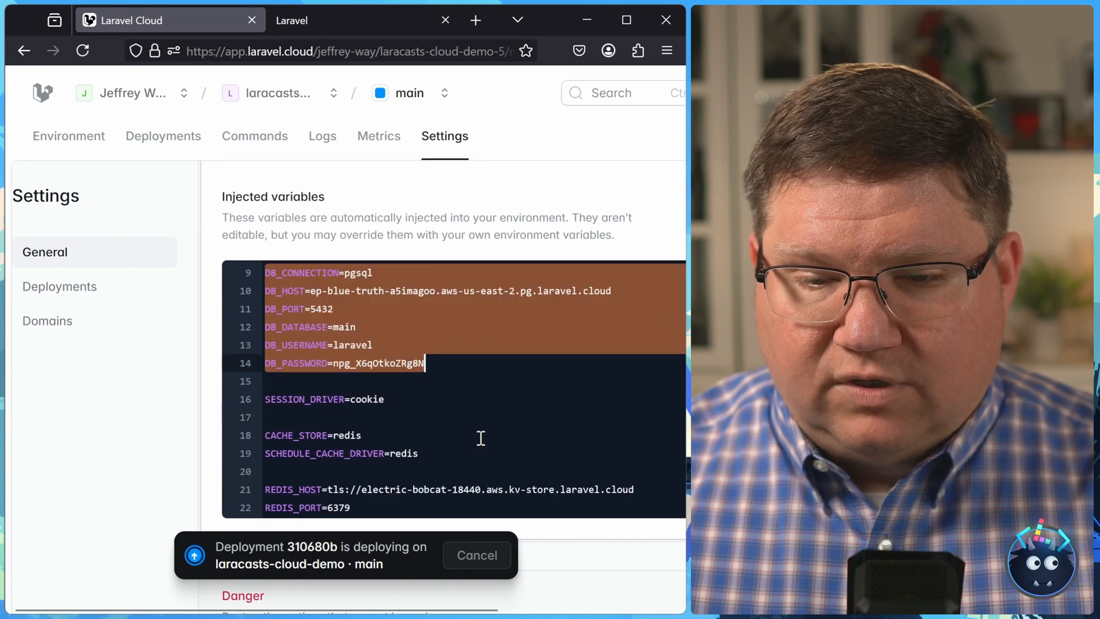
scroll("down", 3)
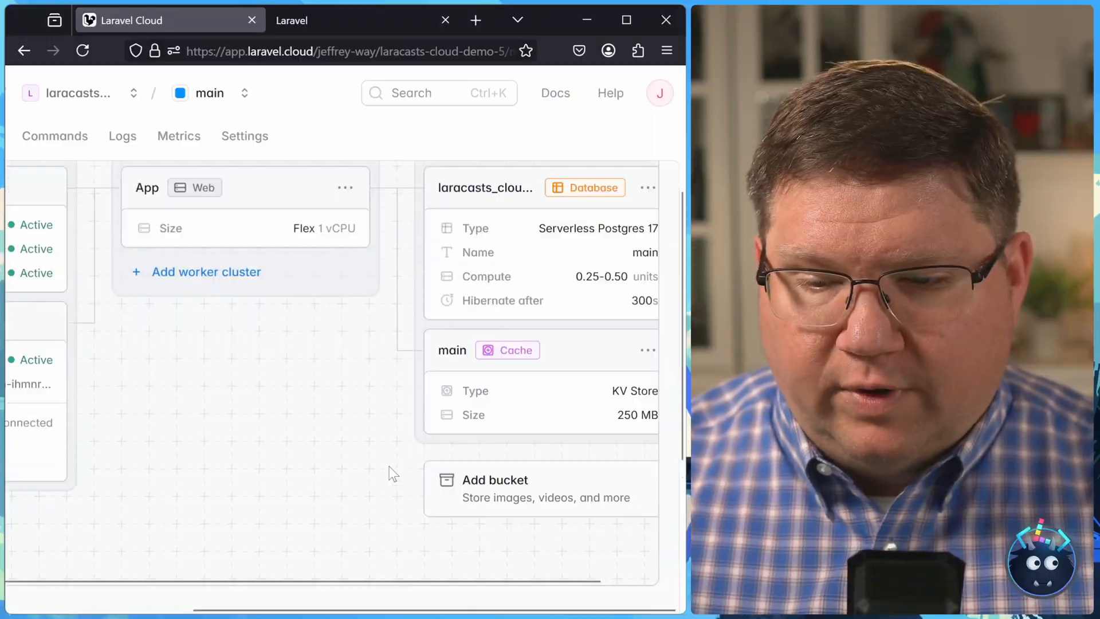
left_click(494, 487)
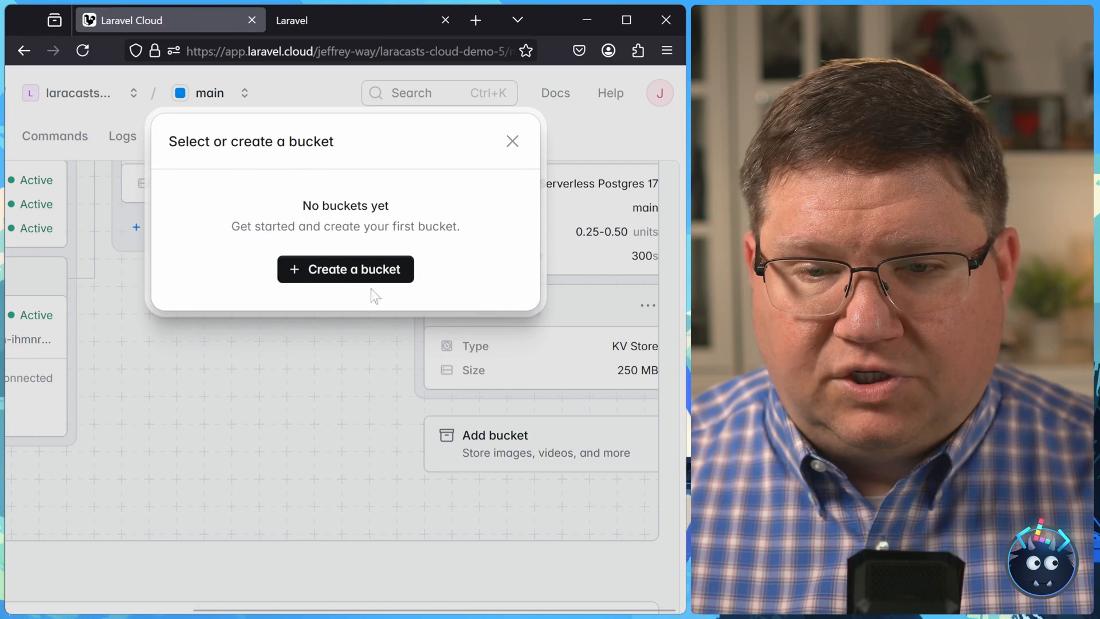
left_click(345, 269)
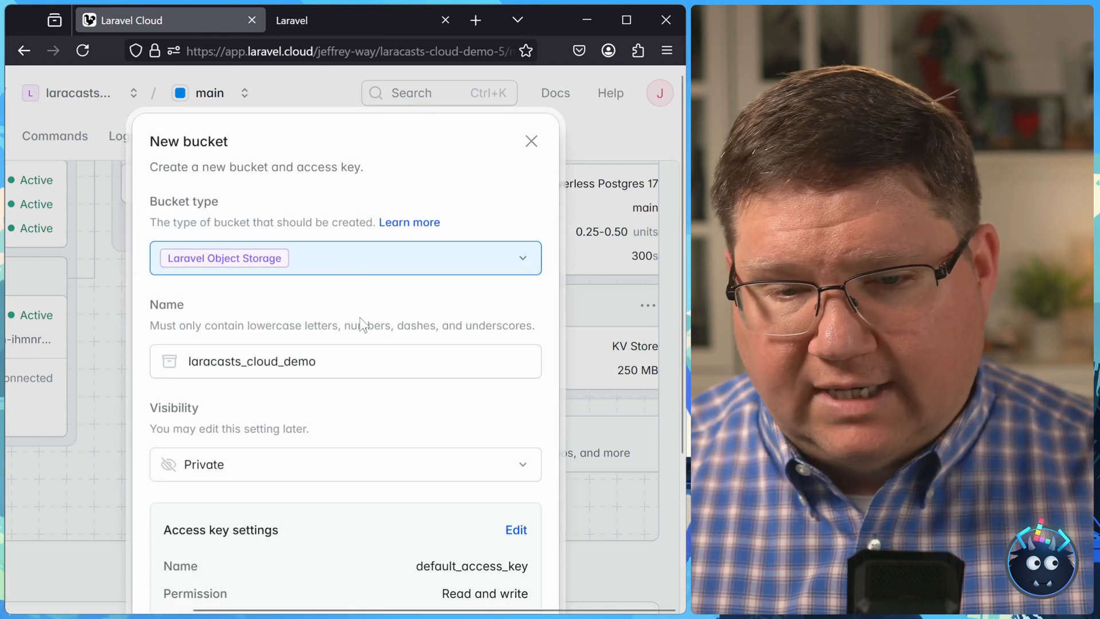
scroll("down", 3)
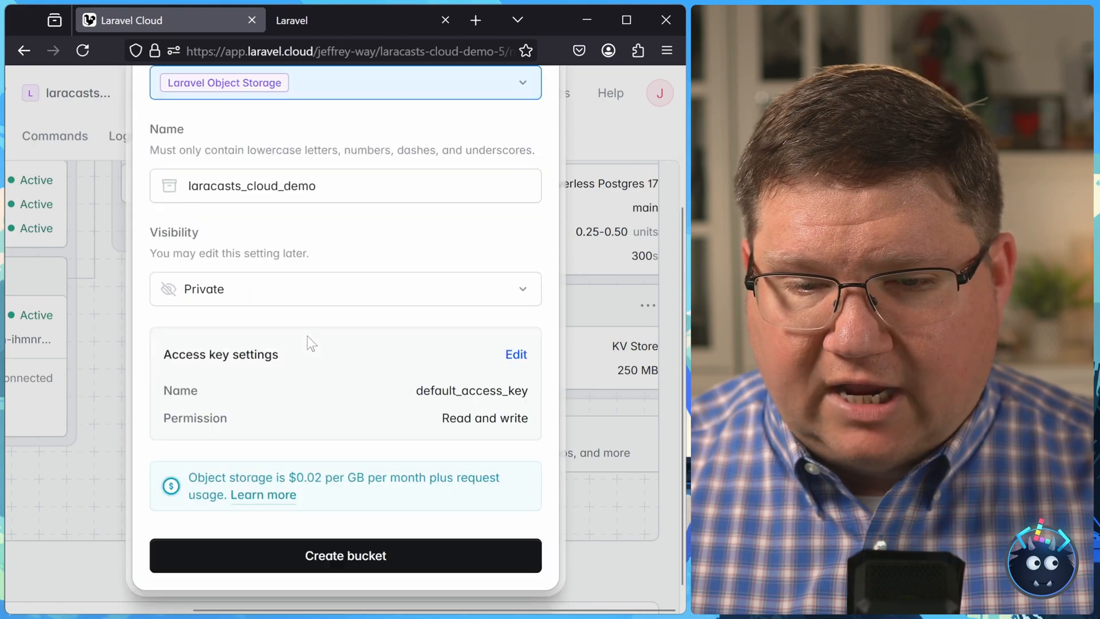
mouse_move(339, 411)
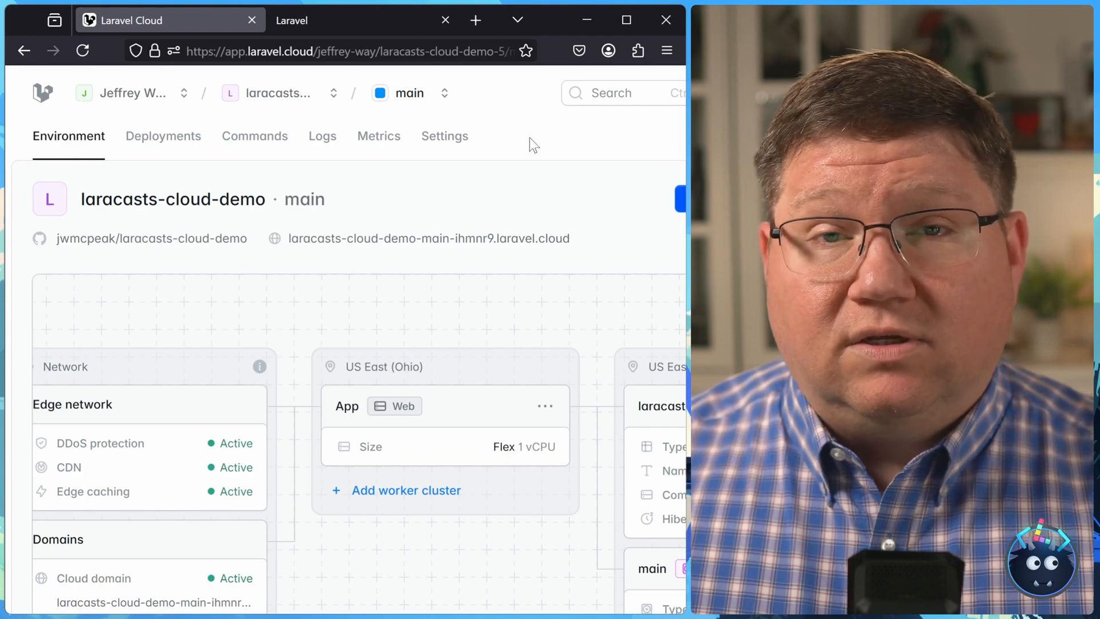
Edit the App cluster's details and review its compute size choices
scroll("down", 3)
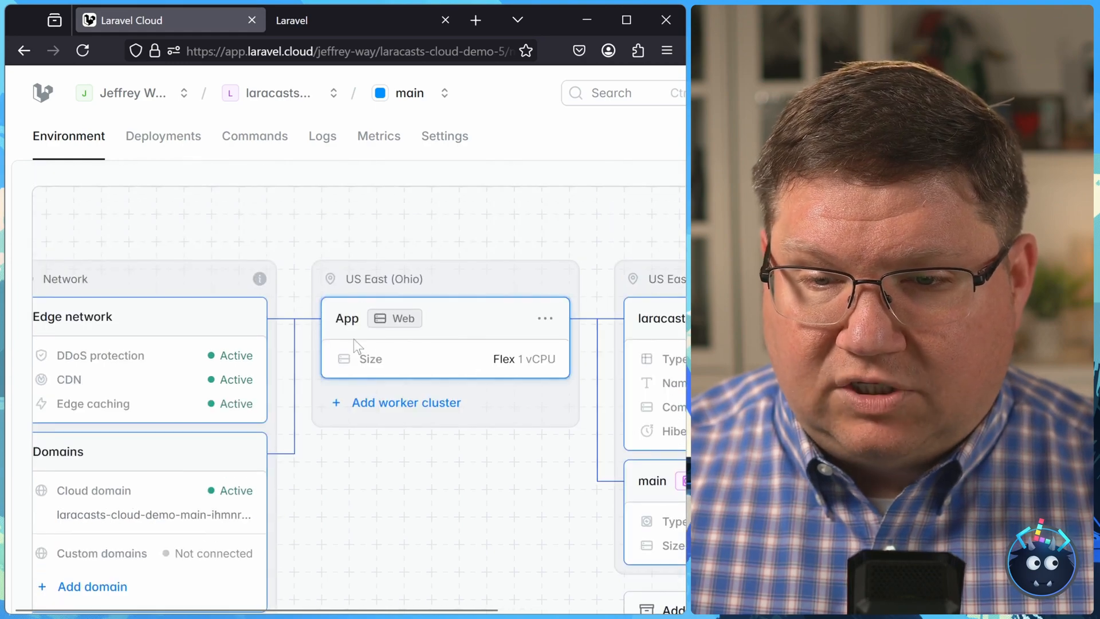
left_click(545, 318)
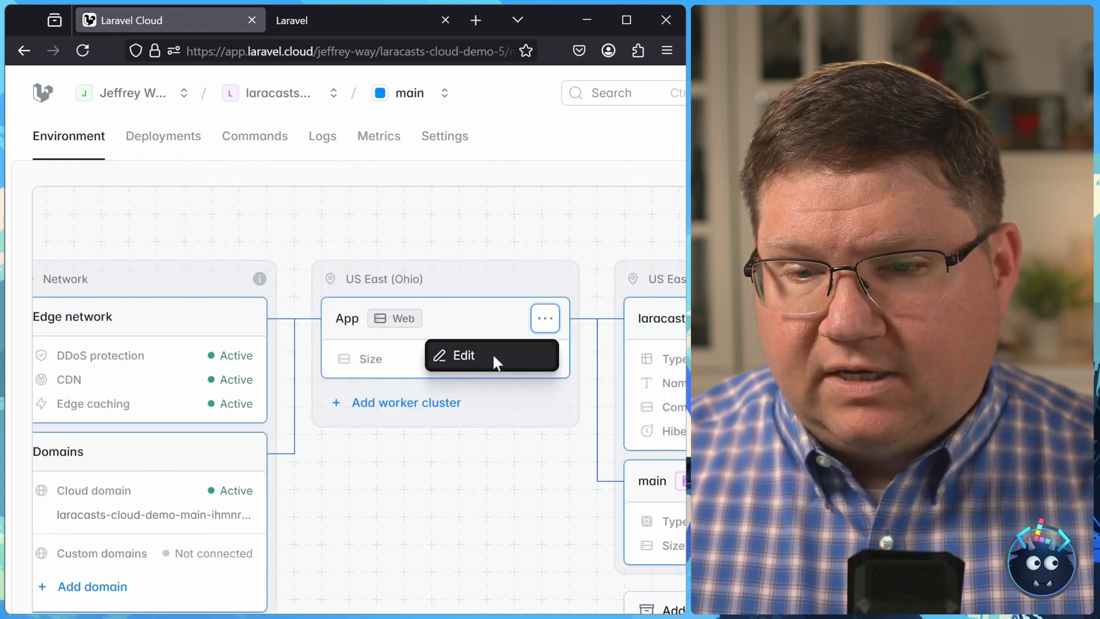
left_click(463, 354)
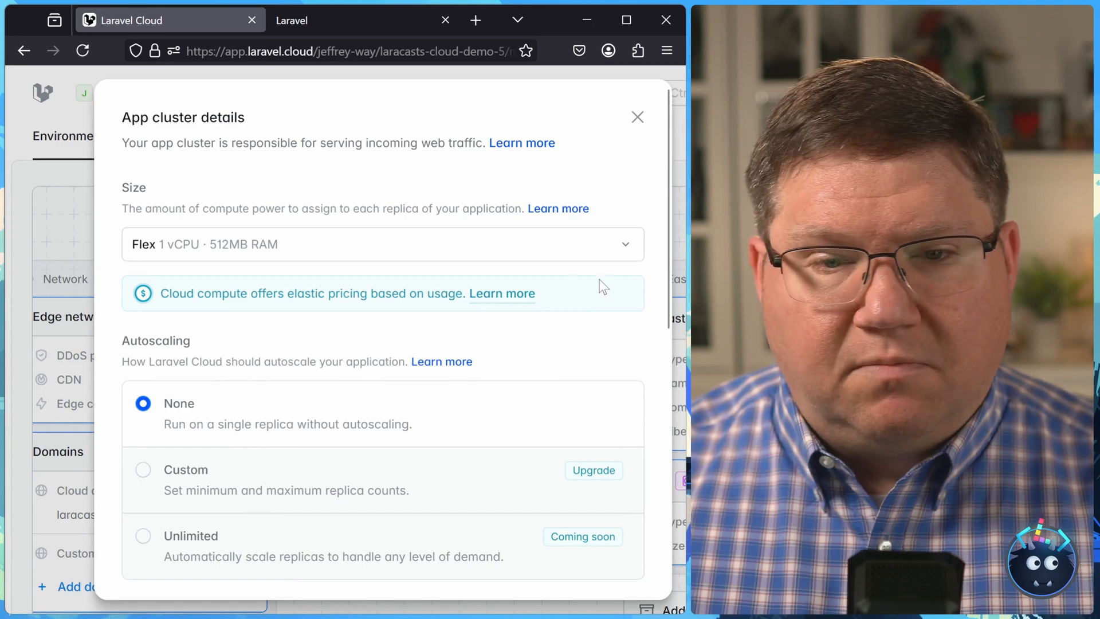
mouse_move(537, 251)
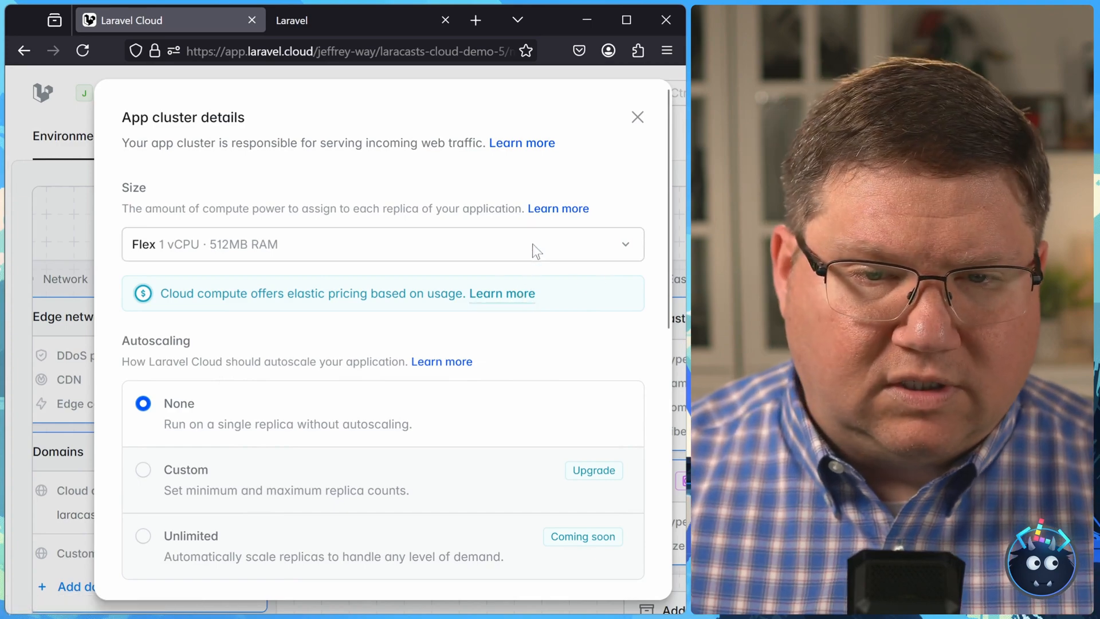
left_click(382, 244)
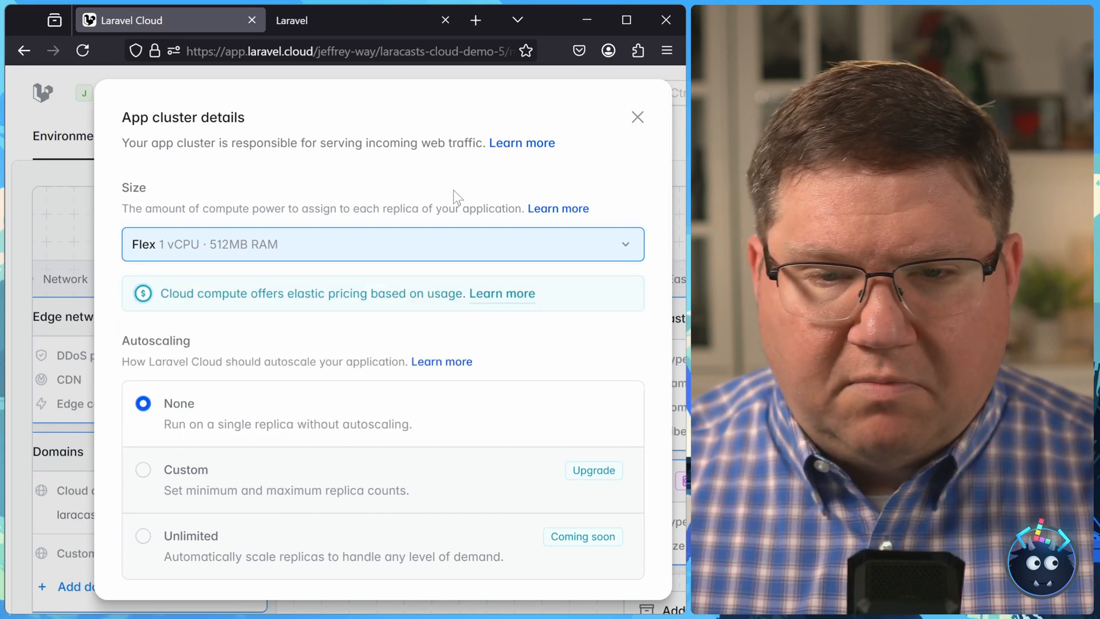
Review the autoscaling, hibernation, scheduler and Octane options, then close the dialog
scroll("down", 3)
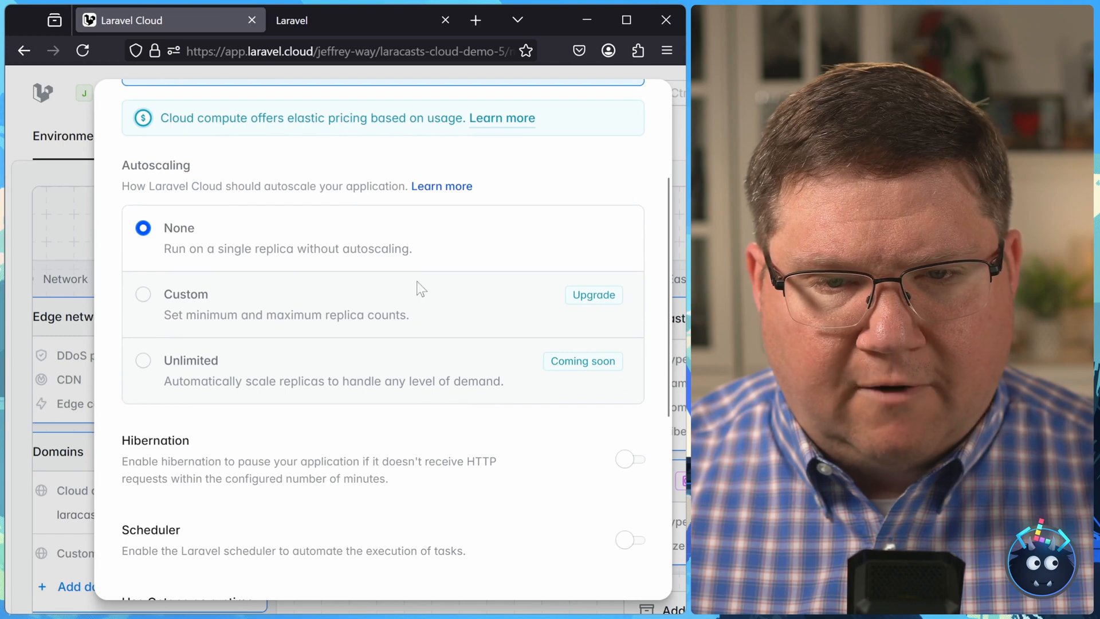
mouse_move(266, 305)
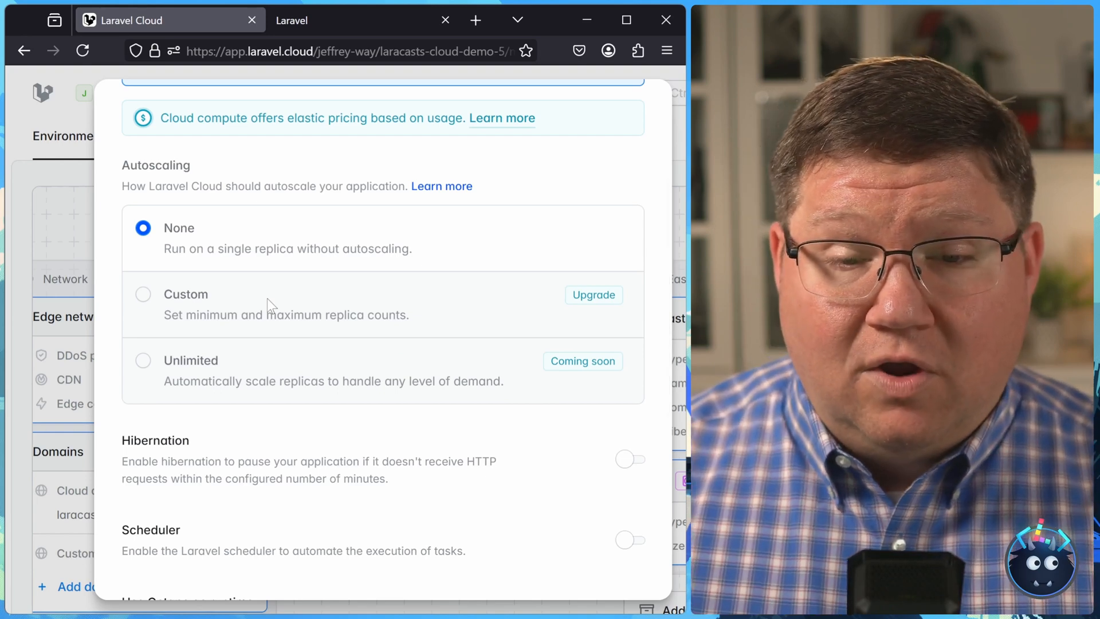
mouse_move(143, 309)
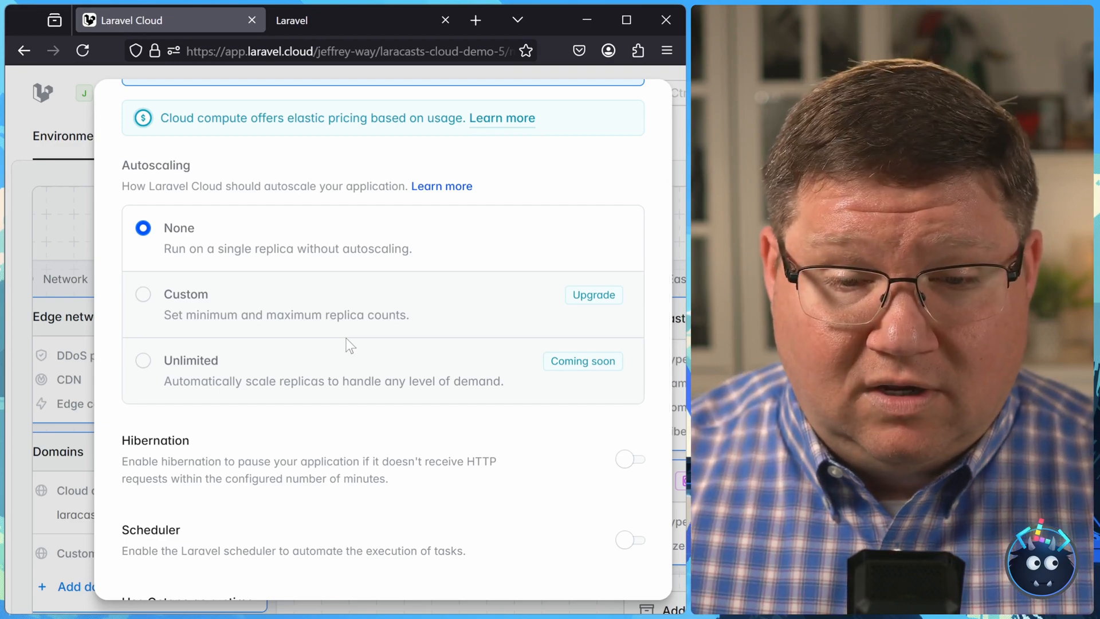
scroll("down", 3)
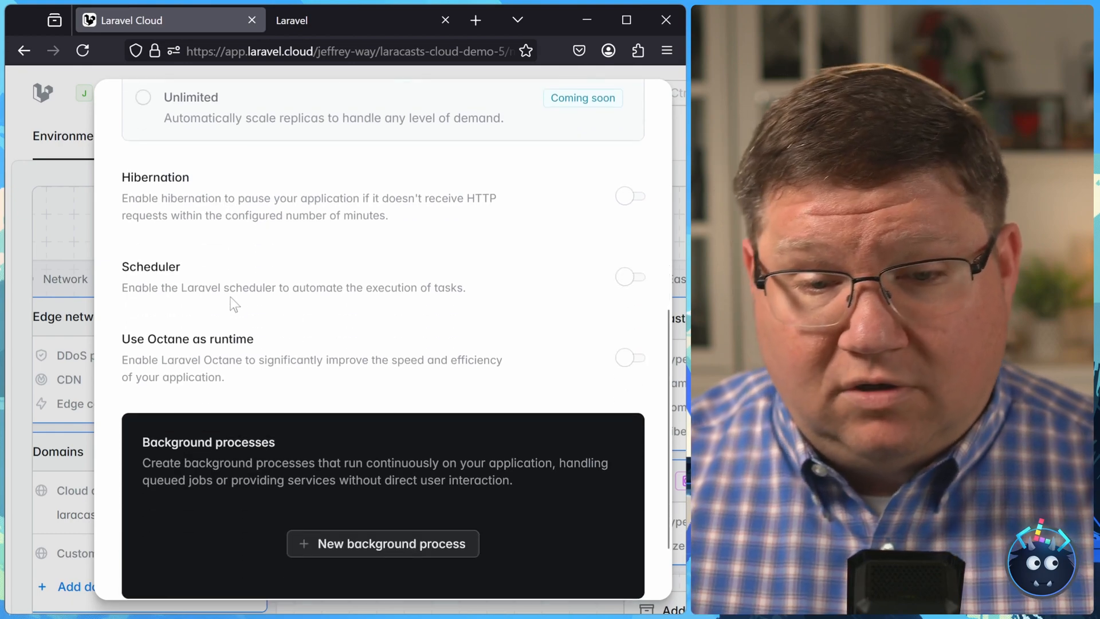
scroll("down", 3)
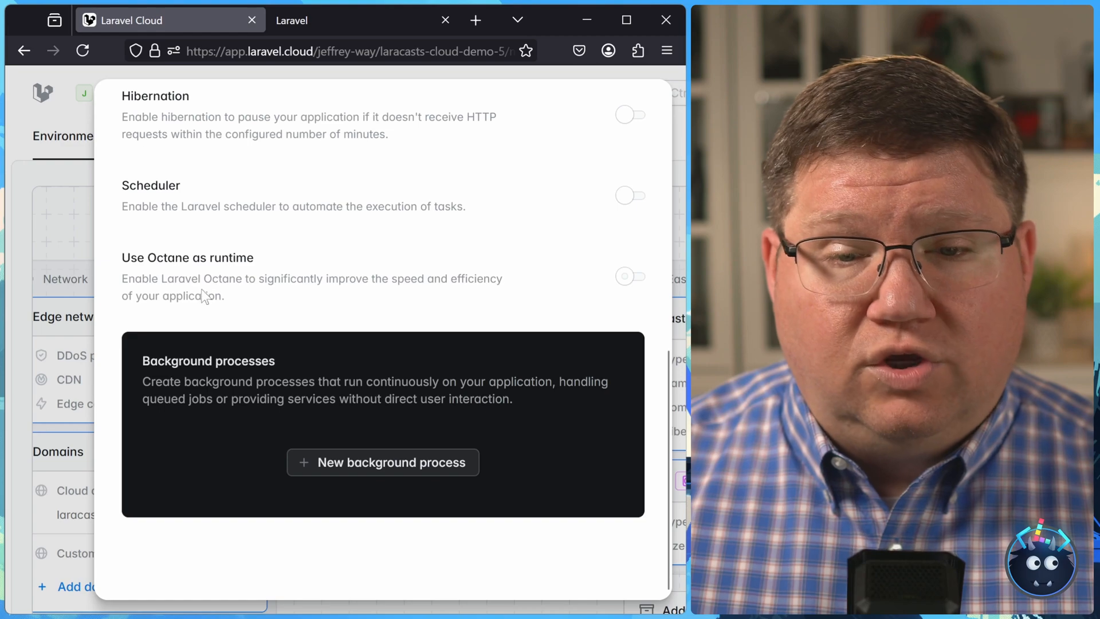
mouse_move(313, 299)
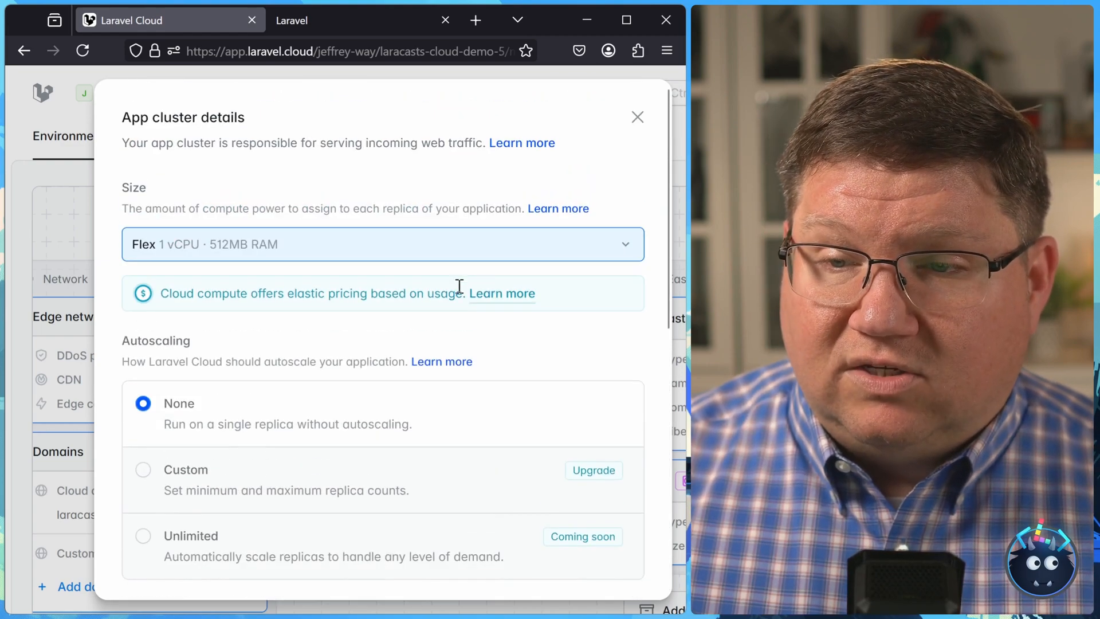
left_click(637, 116)
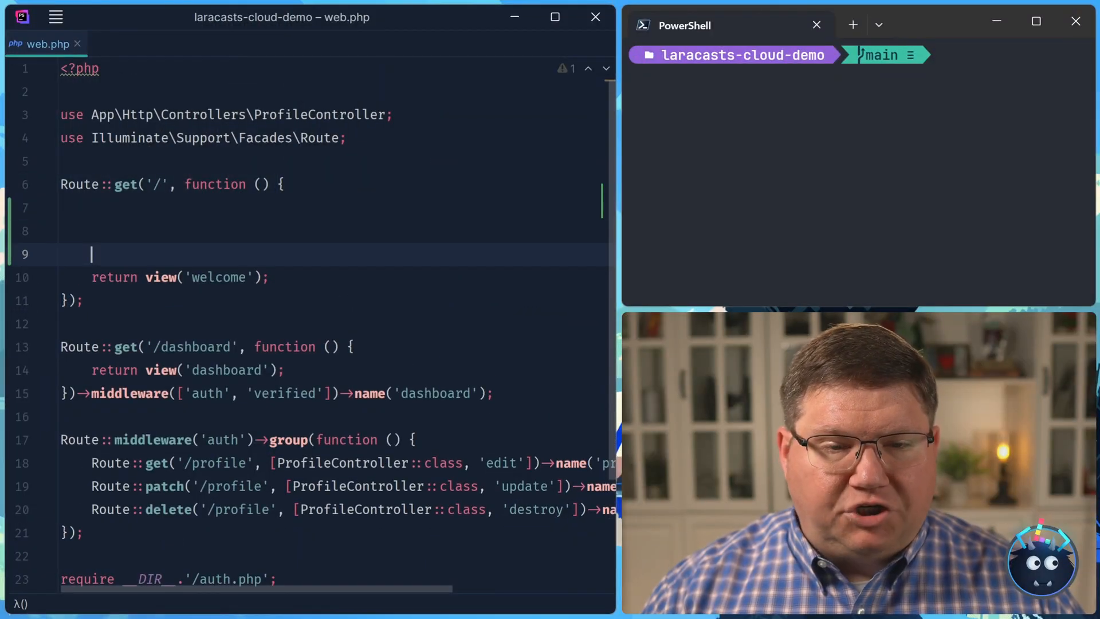
Add Log::info('info log'); to the / route in web.php
type("Lo")
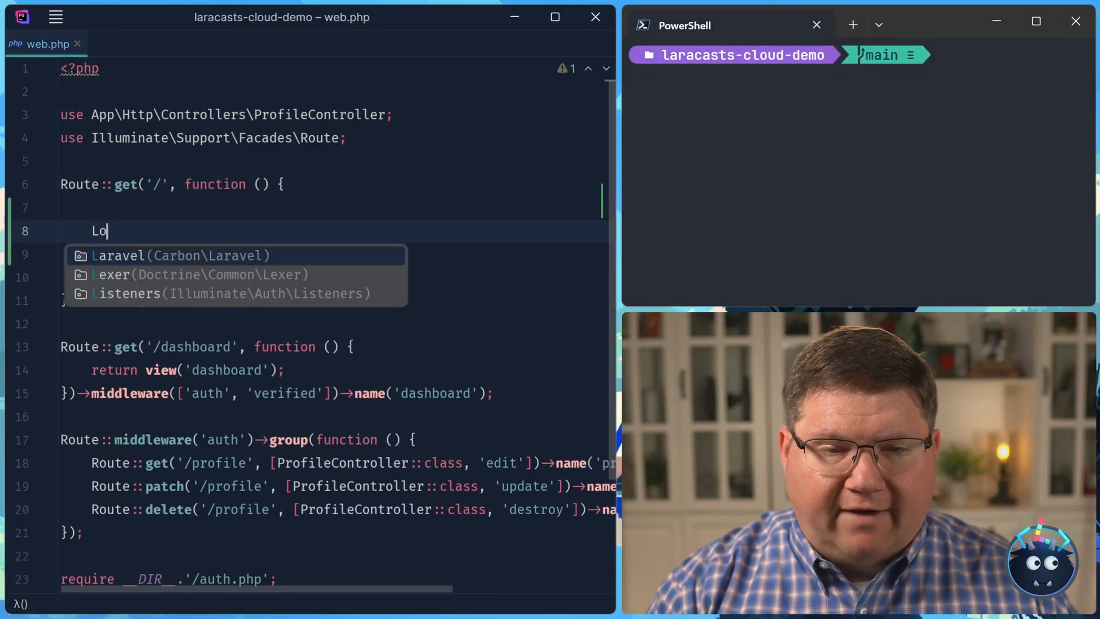
type("g::info(")
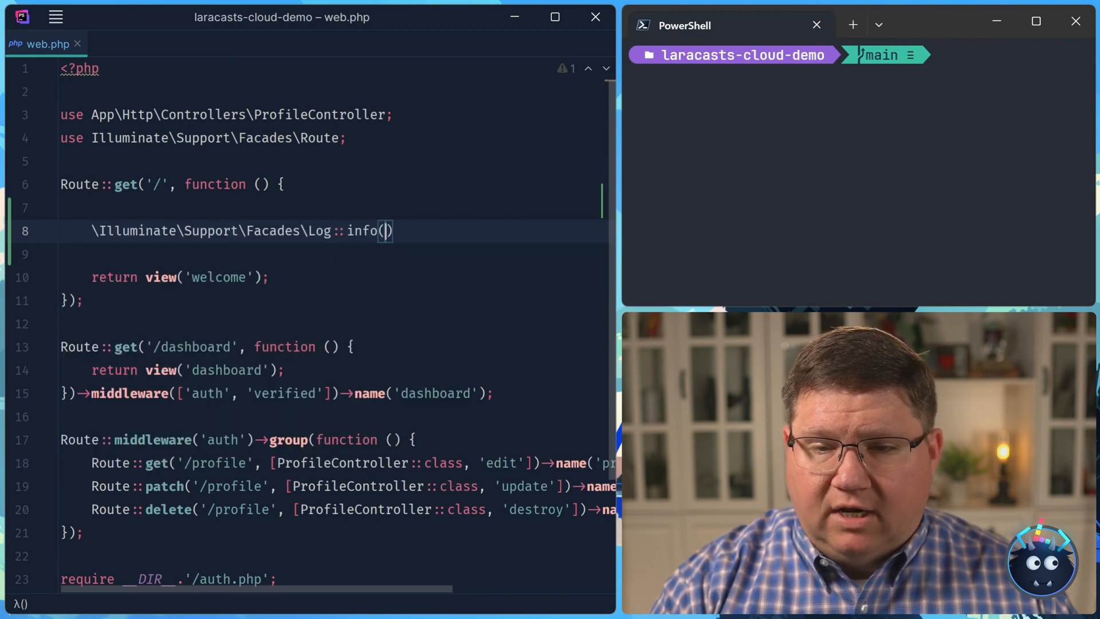
type("'info '")
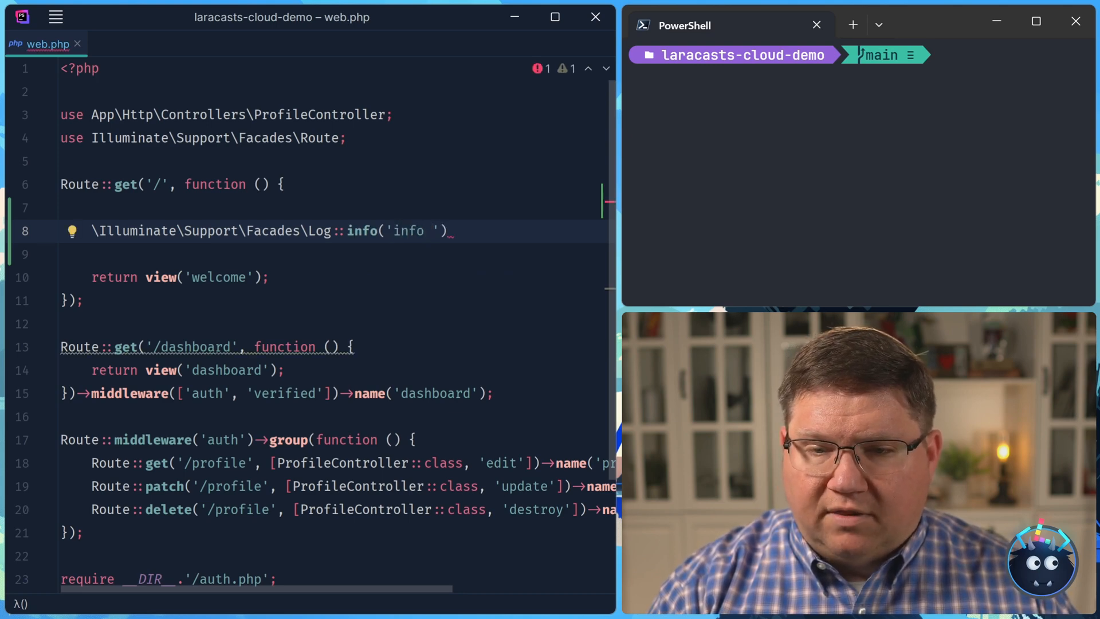
type("log');")
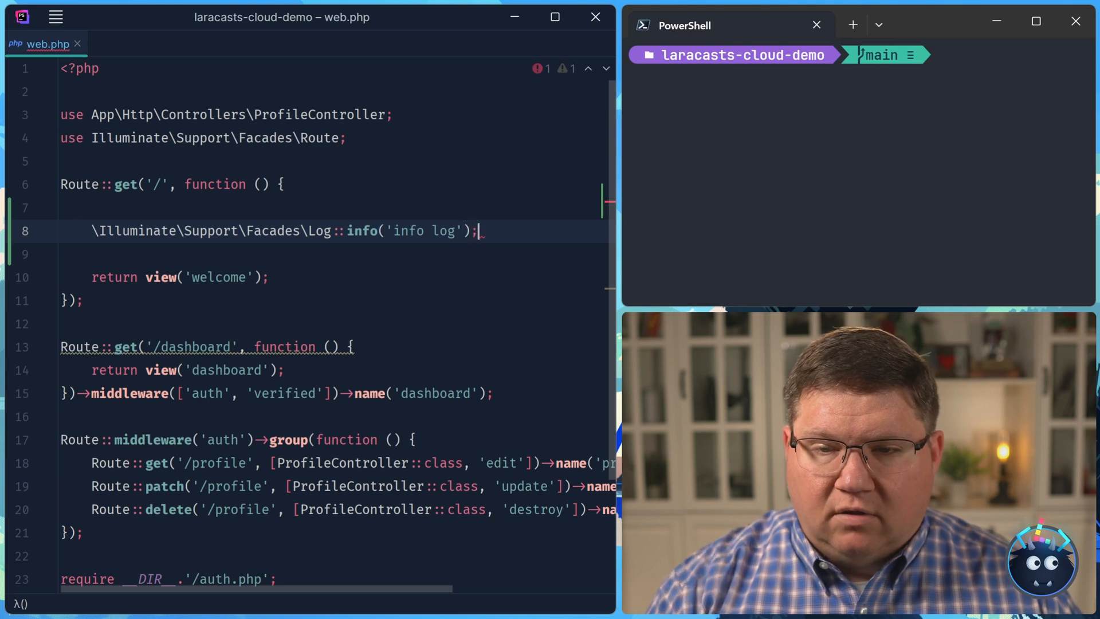
Stage and commit the change as 'logging in welcome', then git push
type("git add .")
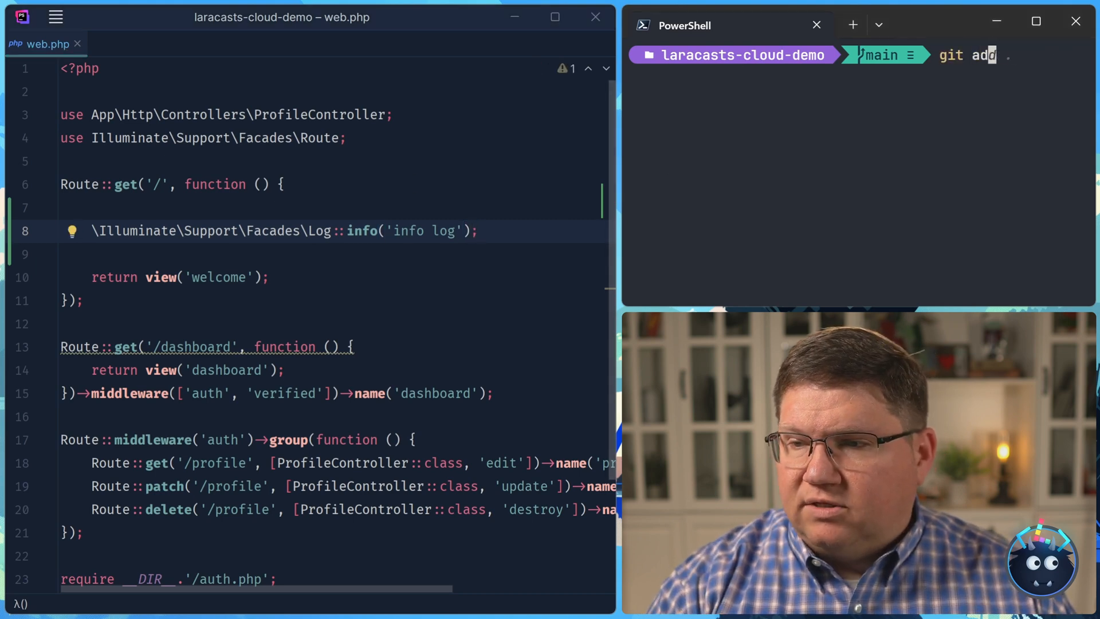
type("git commit -m \"initial commit\"")
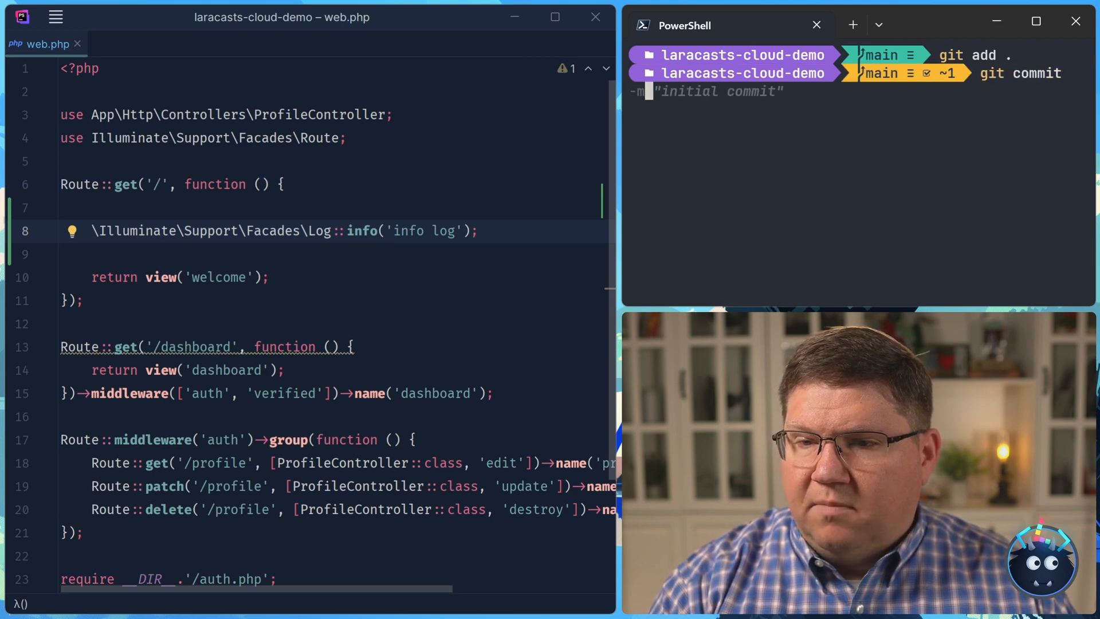
type("loggin")
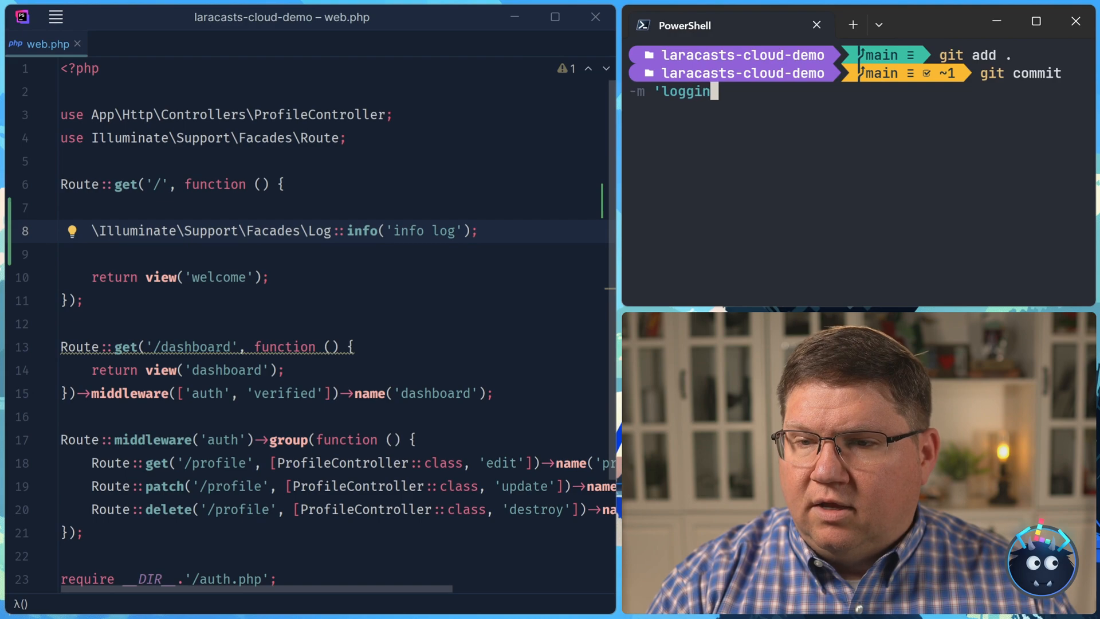
key("Enter")
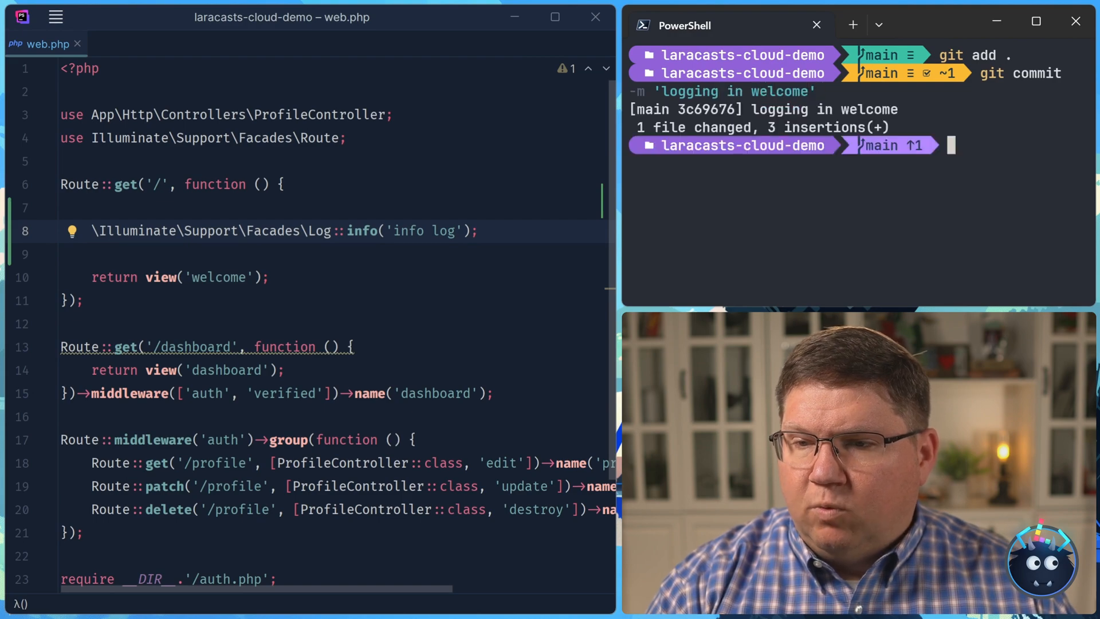
type("git push")
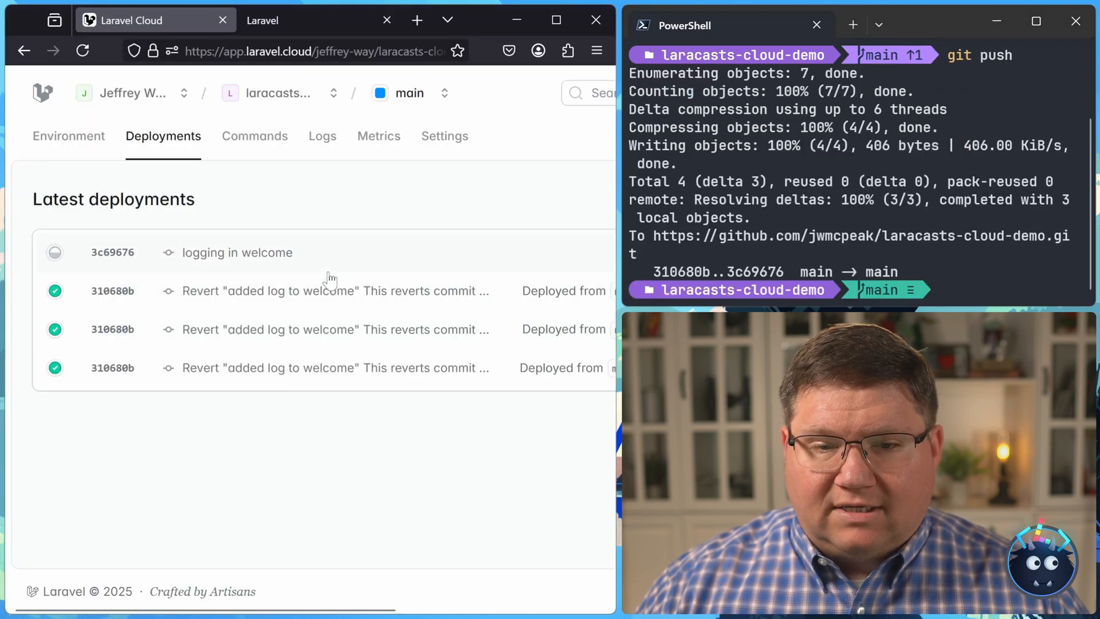
mouse_move(189, 256)
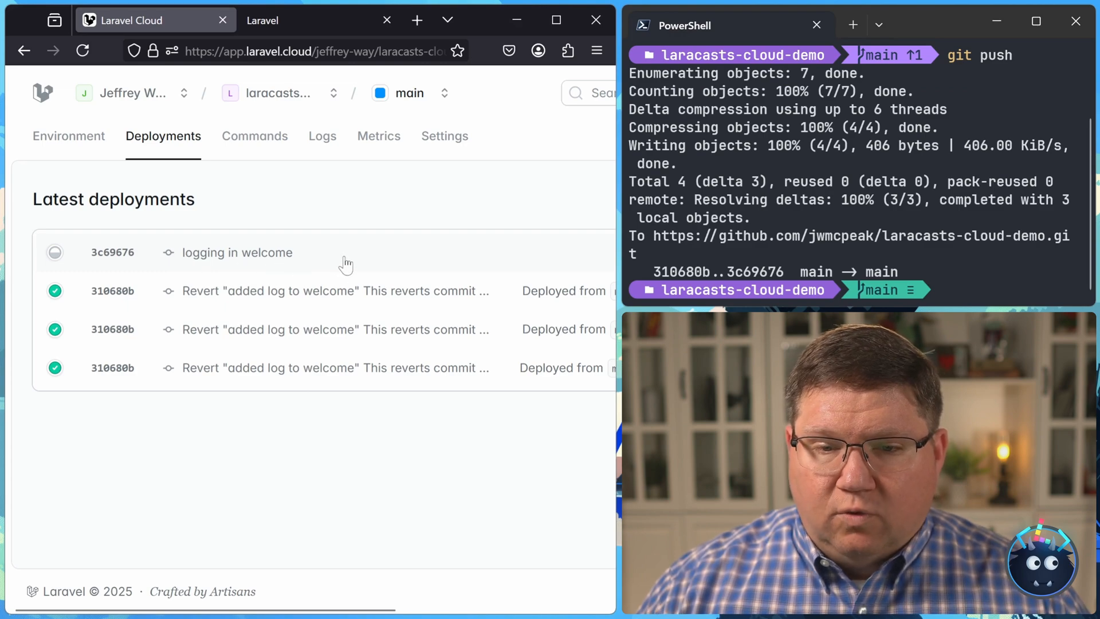
mouse_move(332, 535)
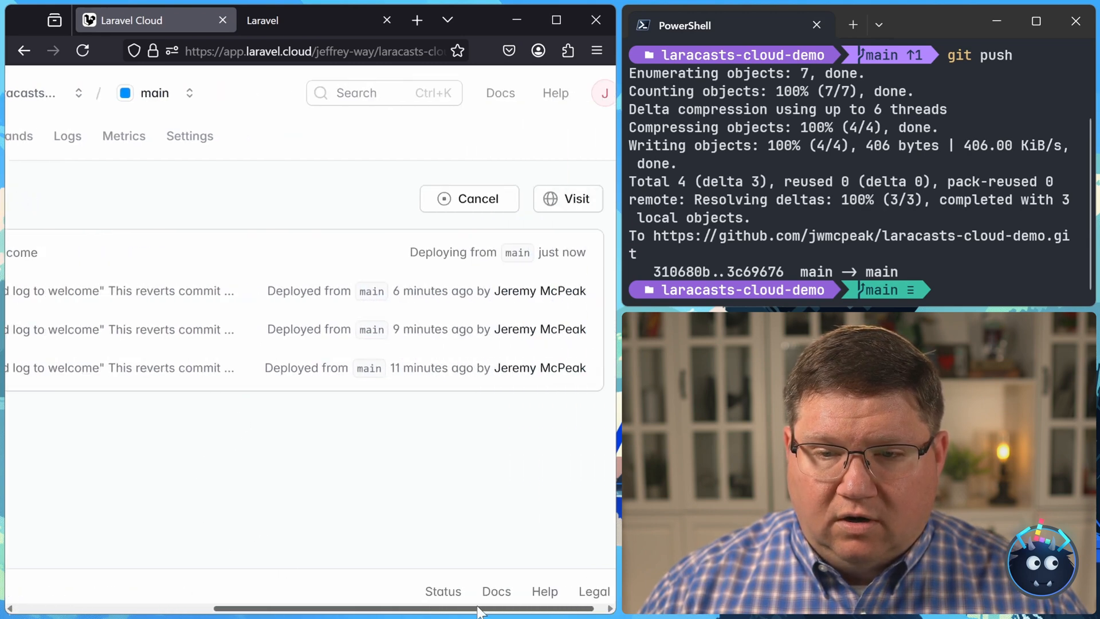
Watch the Deployments list until the 3c69676 'logging in welcome' deployment finishes
scroll("left", 3)
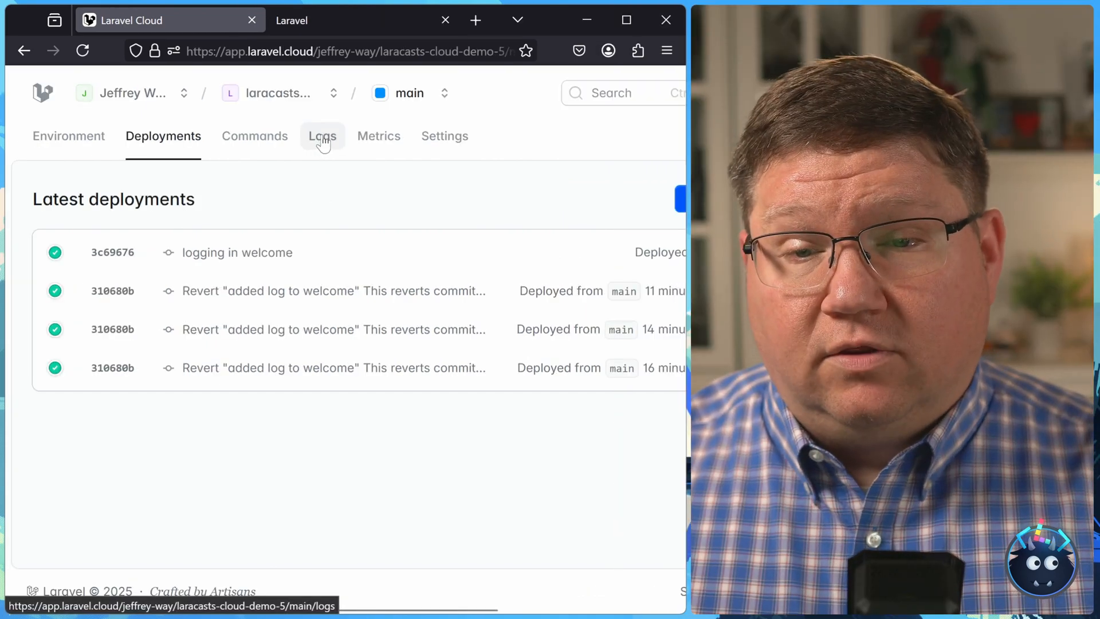
Show the environment's logs with the type filter set to All, revealing the 'info log' entry and 200 GET request
left_click(322, 136)
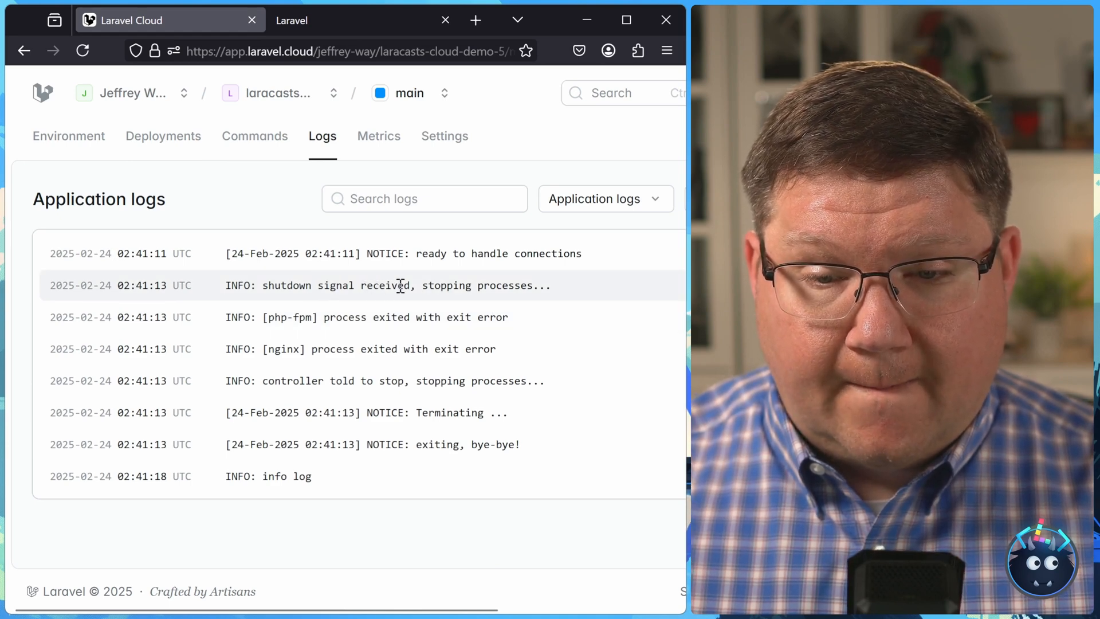
mouse_move(465, 476)
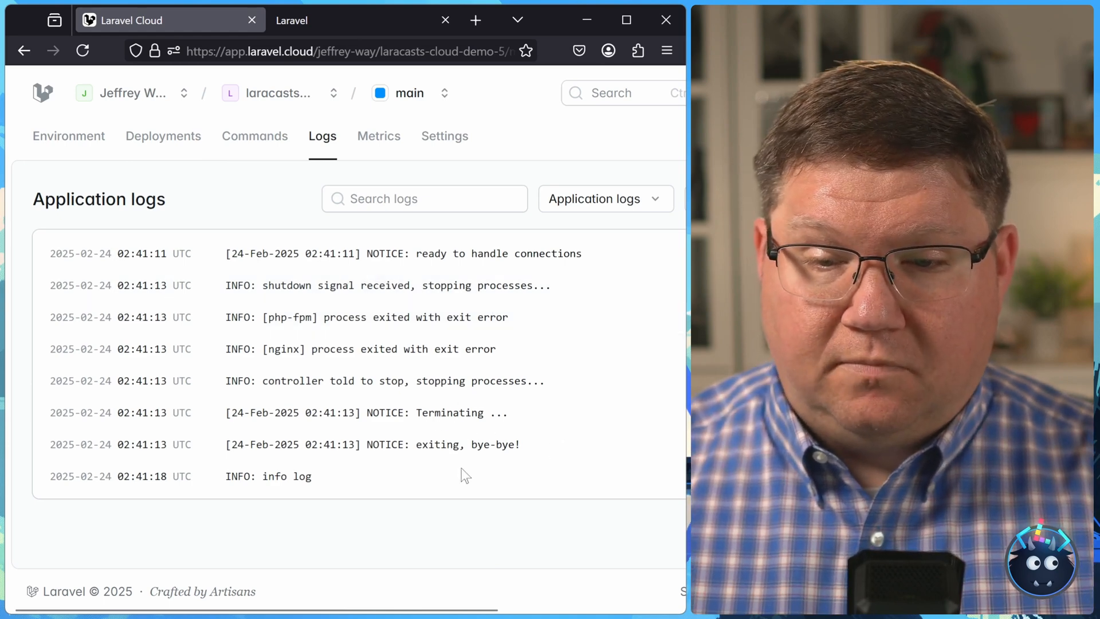
mouse_move(403, 463)
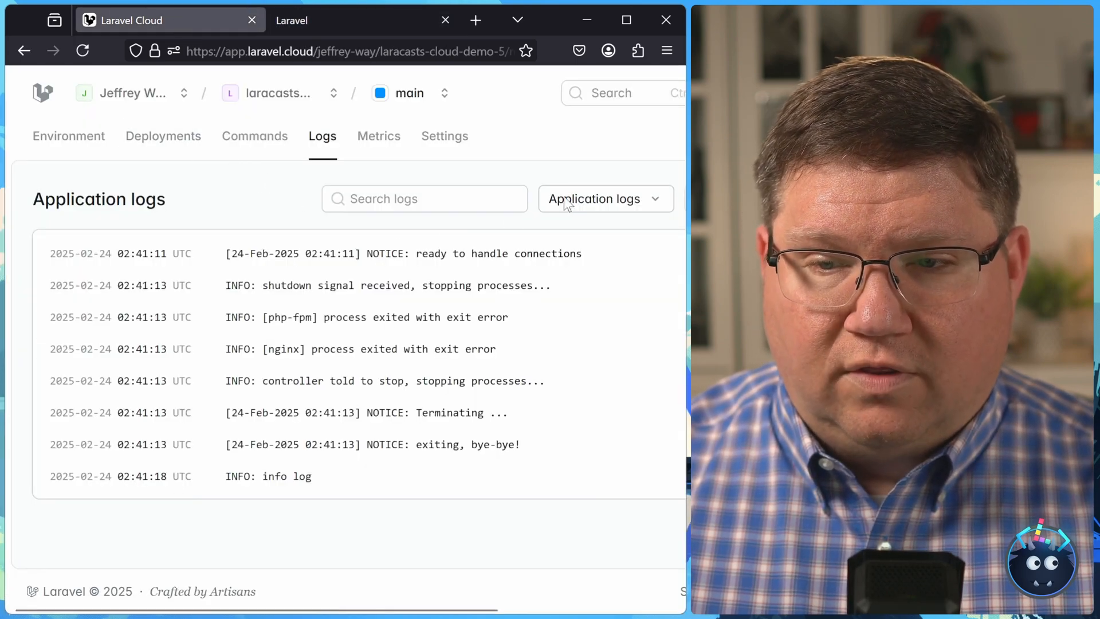
left_click(603, 199)
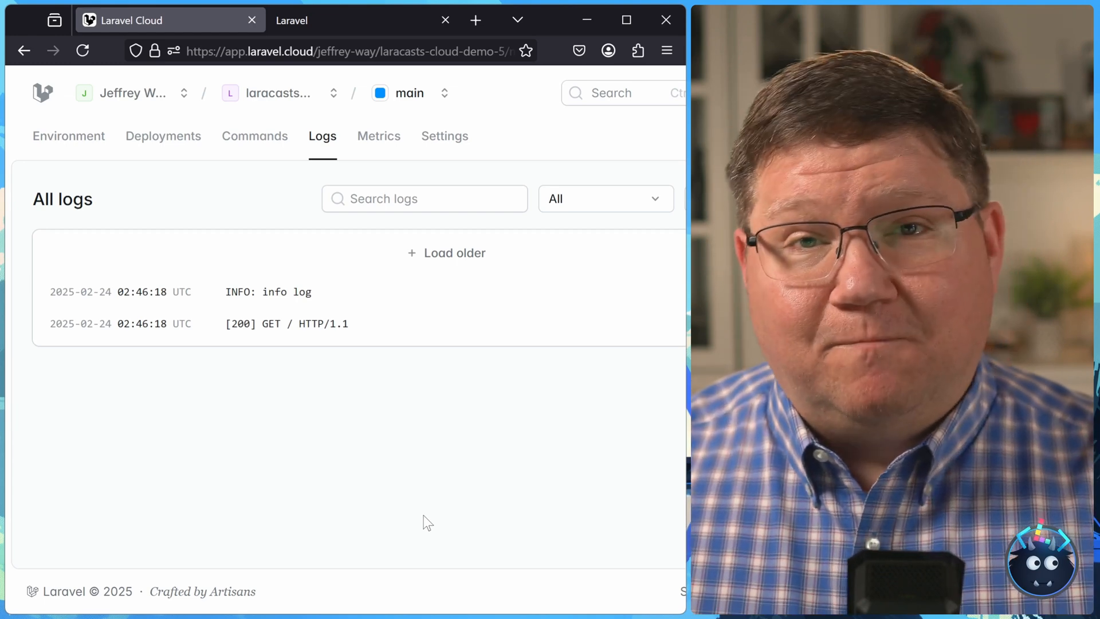
mouse_move(361, 310)
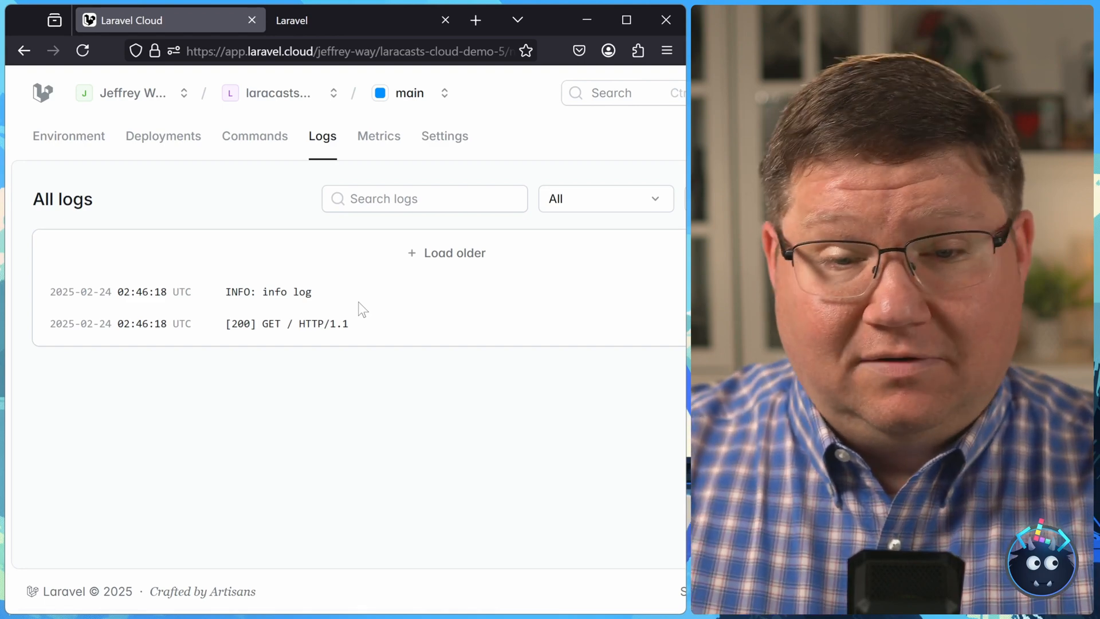
mouse_move(344, 274)
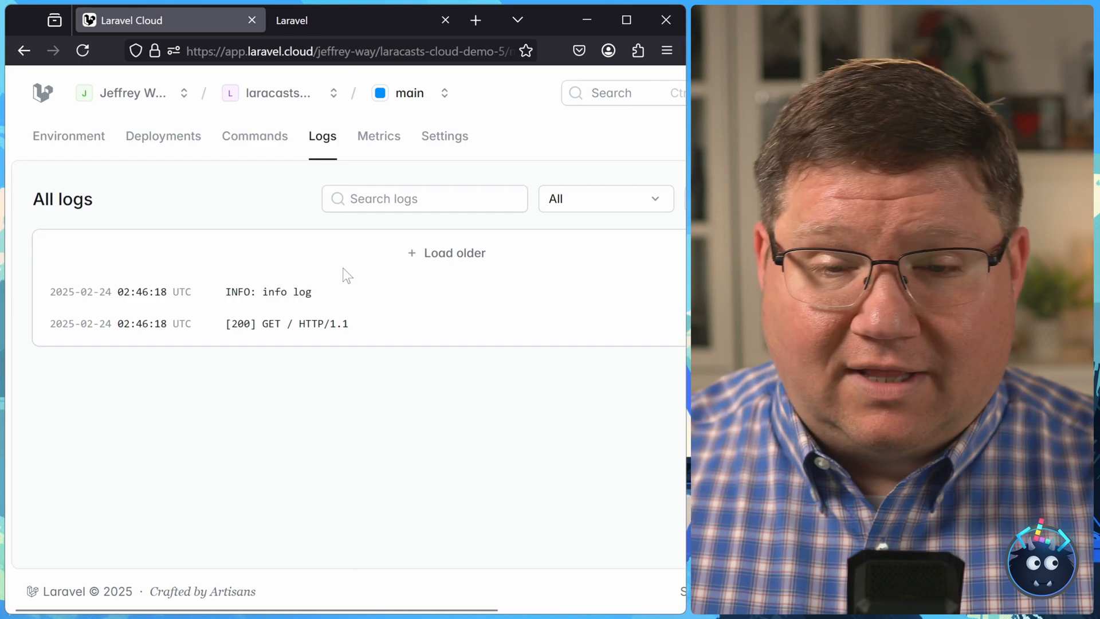
Review the Metrics charts showing six edge responses, no errors and CPU usage
left_click(378, 135)
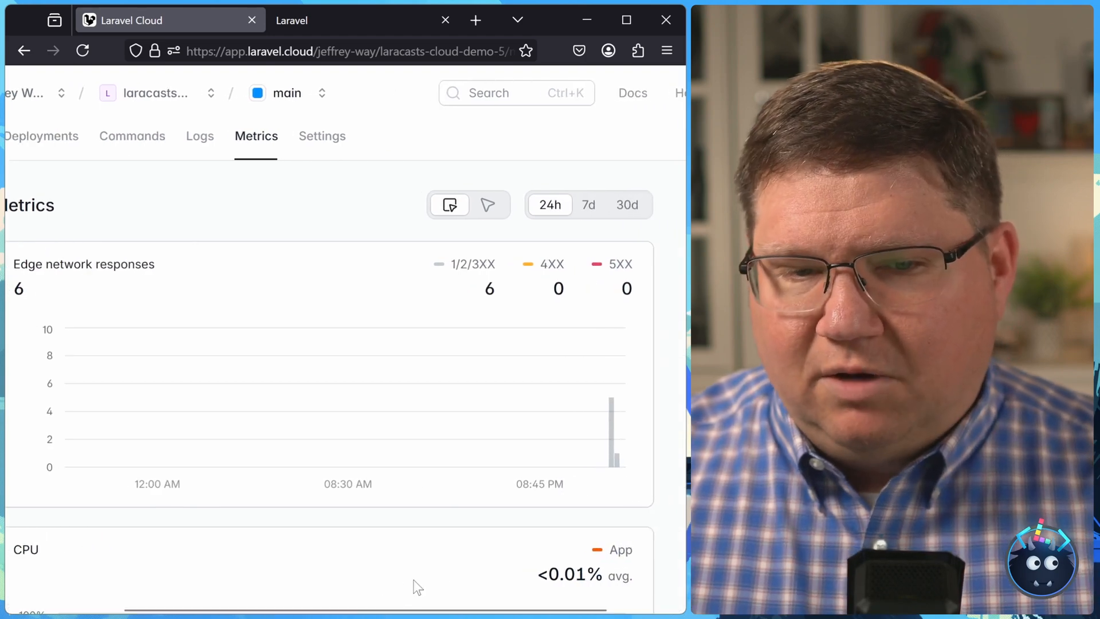
mouse_move(453, 571)
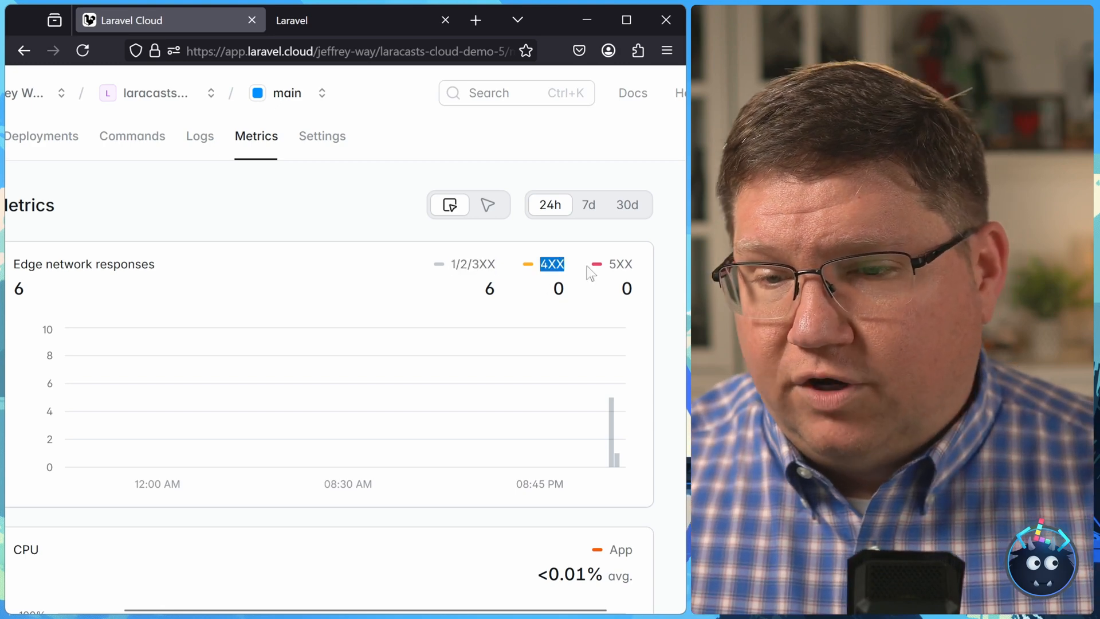
scroll("down", 3)
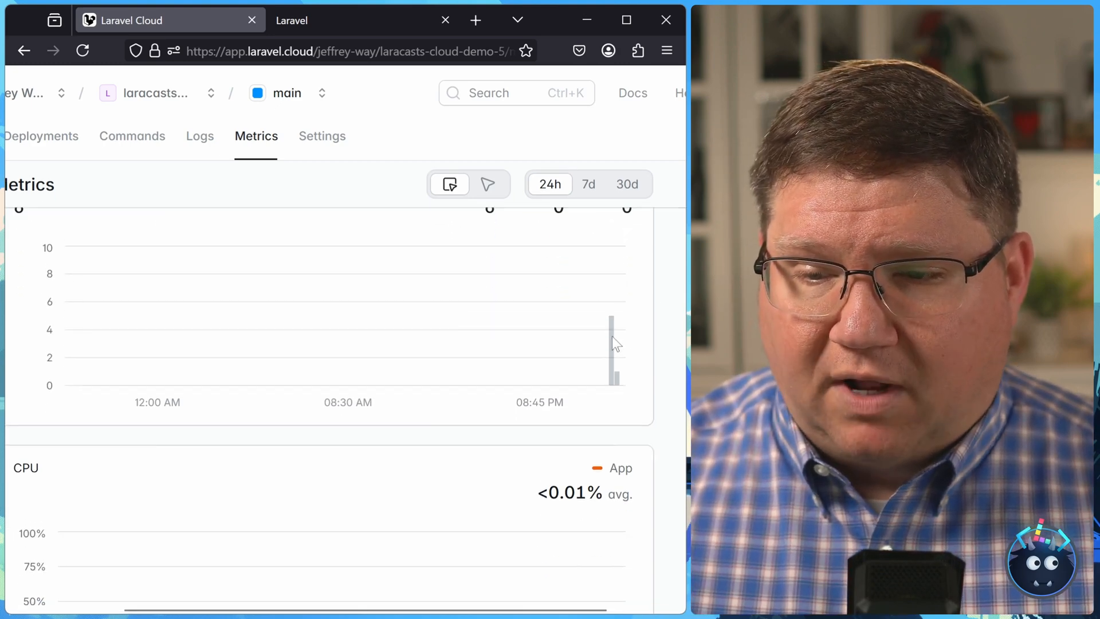
mouse_move(613, 343)
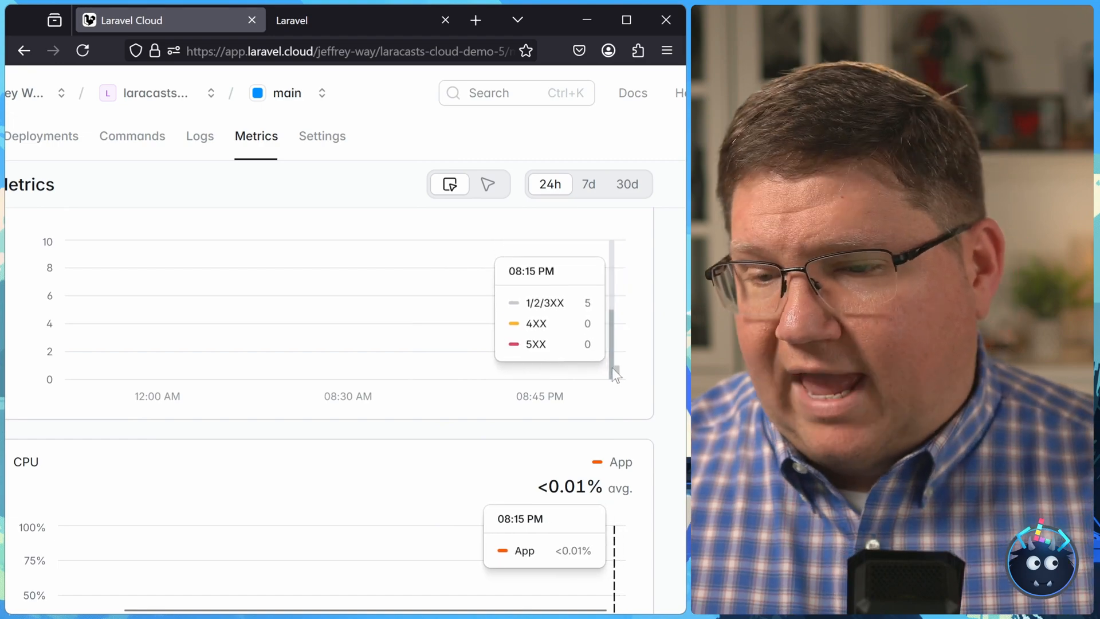
mouse_move(575, 364)
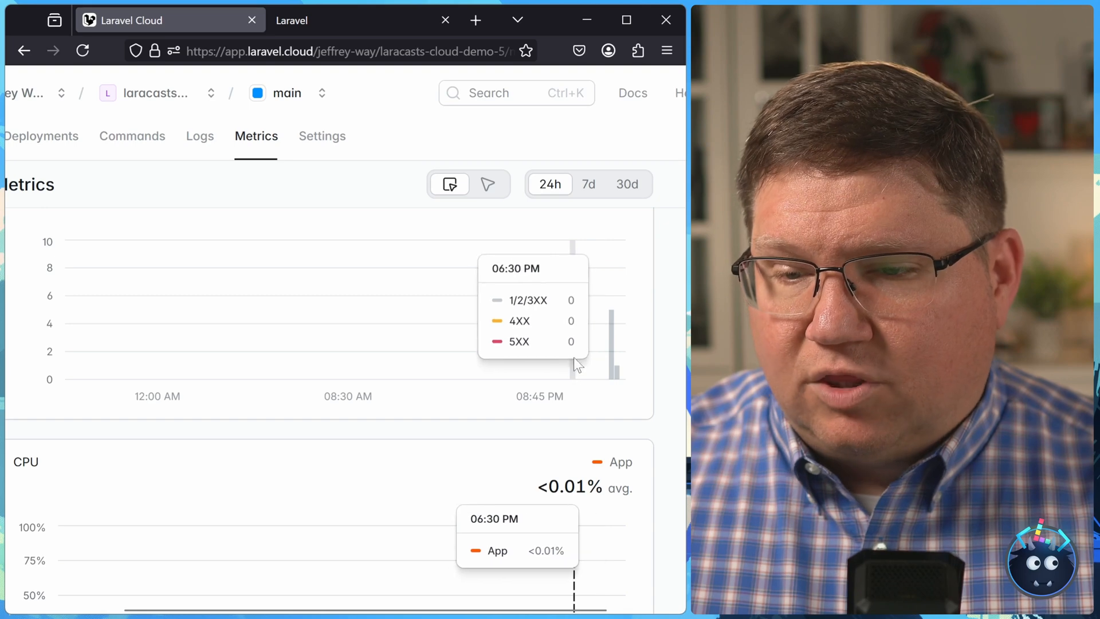
scroll("down", 3)
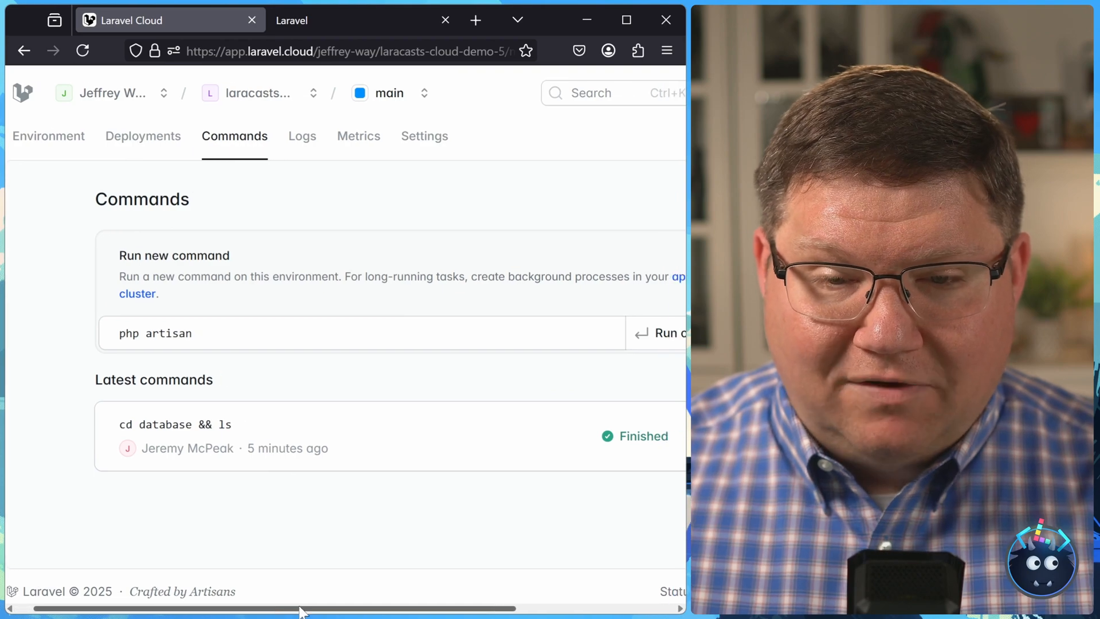
Run 'cd database && ls' again and check its Finished output listing factories, migrations and seeders
scroll("right", 3)
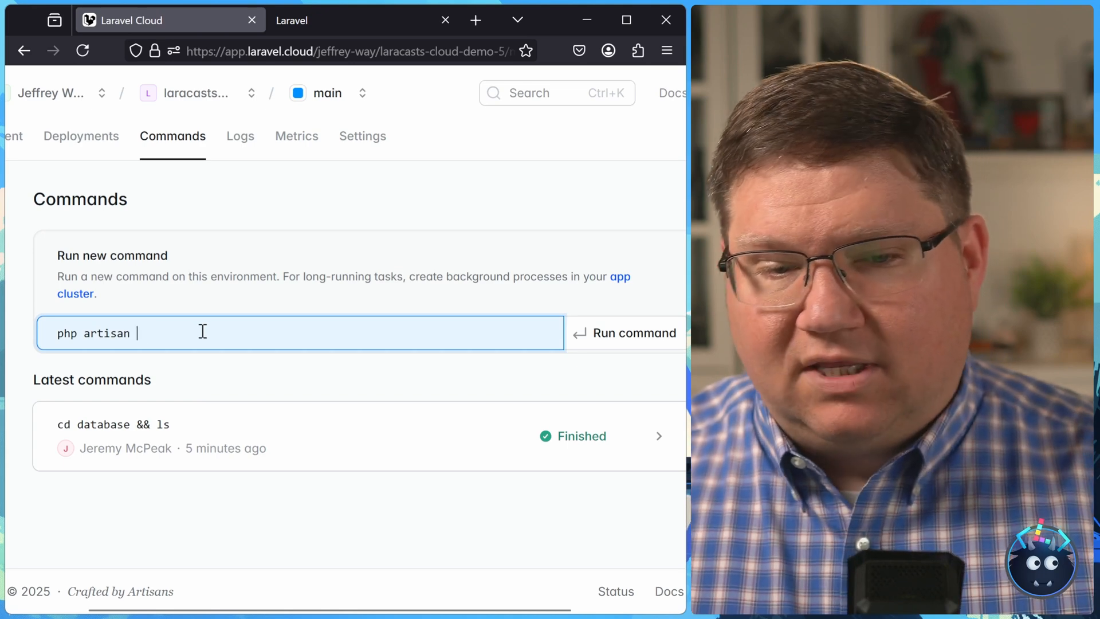
key("Backspace")
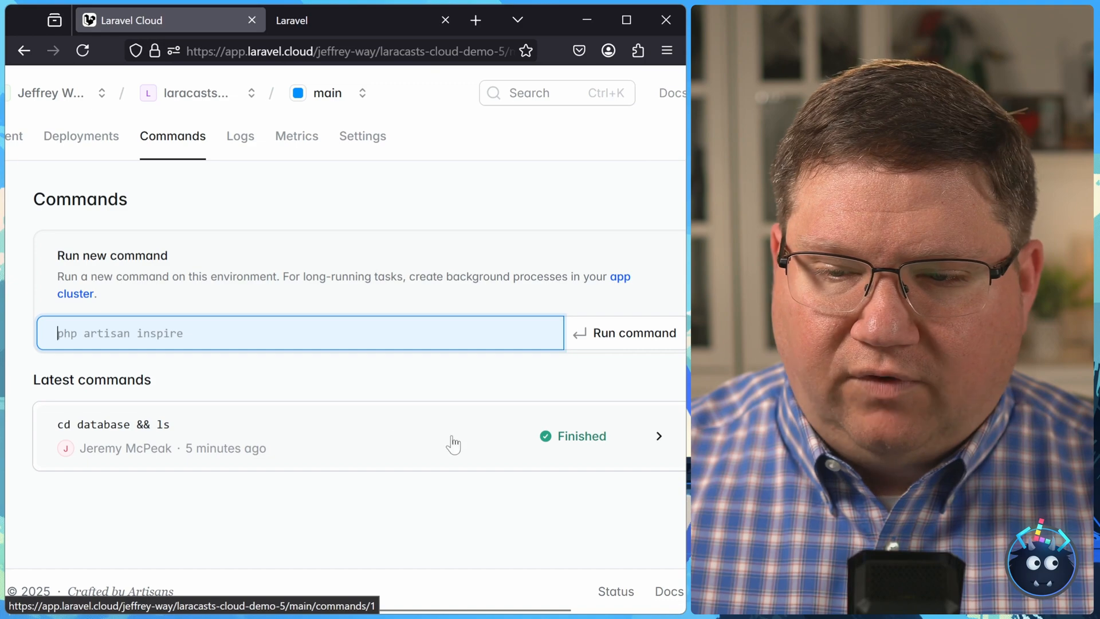
mouse_move(303, 429)
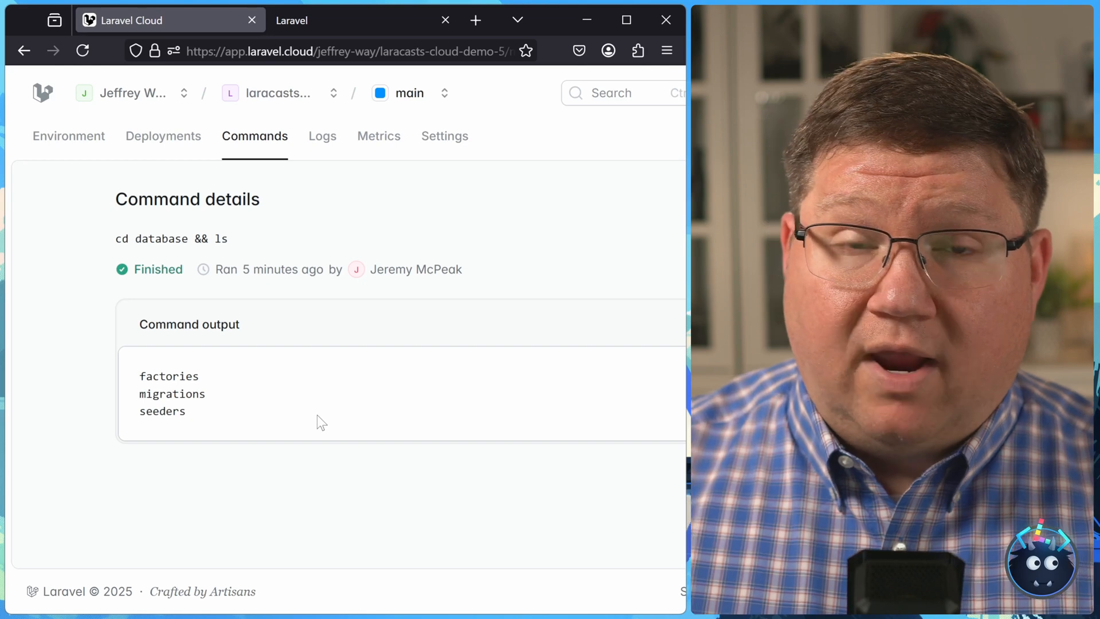
left_click_drag(139, 375, 185, 411)
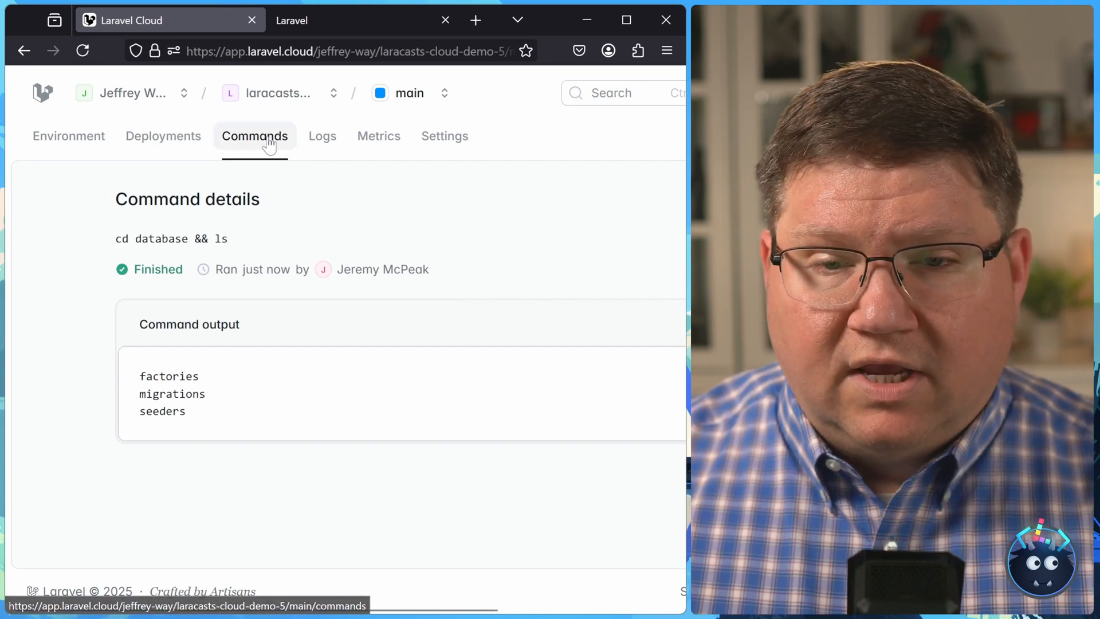
left_click(253, 135)
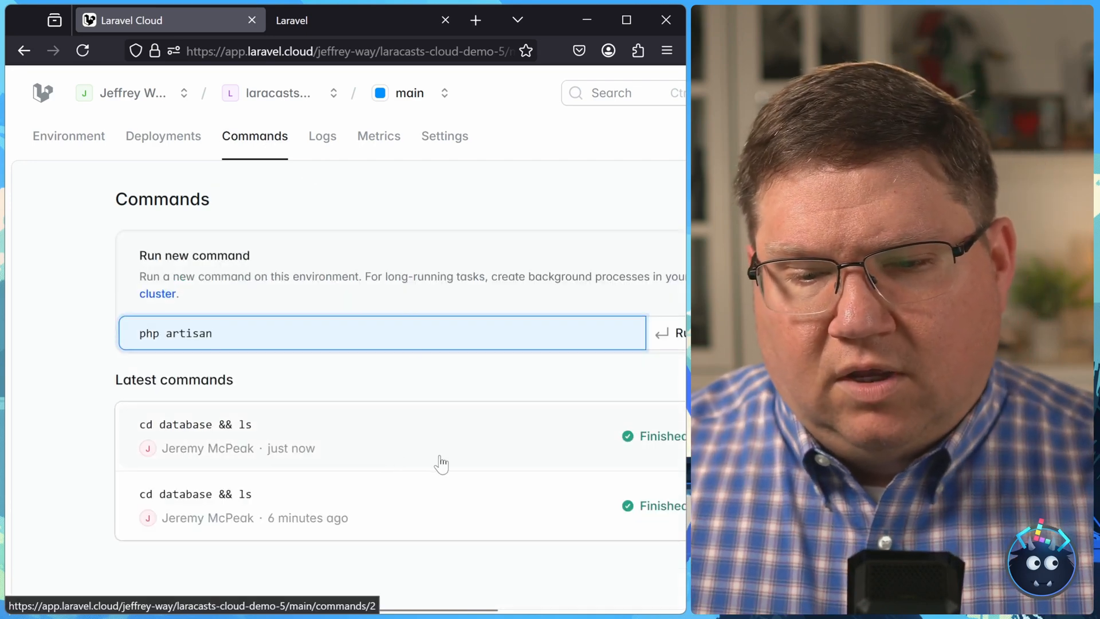
mouse_move(475, 468)
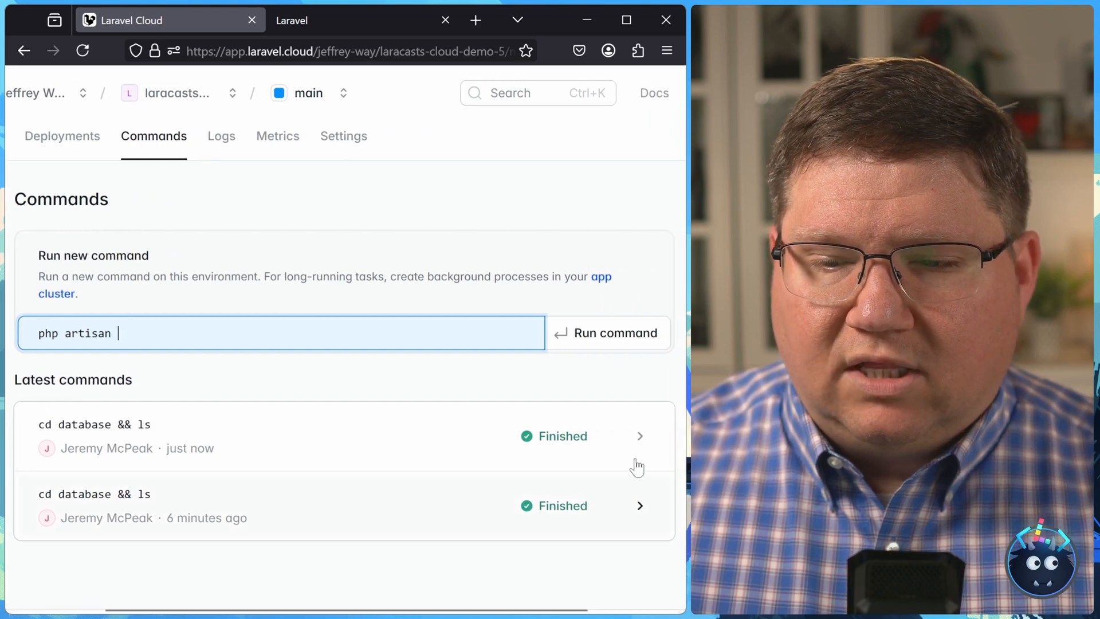
mouse_move(266, 301)
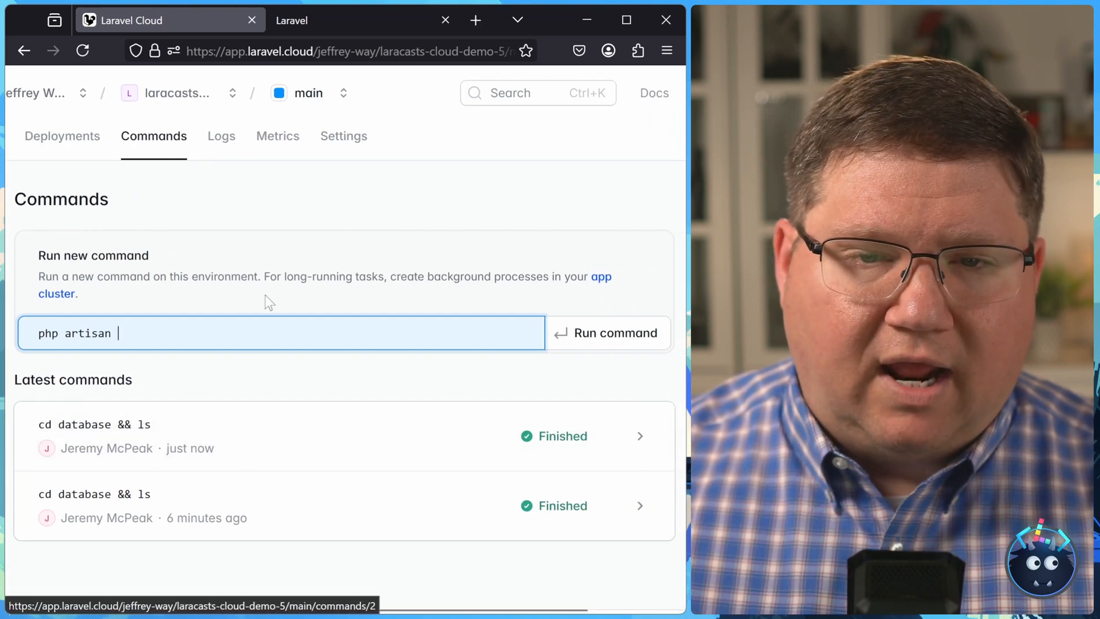
Scroll through General settings and reveal the custom environment variables including APP_KEY
left_click(343, 135)
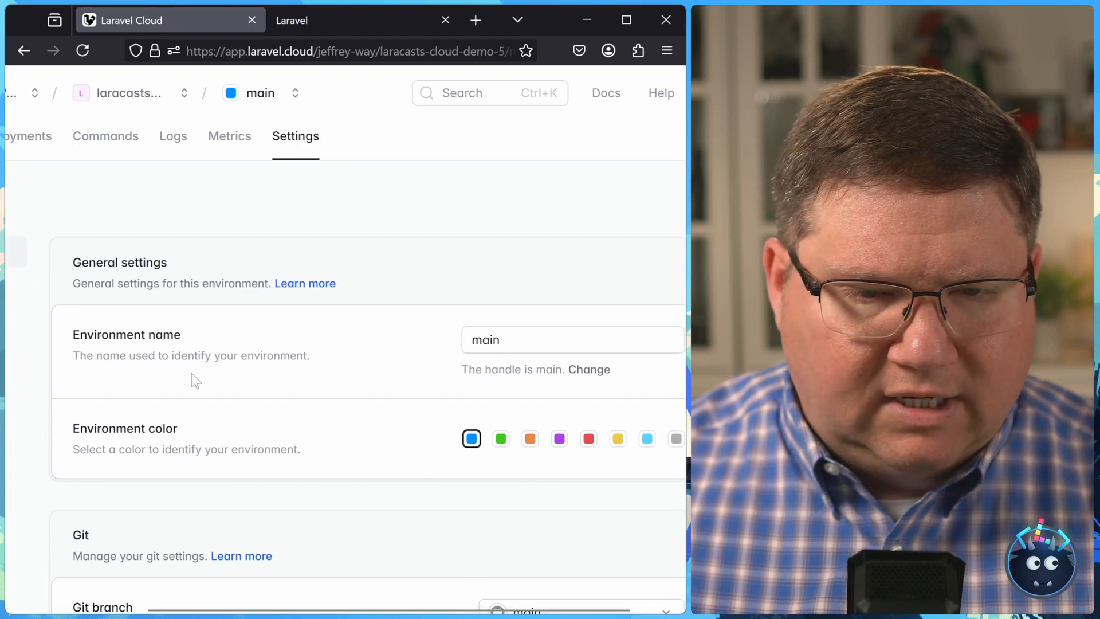
scroll("down", 3)
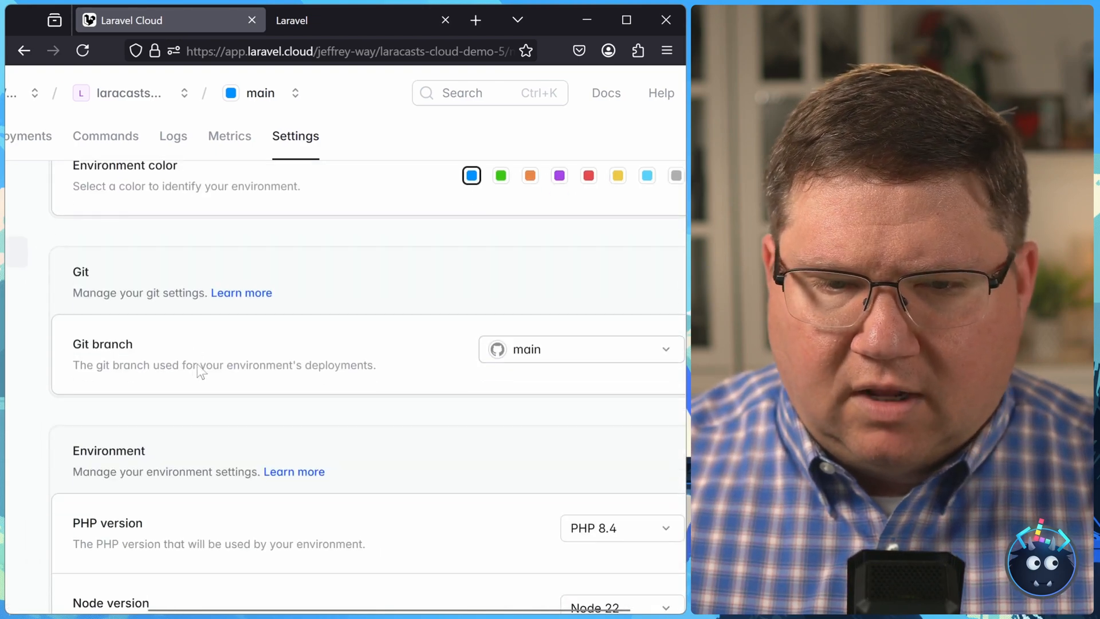
left_click(580, 349)
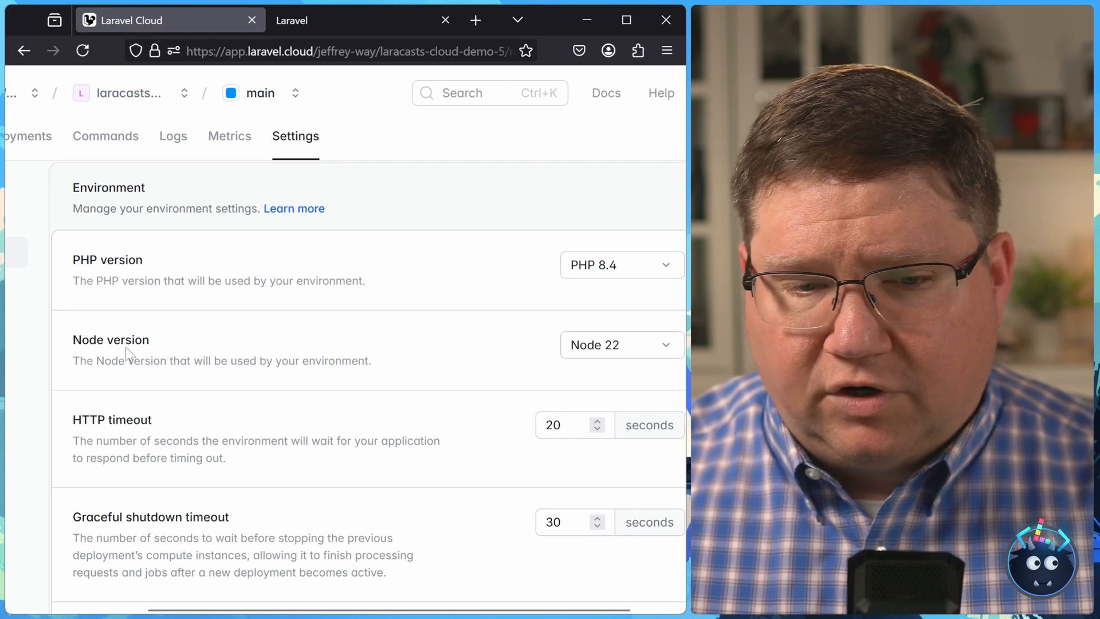
scroll("down", 3)
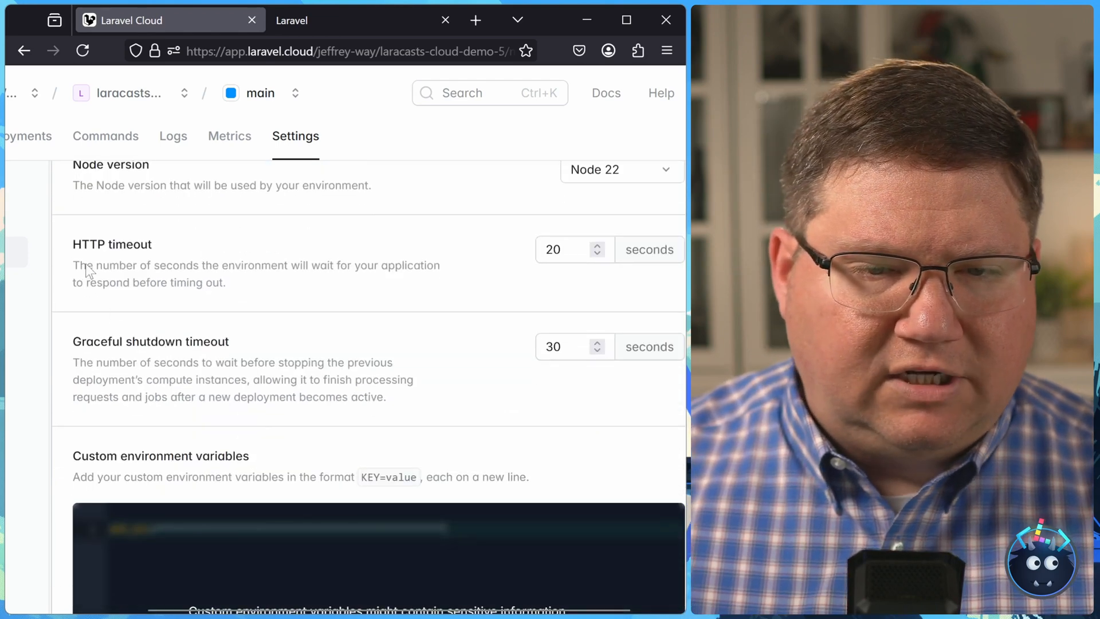
scroll("down", 3)
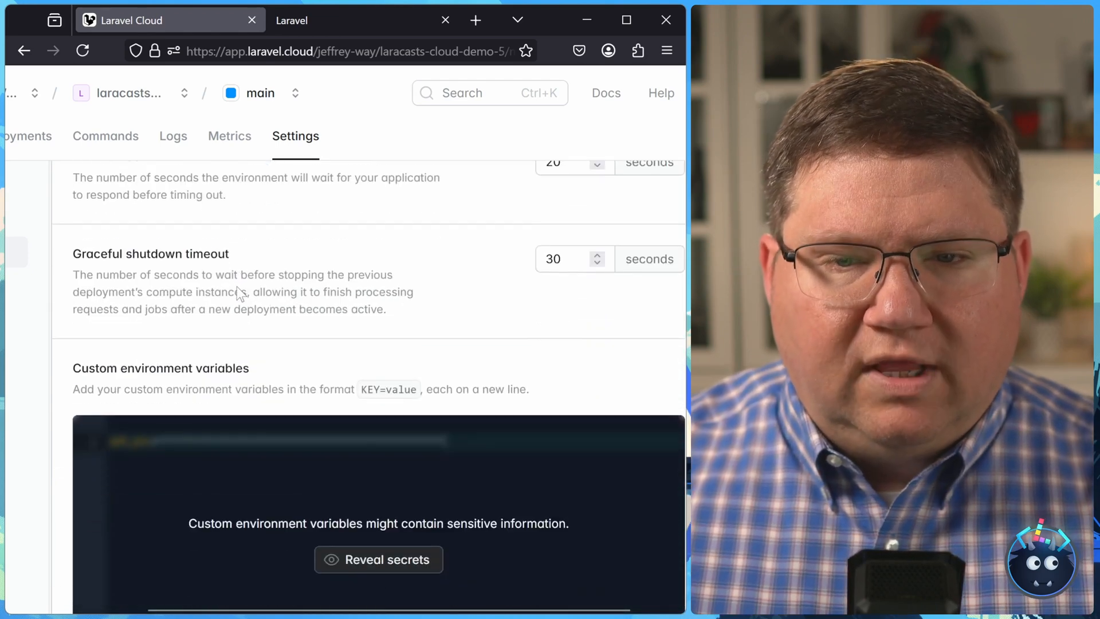
scroll("down", 3)
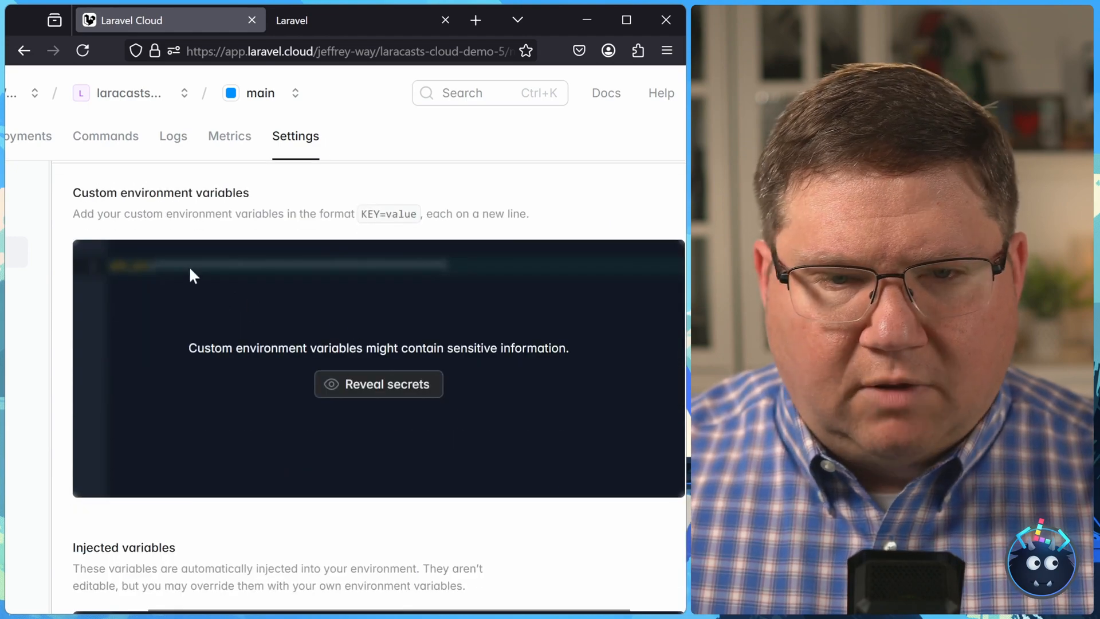
left_click(378, 384)
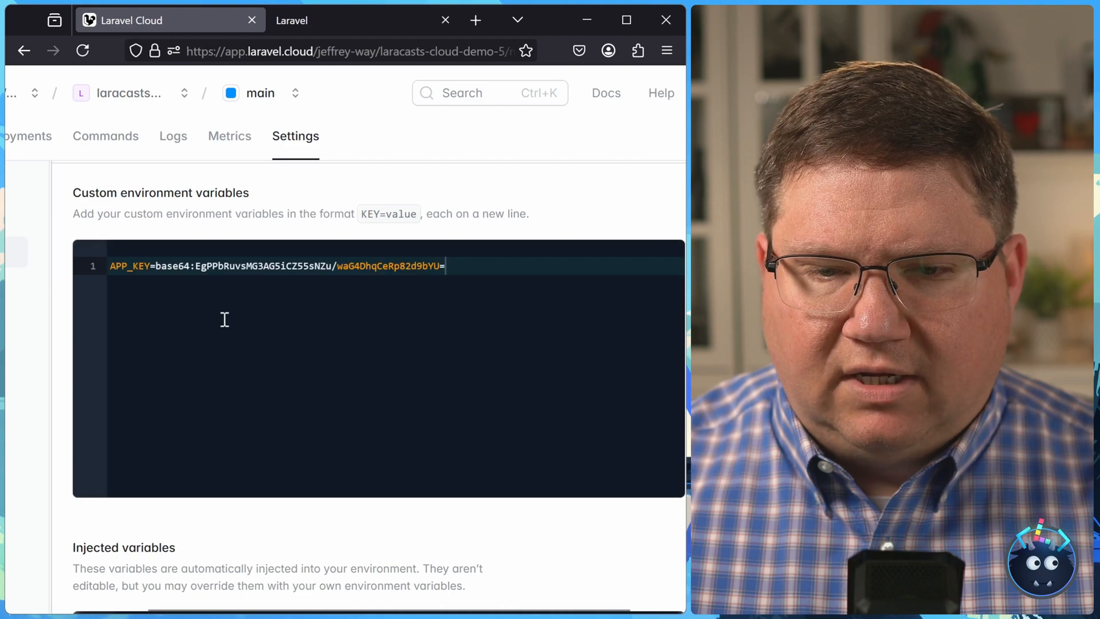
Reveal the injected variables, including the Redis cache and session settings
scroll("down", 3)
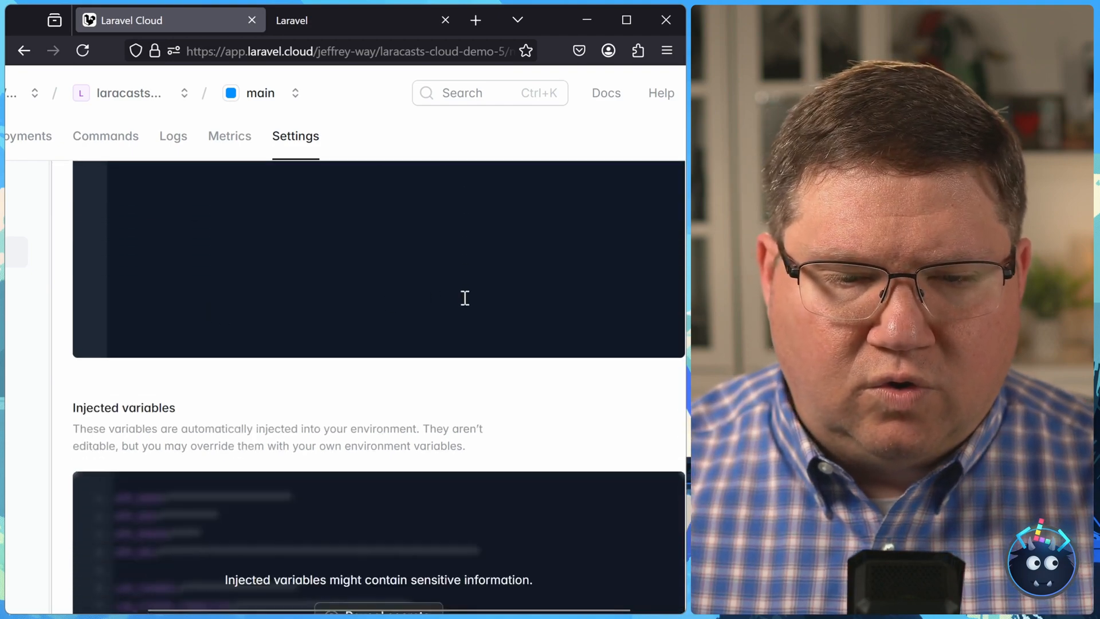
scroll("down", 3)
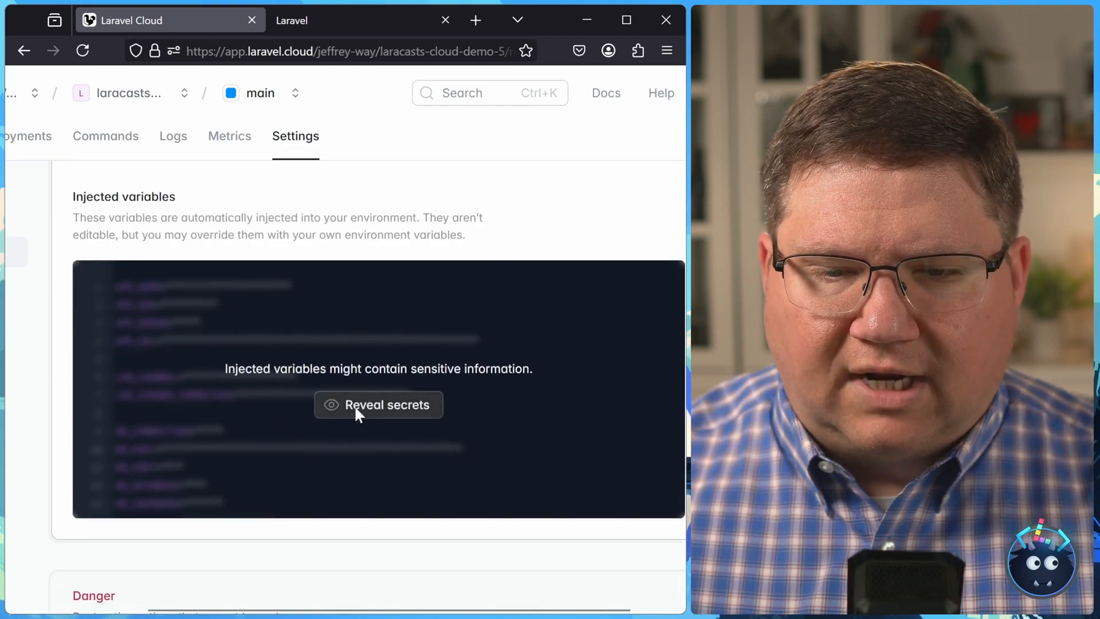
left_click(378, 403)
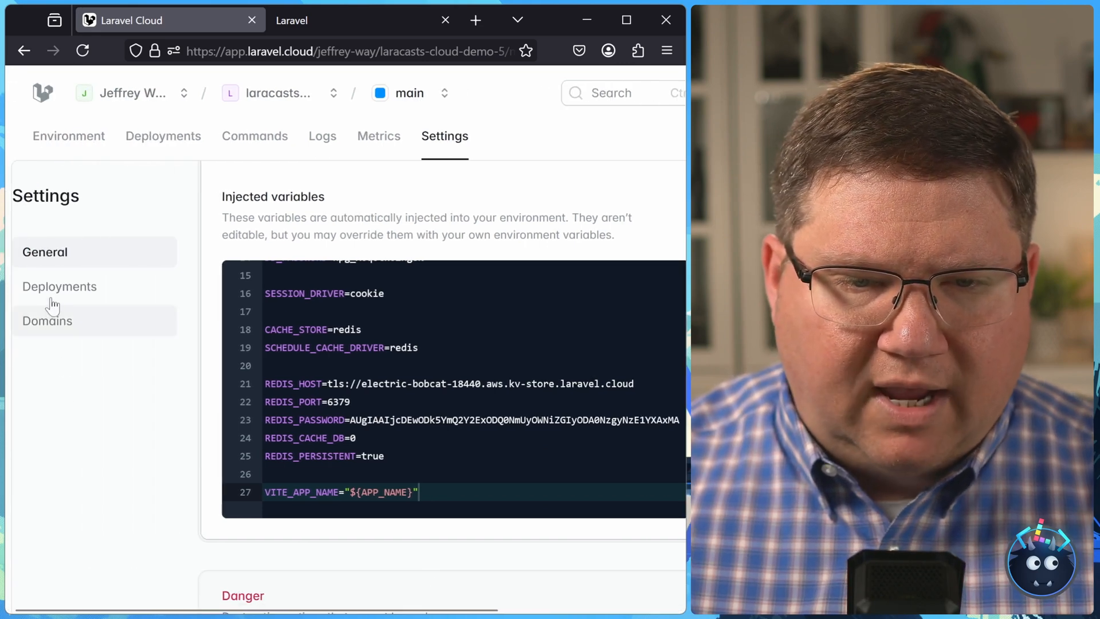
Review Deployments settings: push-to-deploy on, build commands, and the forced migrate deploy command
left_click(60, 286)
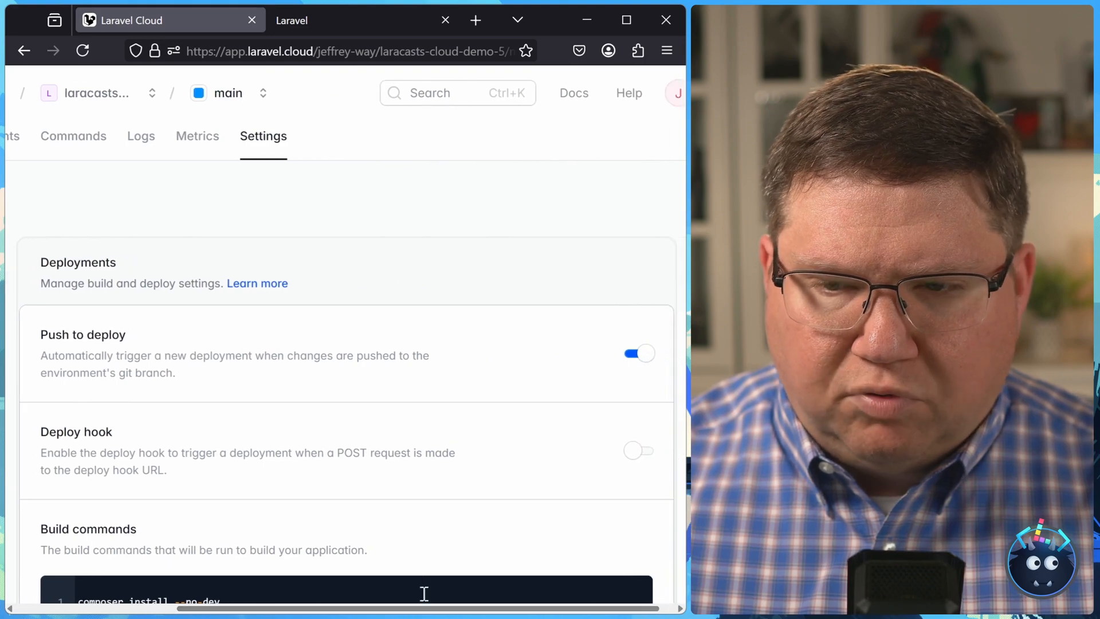
scroll("down", 3)
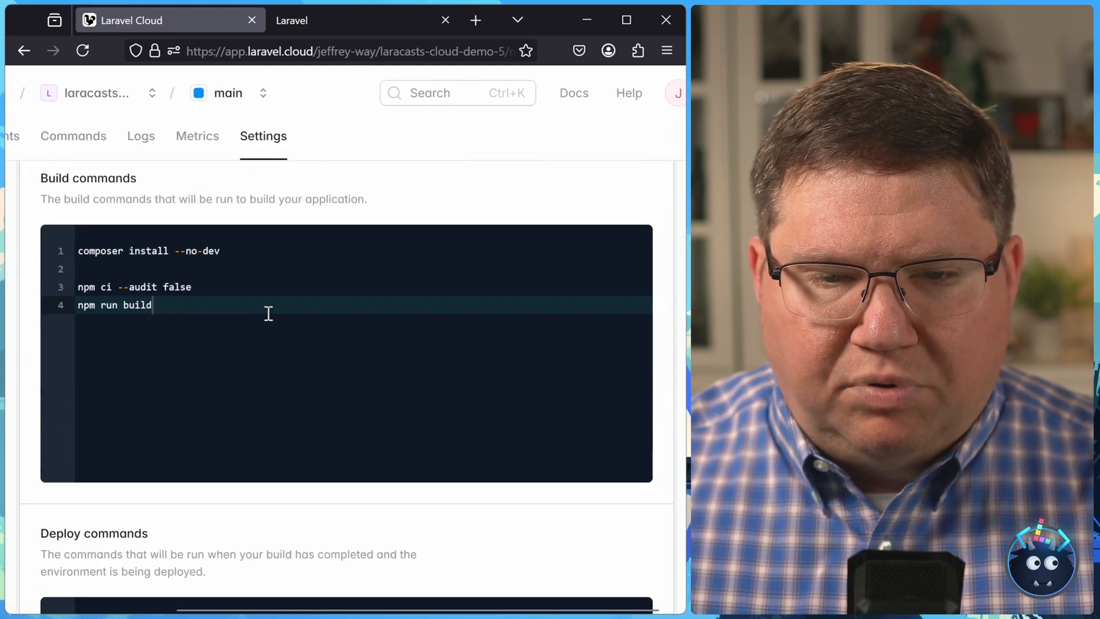
scroll("down", 3)
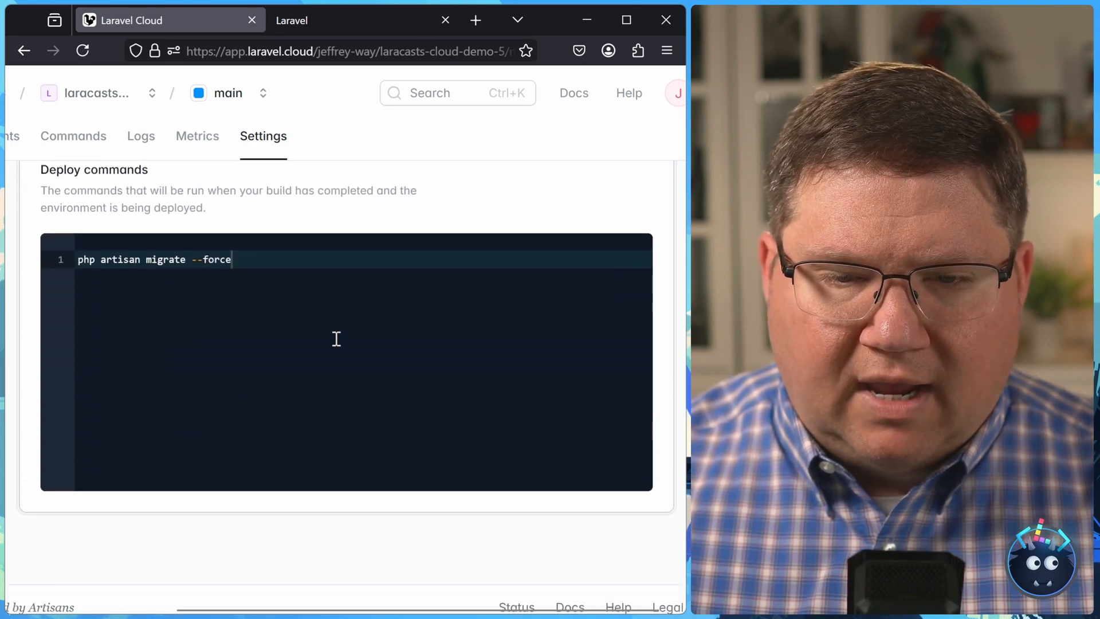
scroll("down", 3)
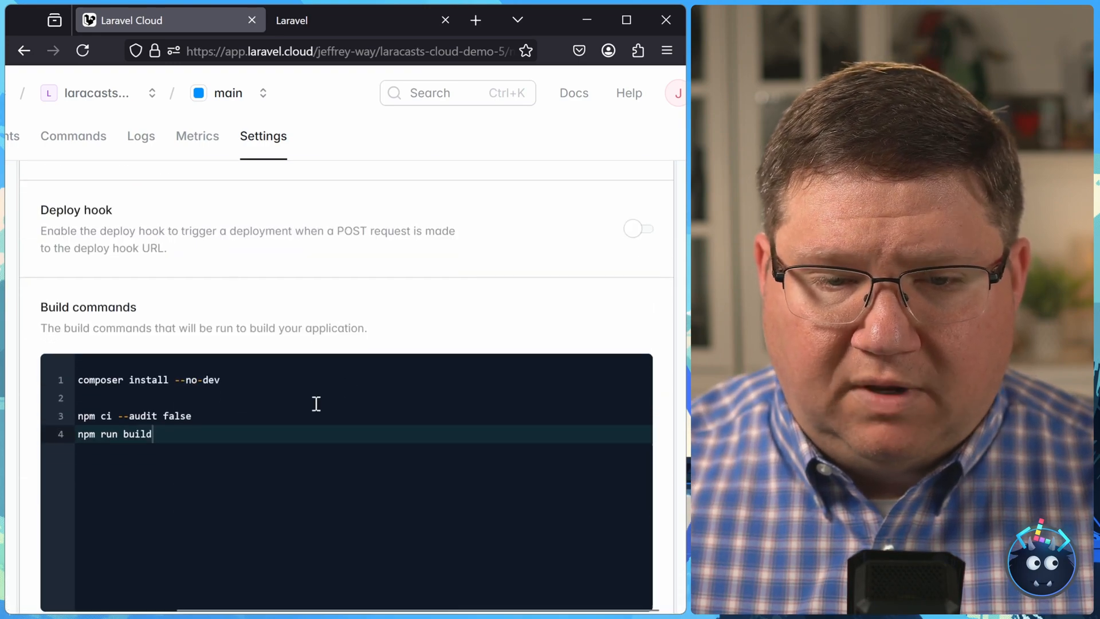
scroll("down", 3)
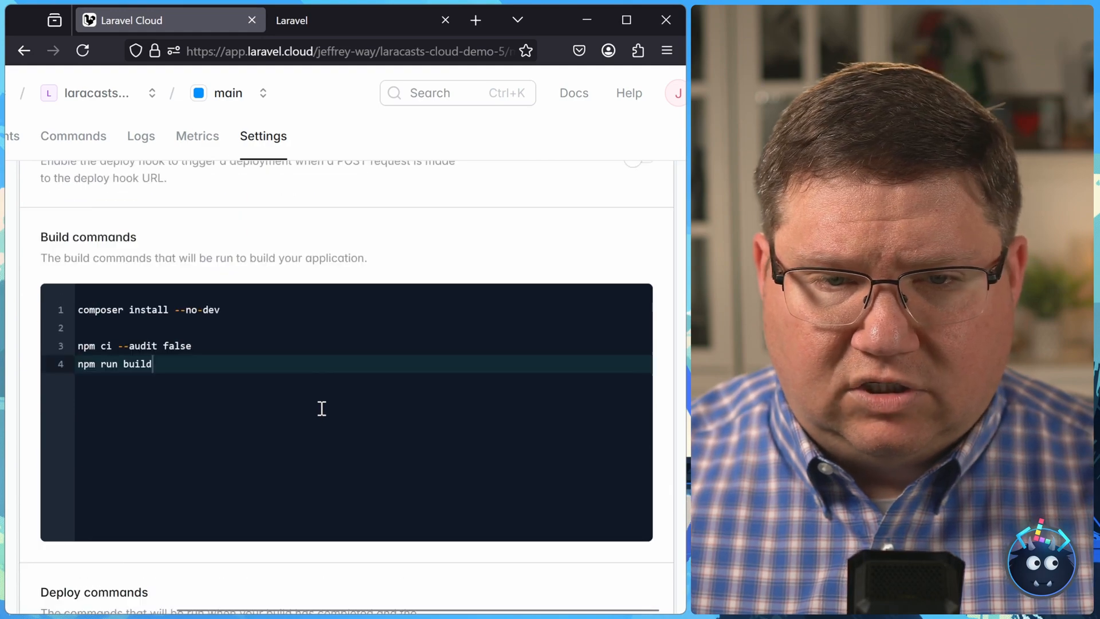
scroll("down", 3)
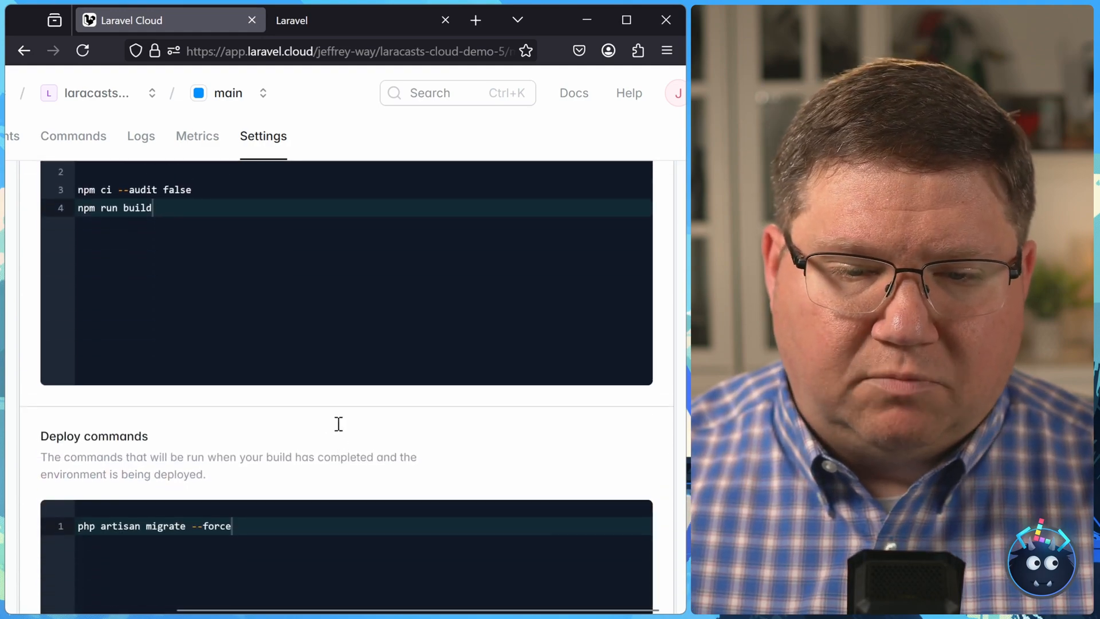
scroll("up", 3)
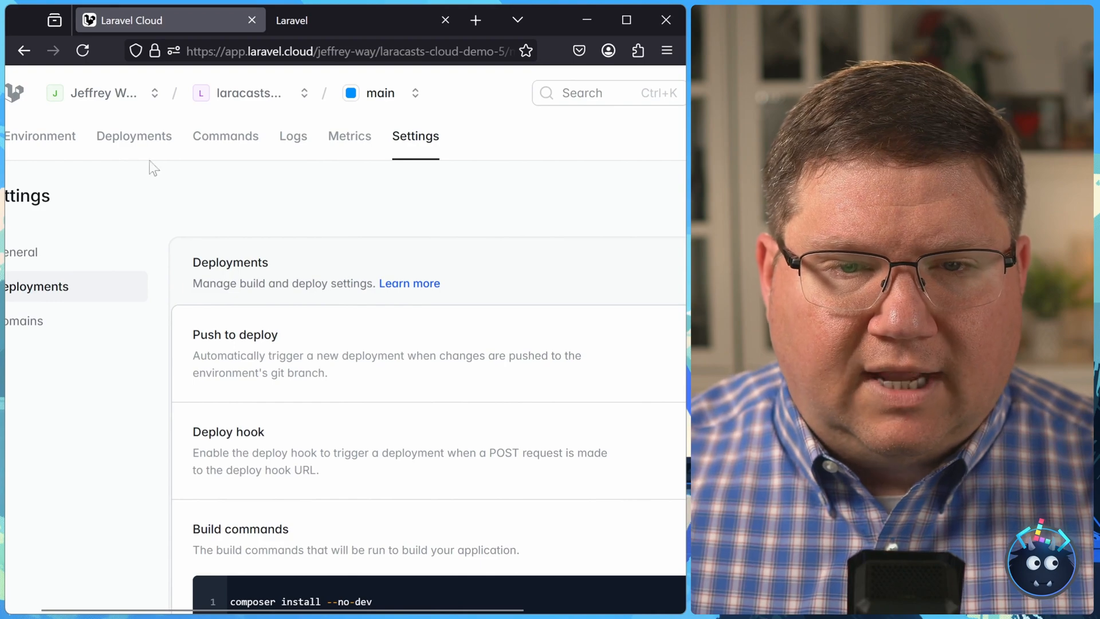
Return to the Jeffrey Way organization overview showing laracasts-cloud-demo and its latest deployments
left_click(68, 135)
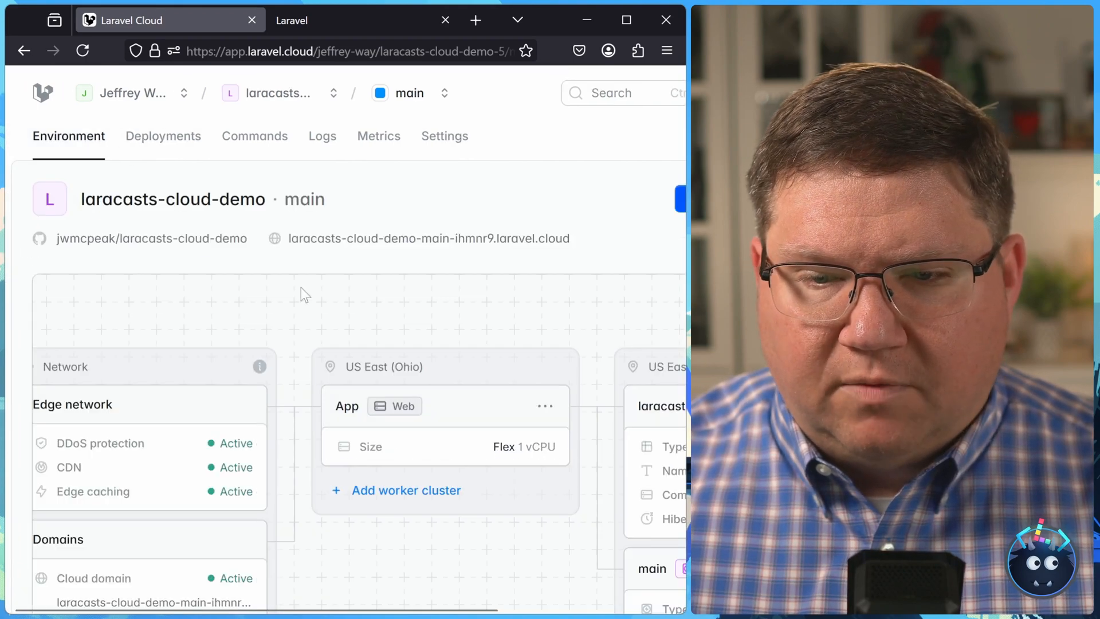
scroll("right", 3)
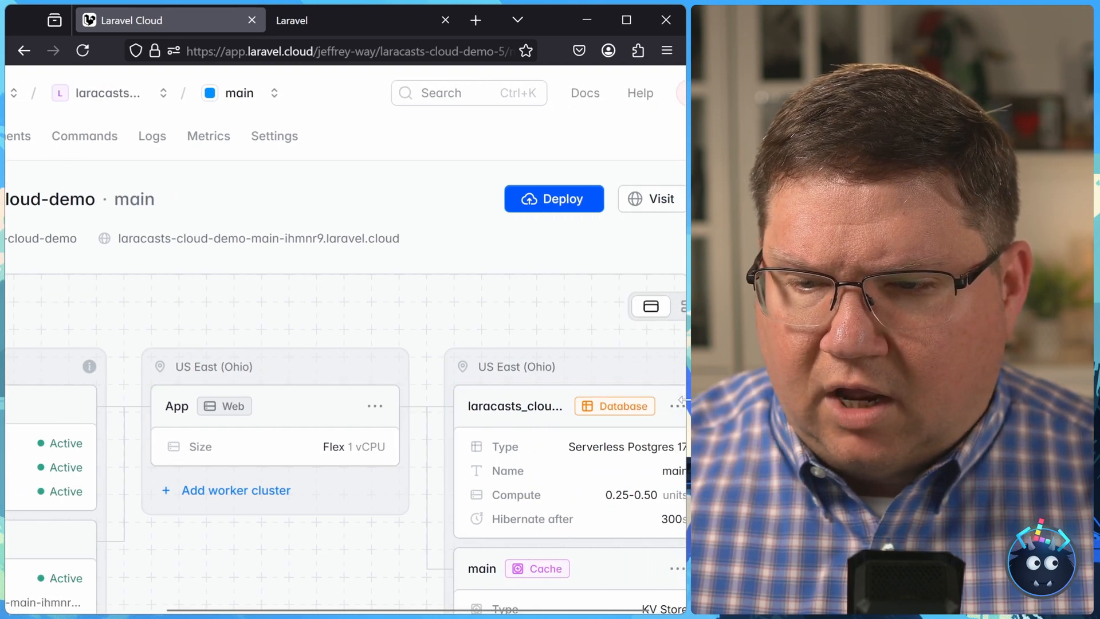
left_click(678, 405)
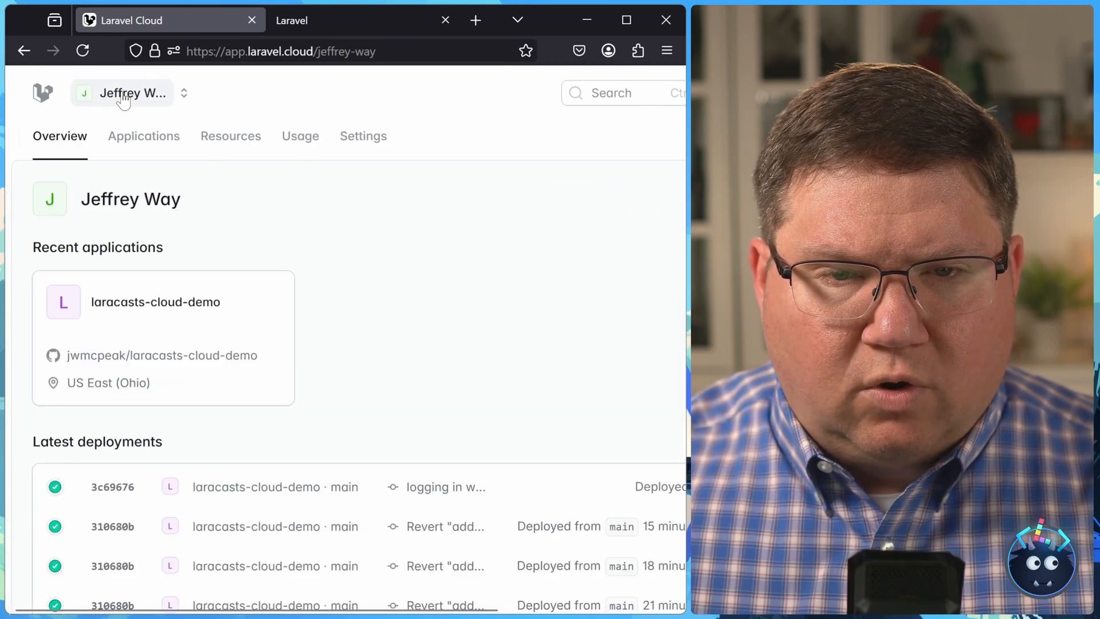
View the organization's database resources listing the laracasts_cloud_demo Postgres cluster
left_click(230, 136)
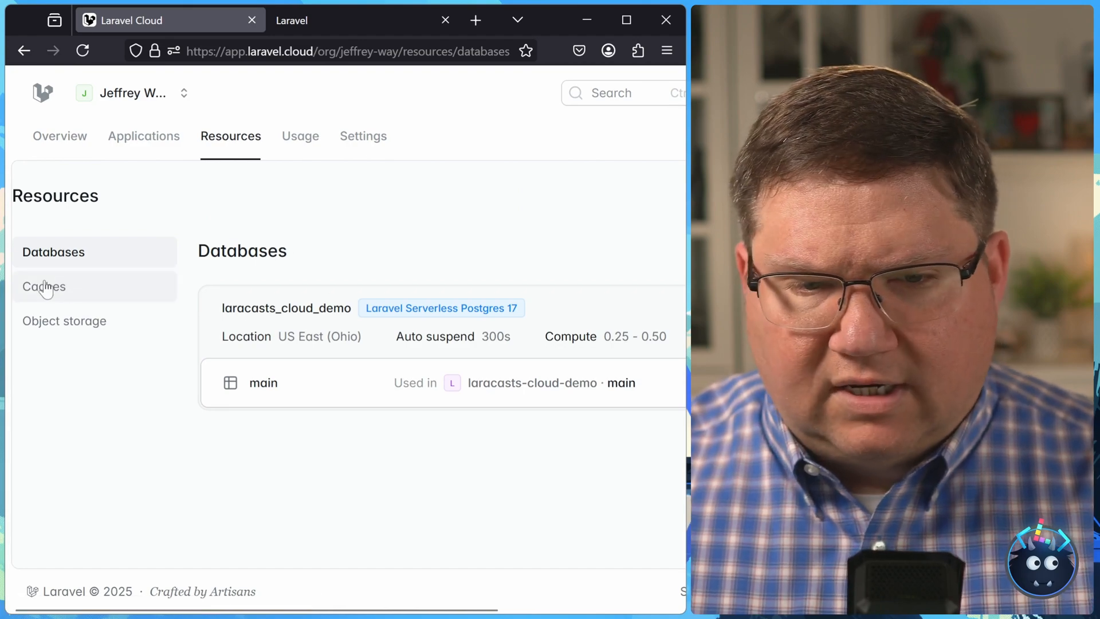
mouse_move(54, 252)
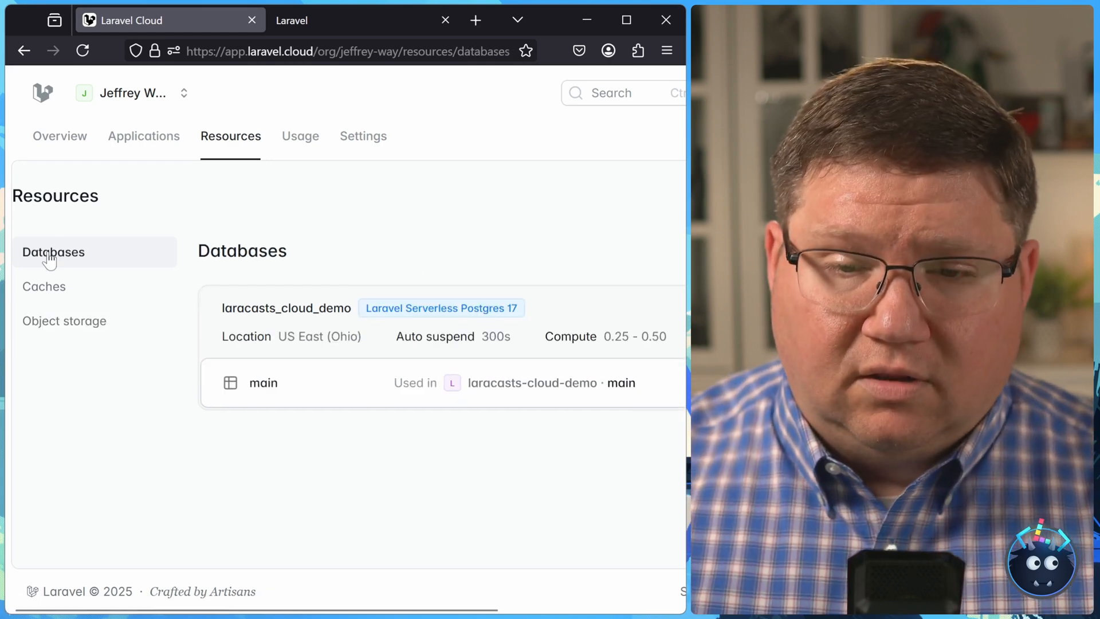
scroll("right", 3)
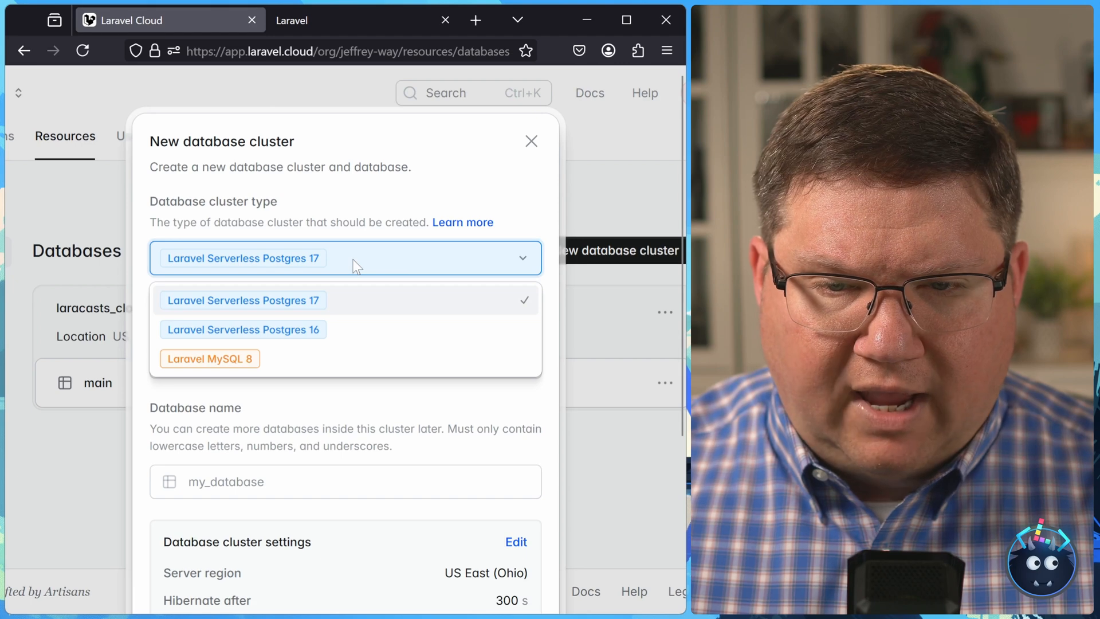
mouse_move(305, 365)
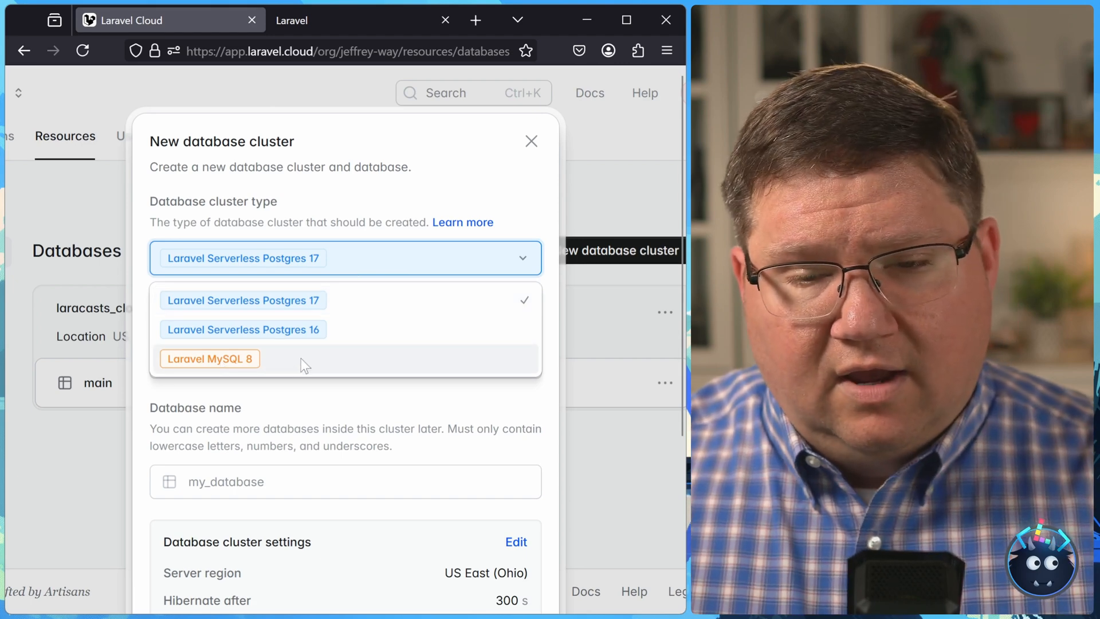